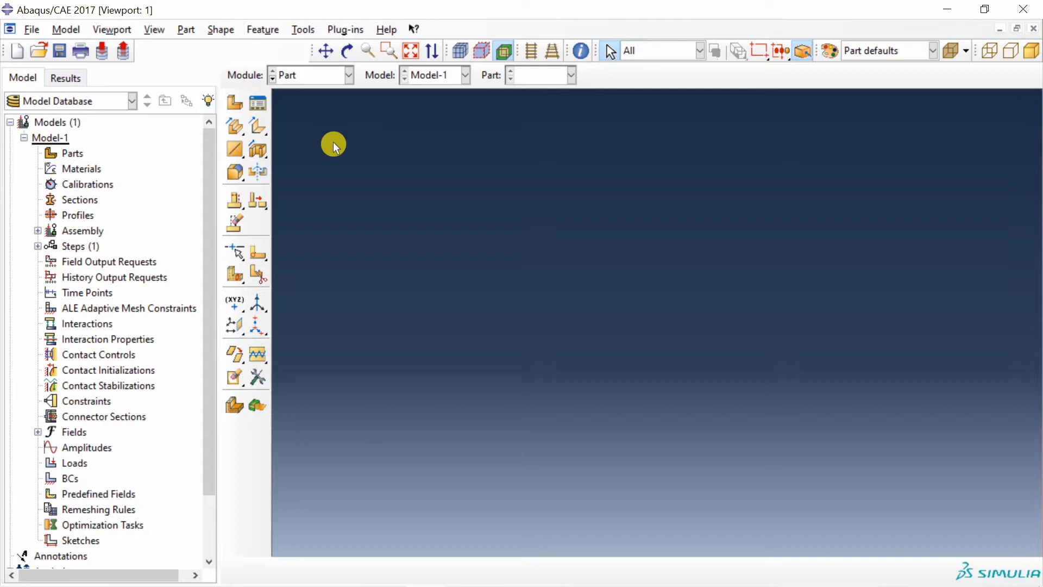
# Step: Create part 'Ruler' as a 3D deformable planar shell and enter the sketcher
pyautogui.click(234, 105)
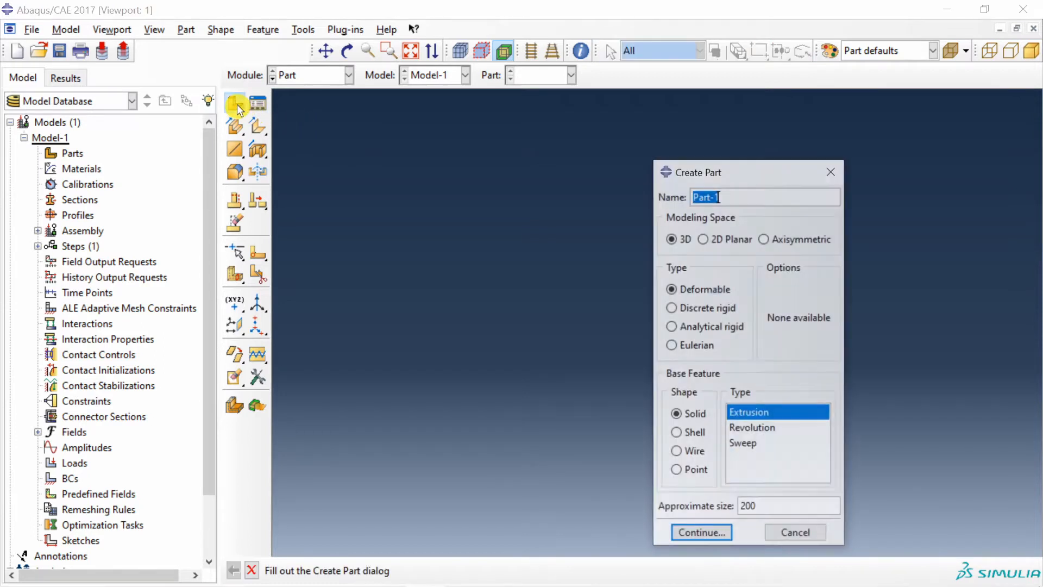
pyautogui.write('Ruler')
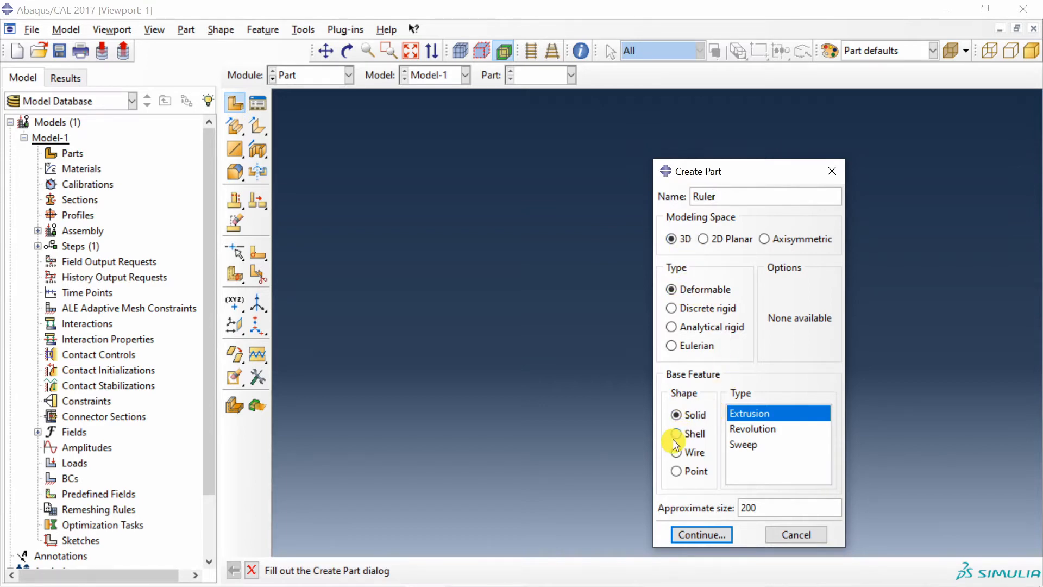
pyautogui.click(676, 433)
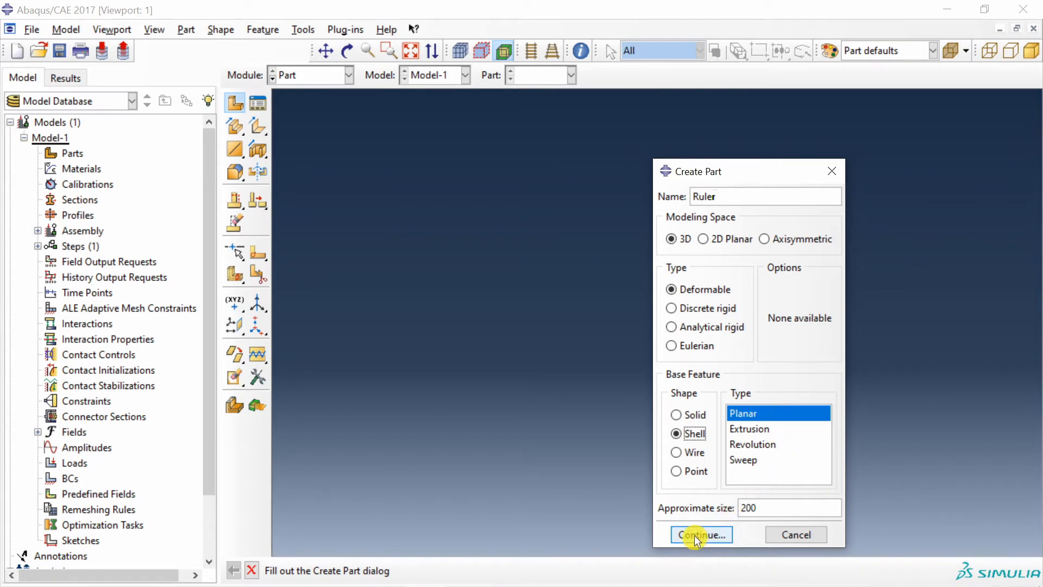
pyautogui.click(700, 534)
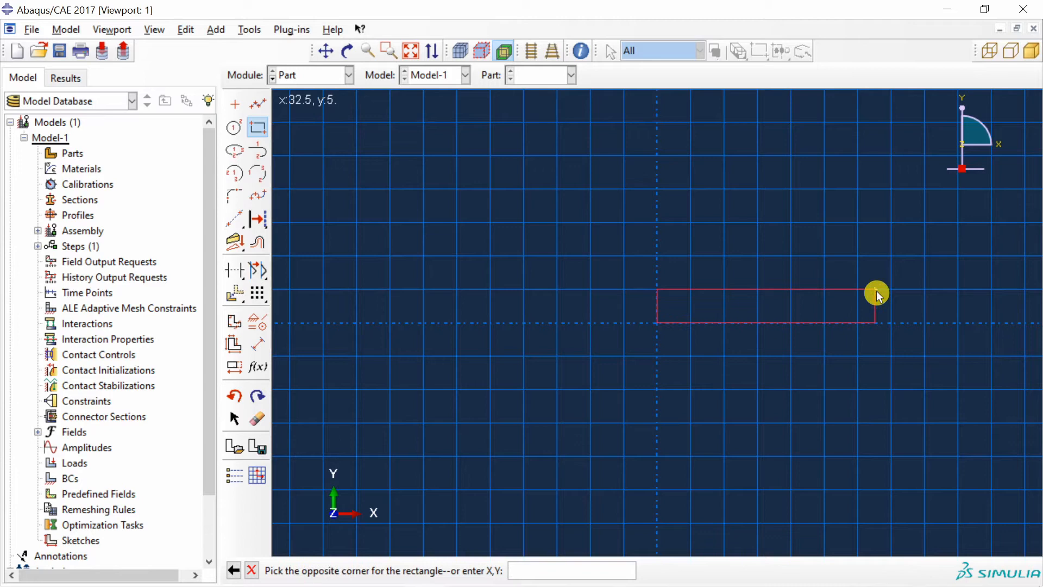
# Step: Draw a 160 by 25 rectangle and dimension a point 12.5 and 25 from the right corner
pyautogui.click(876, 293)
pyautogui.write('25')
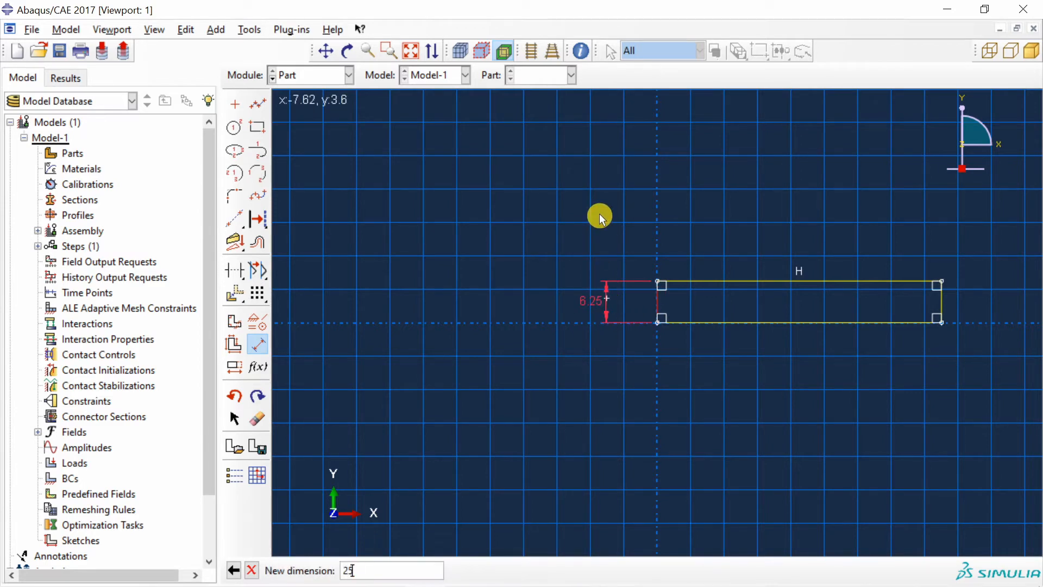
pyautogui.press('Return')
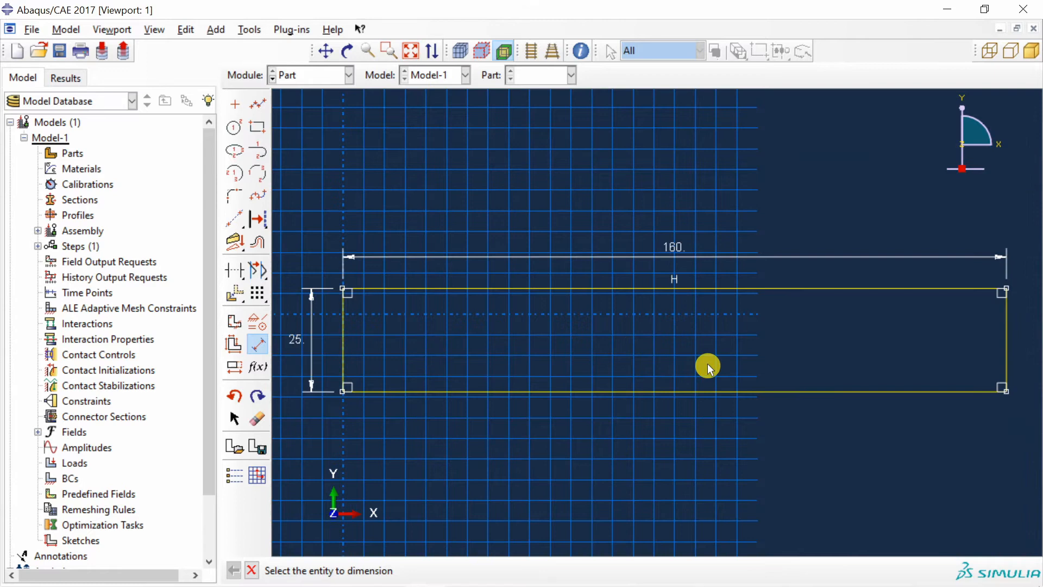
pyautogui.moveTo(893, 262)
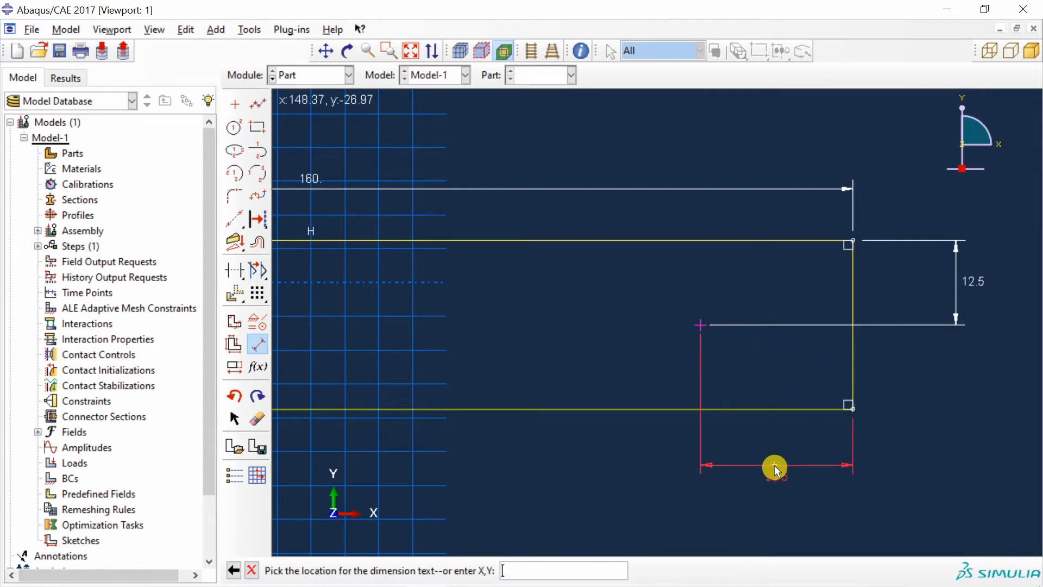
pyautogui.click(775, 466)
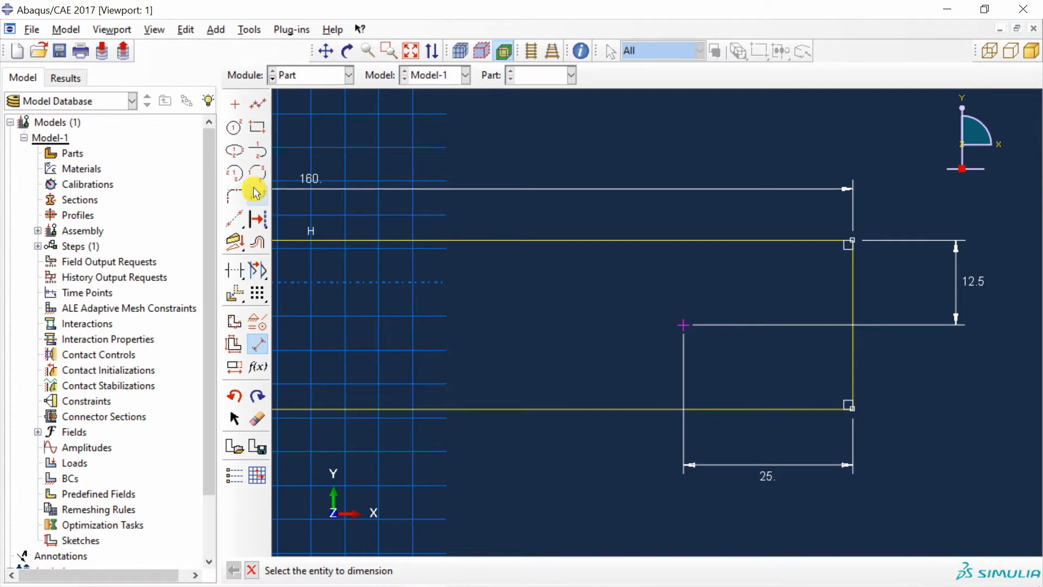
pyautogui.moveTo(234, 172)
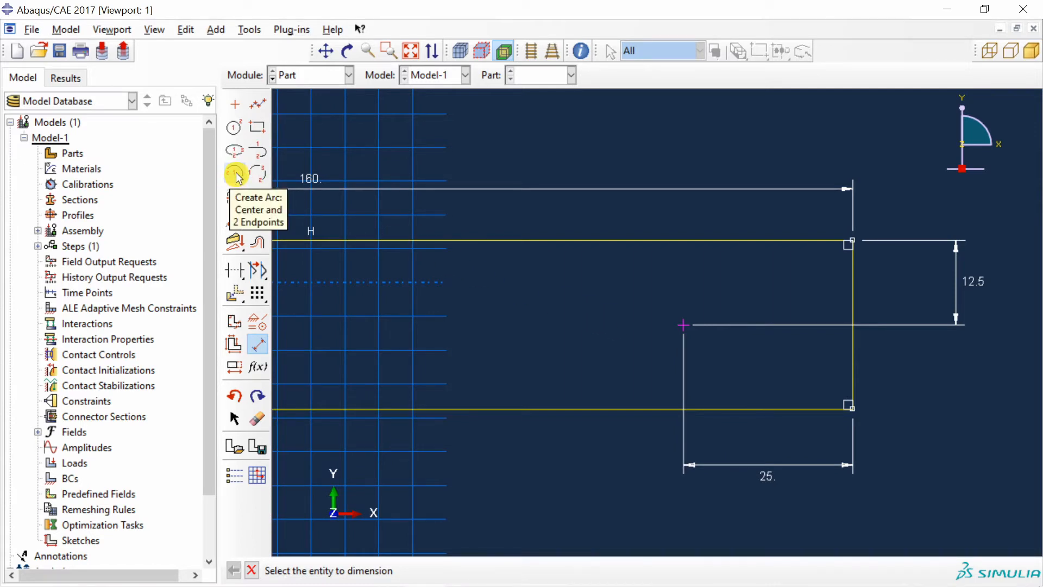
# Step: Round the right end with an arc centred on the reference point, removing the straight edge
pyautogui.click(234, 172)
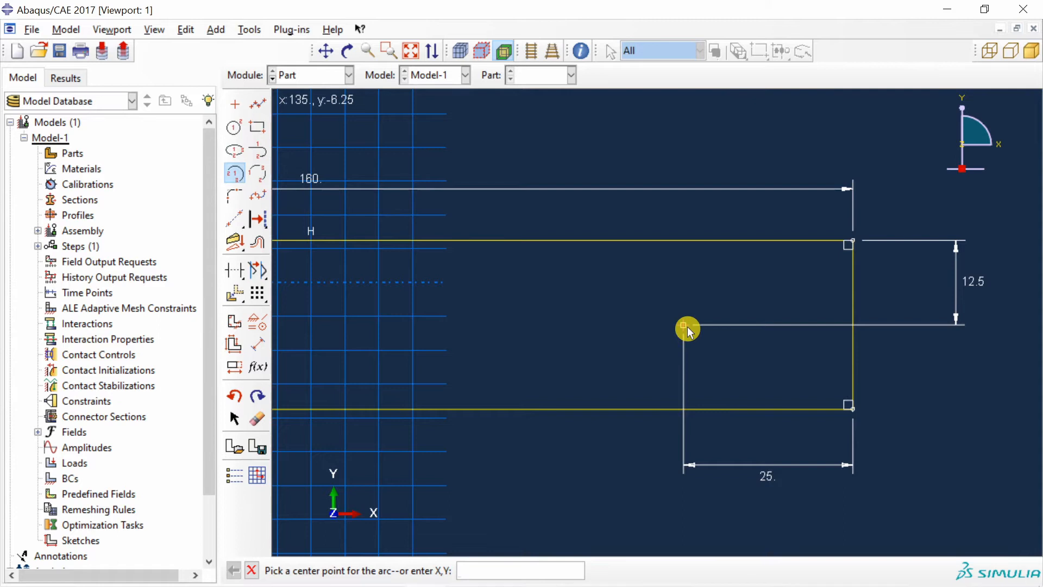
pyautogui.click(682, 326)
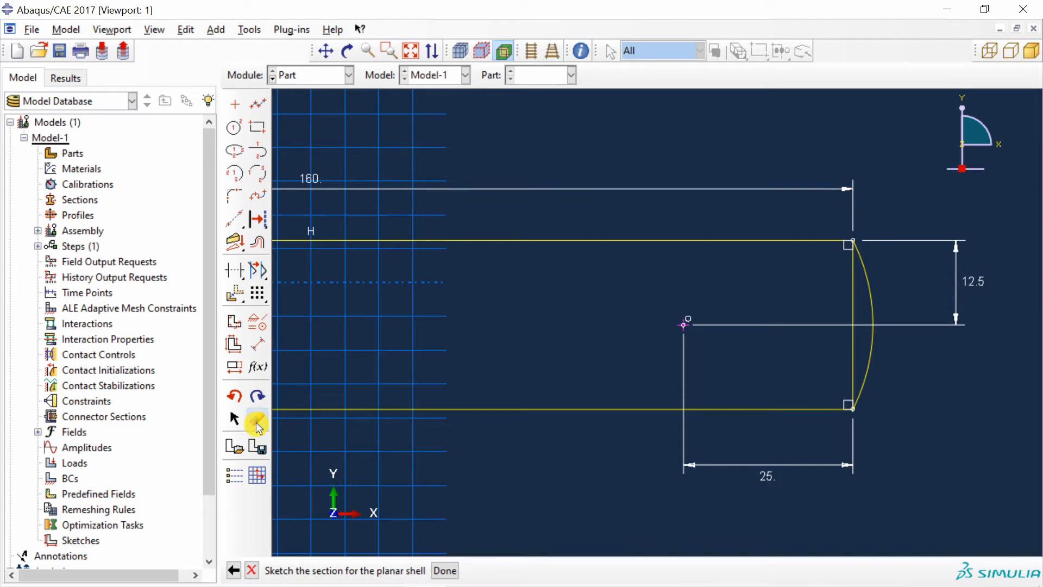
pyautogui.click(258, 419)
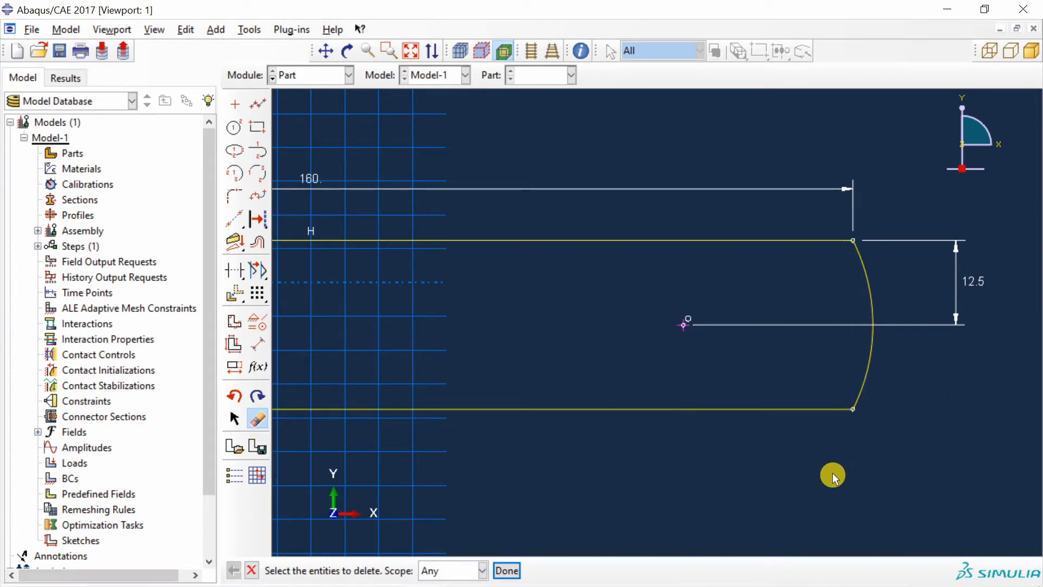
pyautogui.moveTo(612, 258)
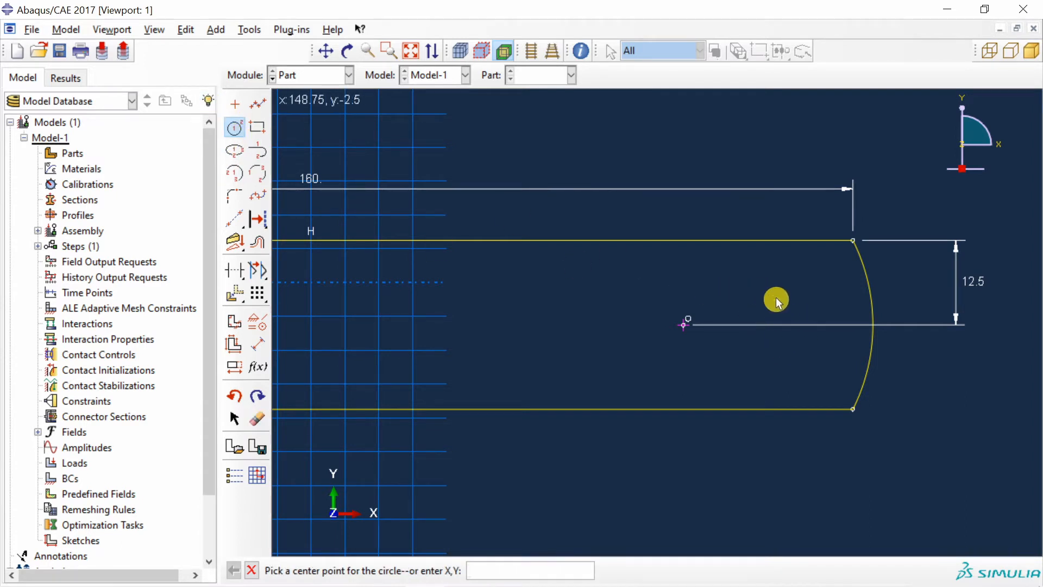
# Step: Draw a radius 4 hole and dimension it 10 from the ruler's end
pyautogui.click(777, 300)
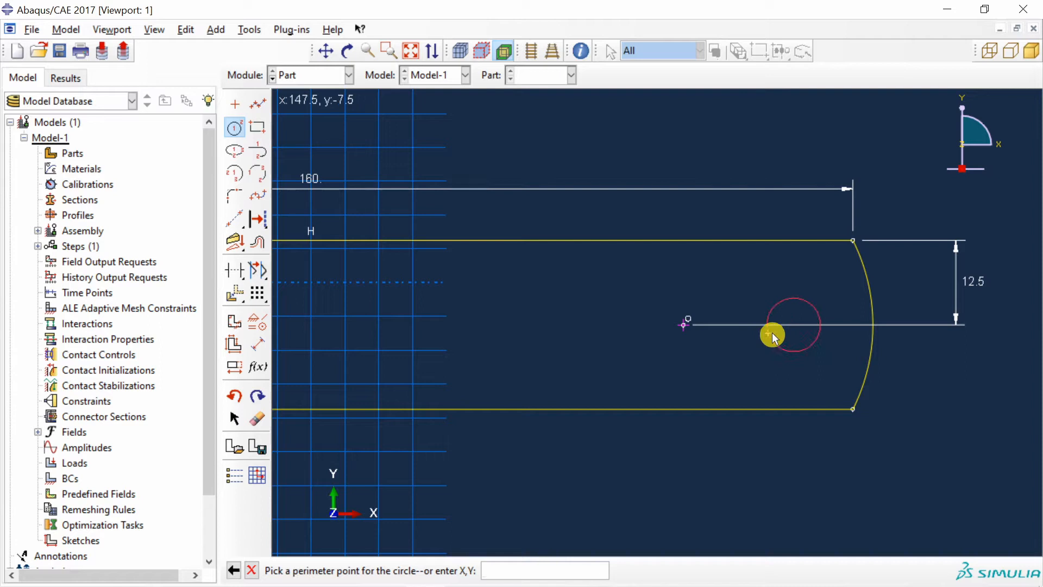
pyautogui.click(774, 336)
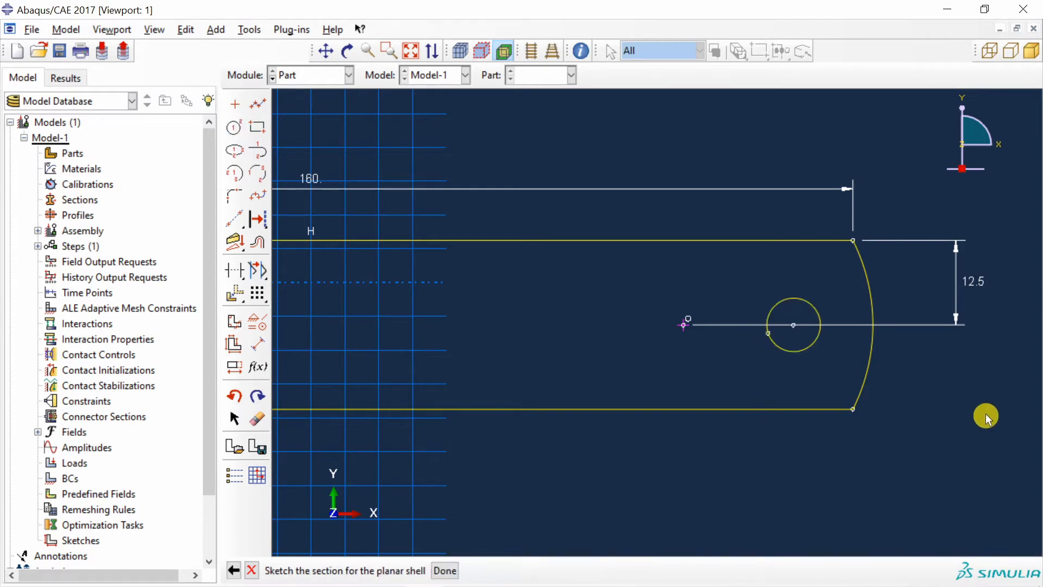
pyautogui.click(258, 344)
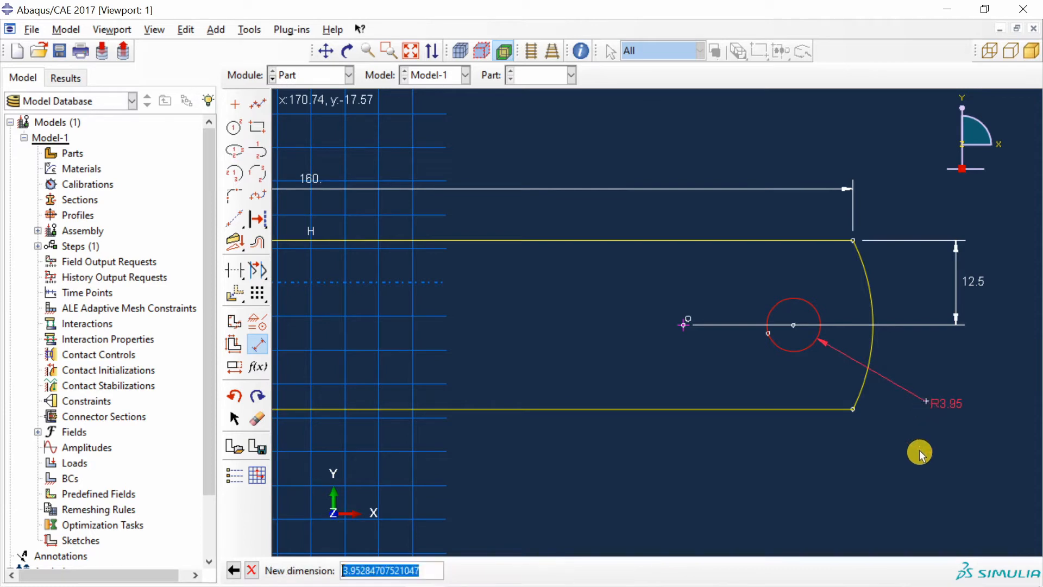
pyautogui.write('4')
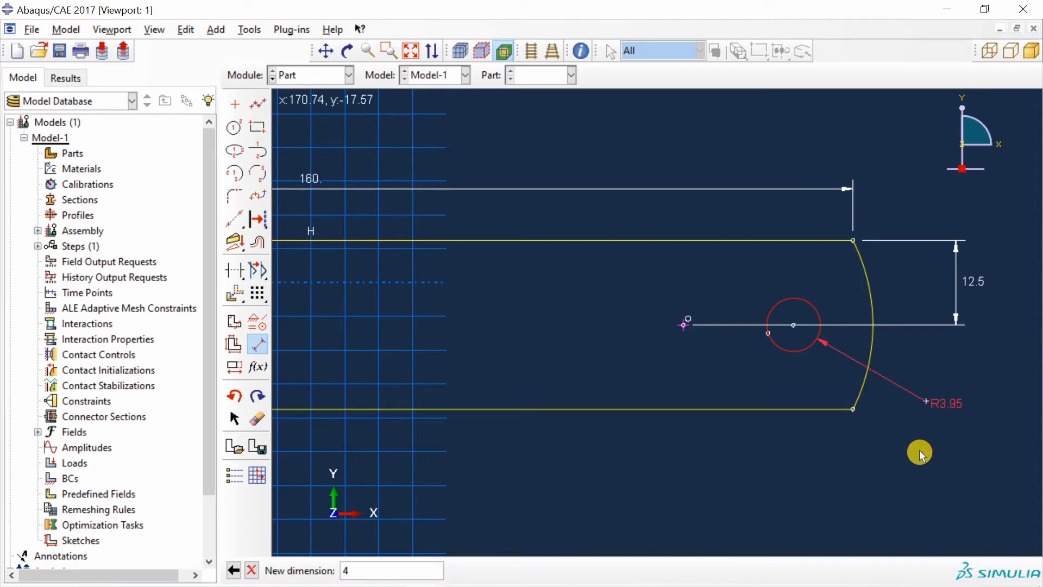
pyautogui.click(853, 242)
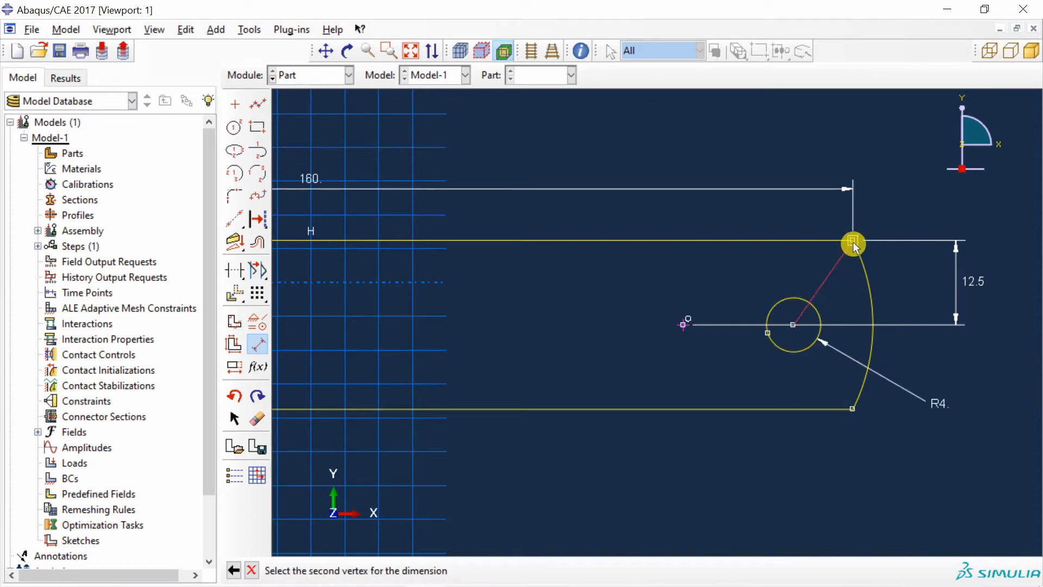
pyautogui.click(854, 241)
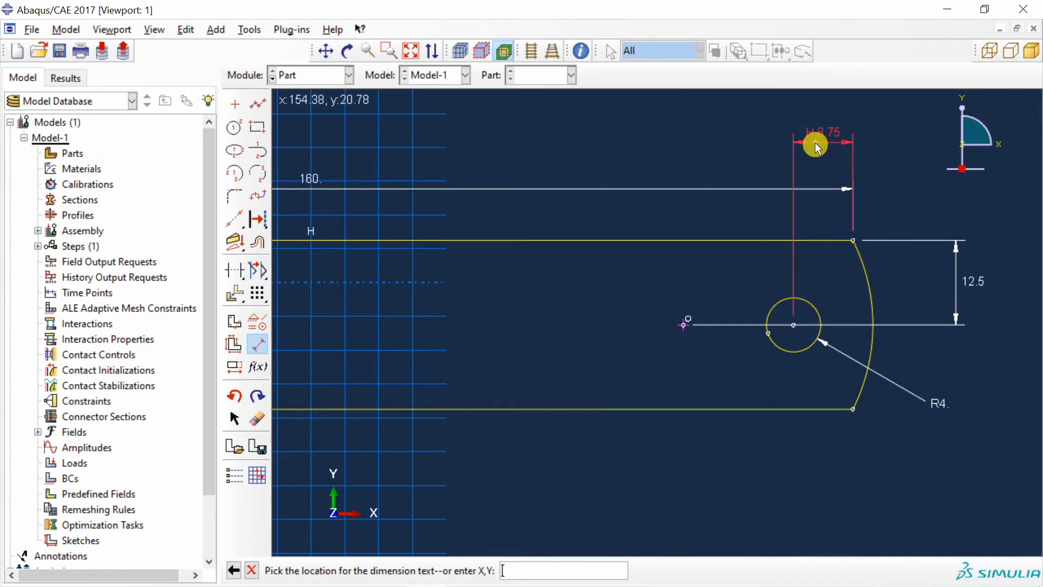
pyautogui.click(816, 145)
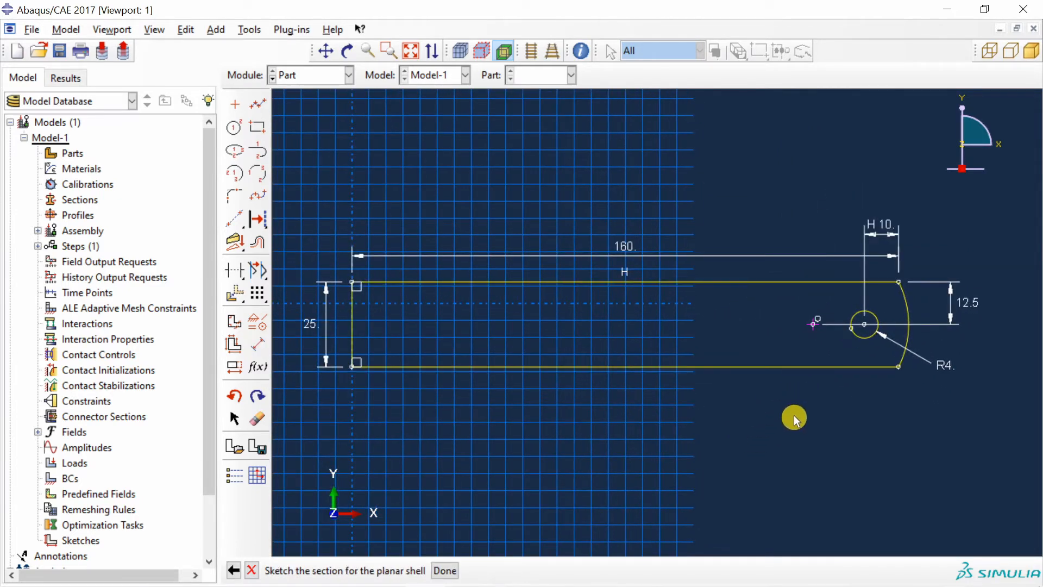
# Step: Finish the sketch to generate the Ruler shell part and orbit it in 3D
pyautogui.click(444, 570)
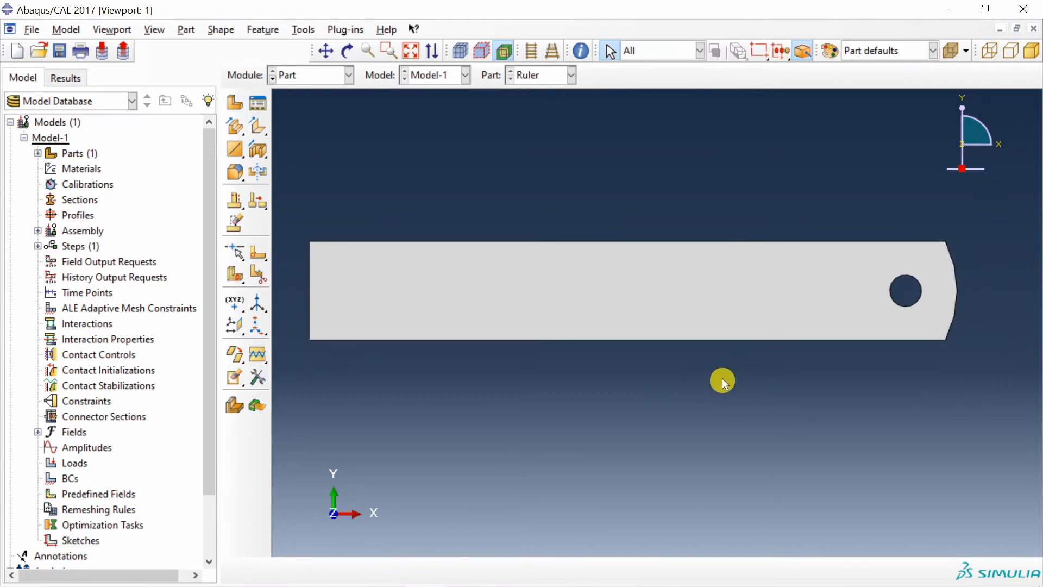
pyautogui.moveTo(722, 382); pyautogui.dragTo(705, 288)
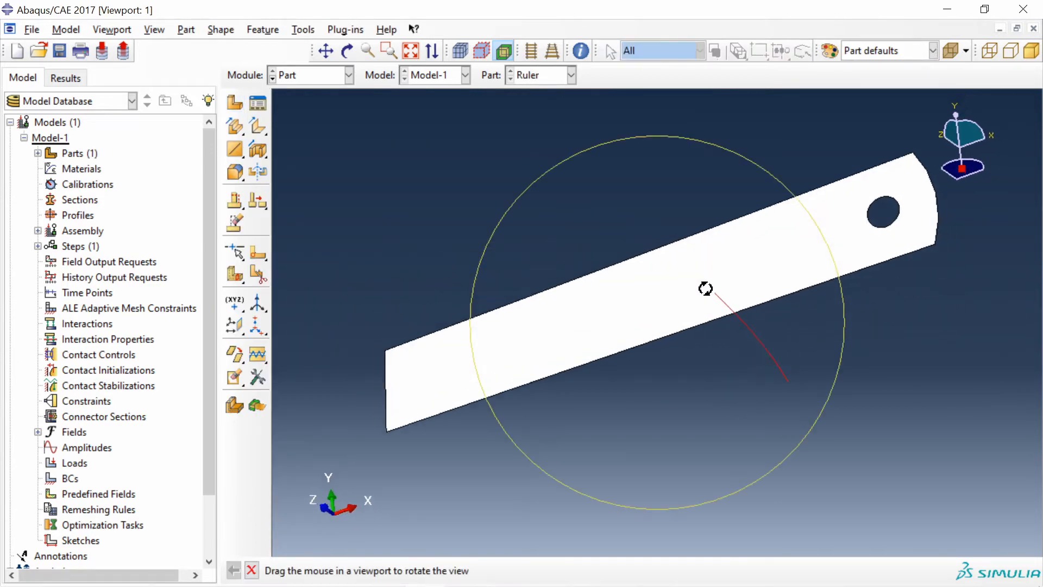
pyautogui.moveTo(705, 289); pyautogui.dragTo(643, 202)
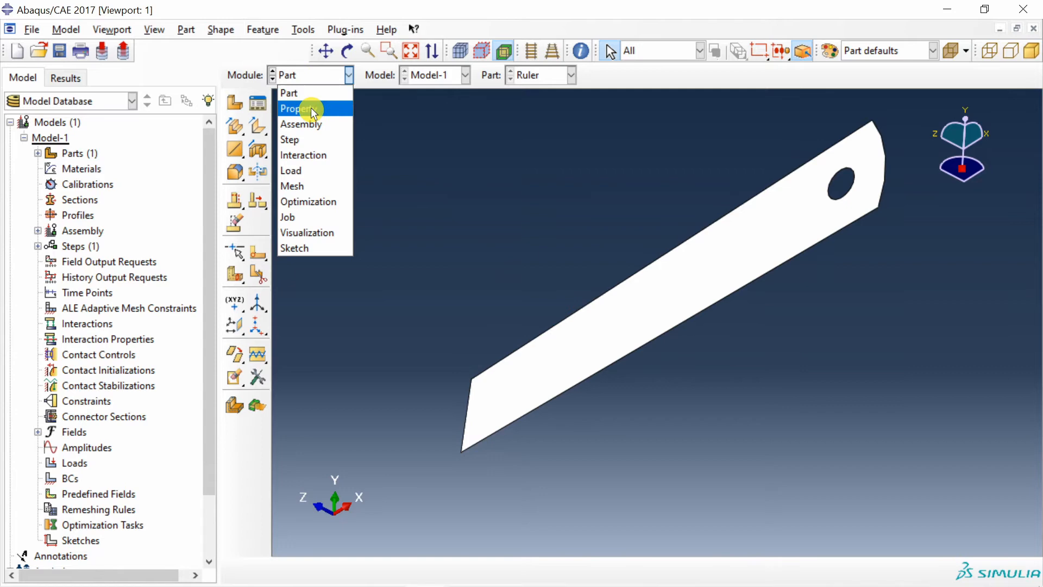
# Step: Create material 'Steel' with Mechanical Elastic behaviour, Young's modulus 210000
pyautogui.click(298, 109)
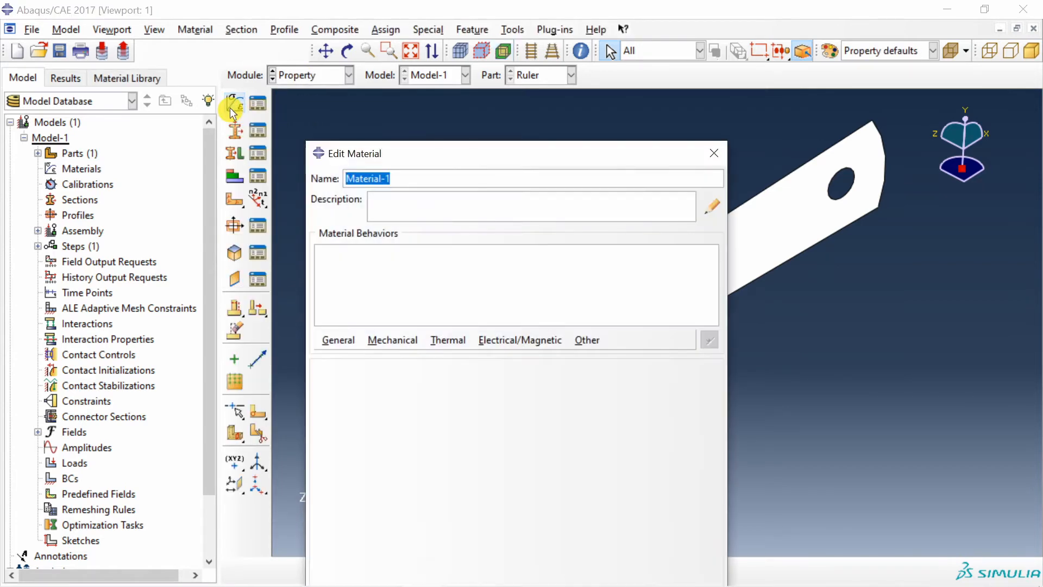
pyautogui.write('Steel')
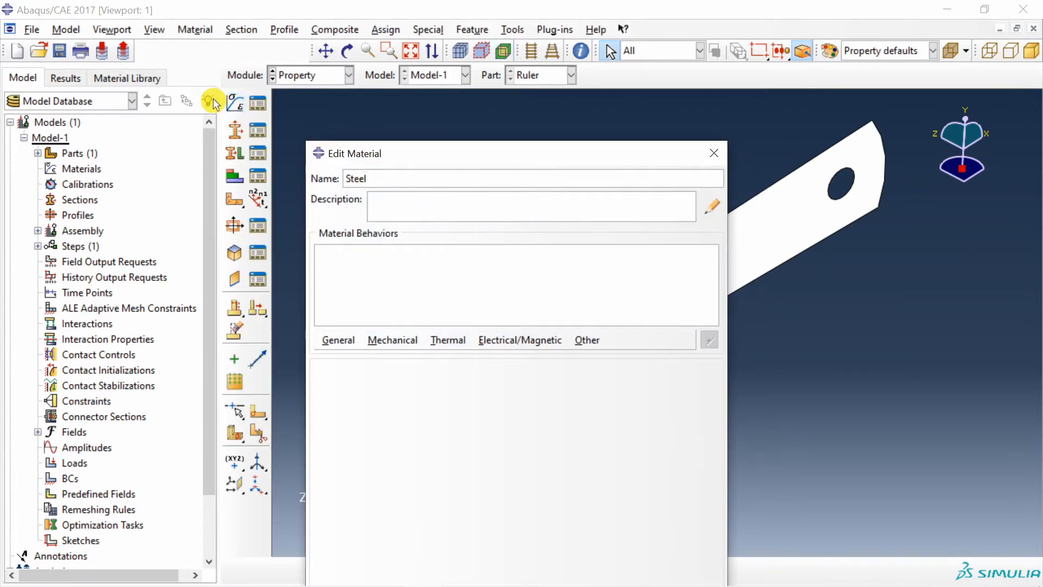
pyautogui.click(392, 340)
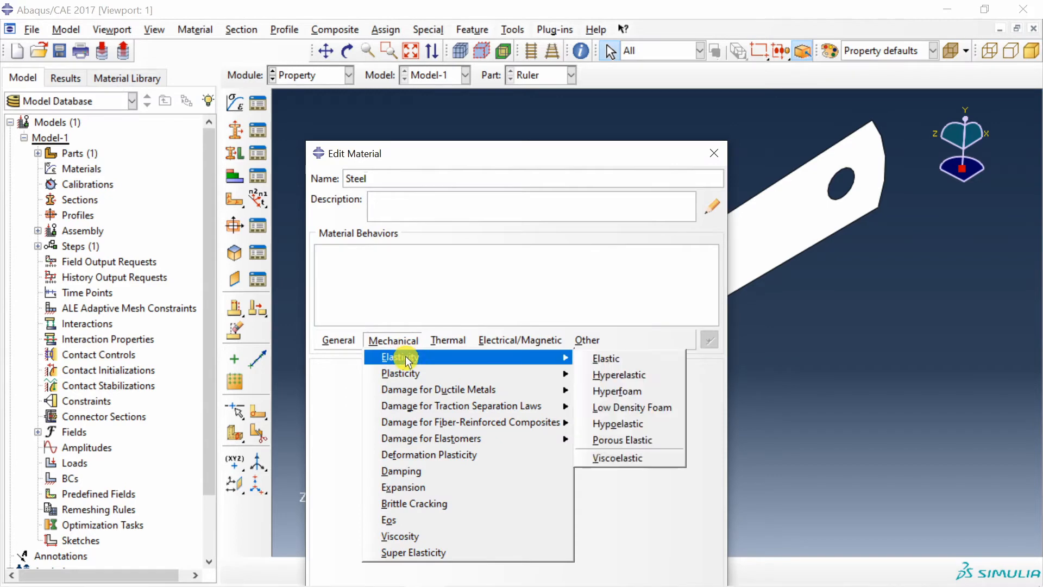
pyautogui.click(605, 358)
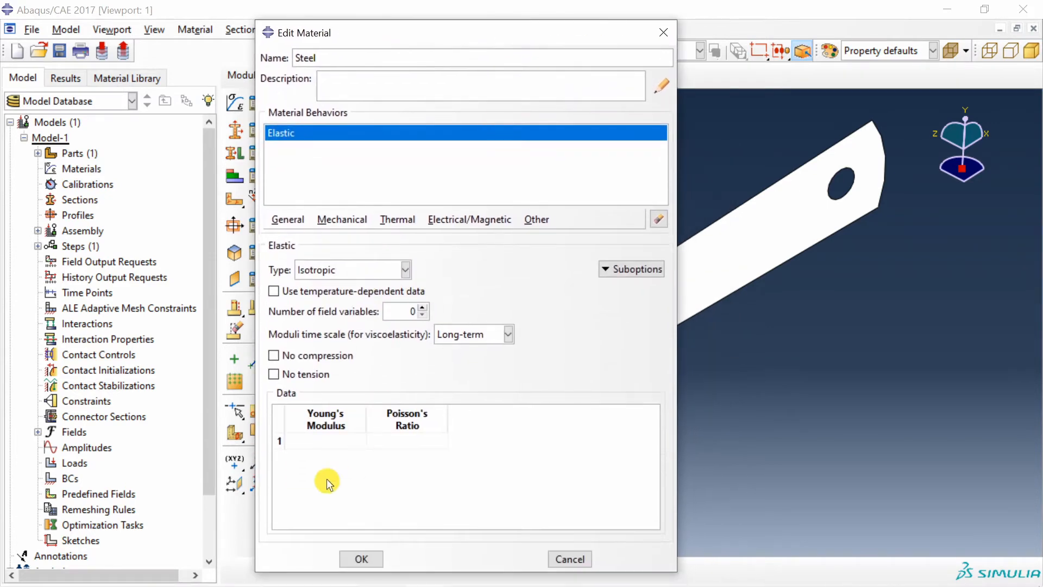
pyautogui.write('210000')
pyautogui.write('0.')
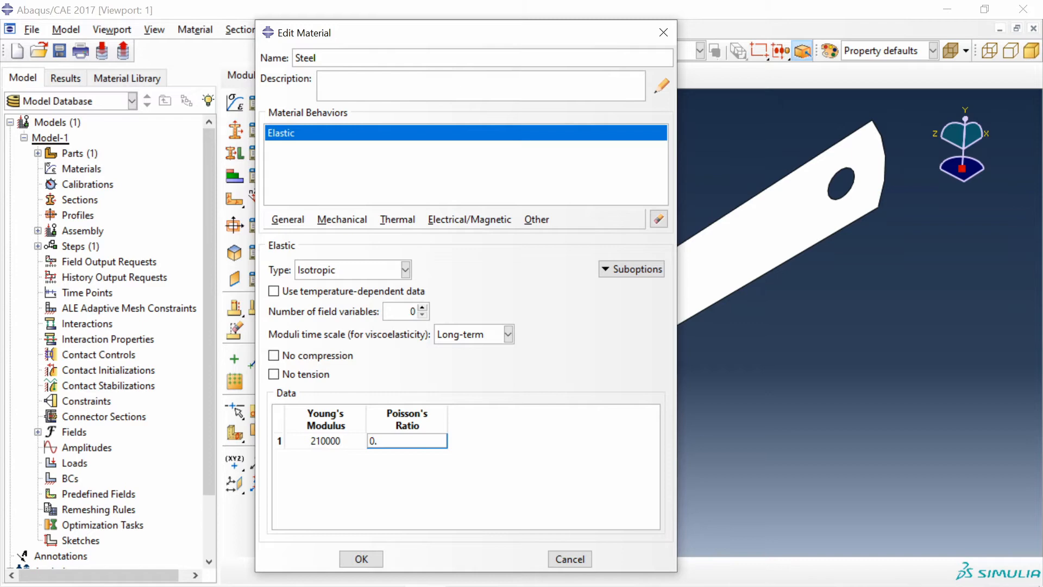
pyautogui.click(361, 559)
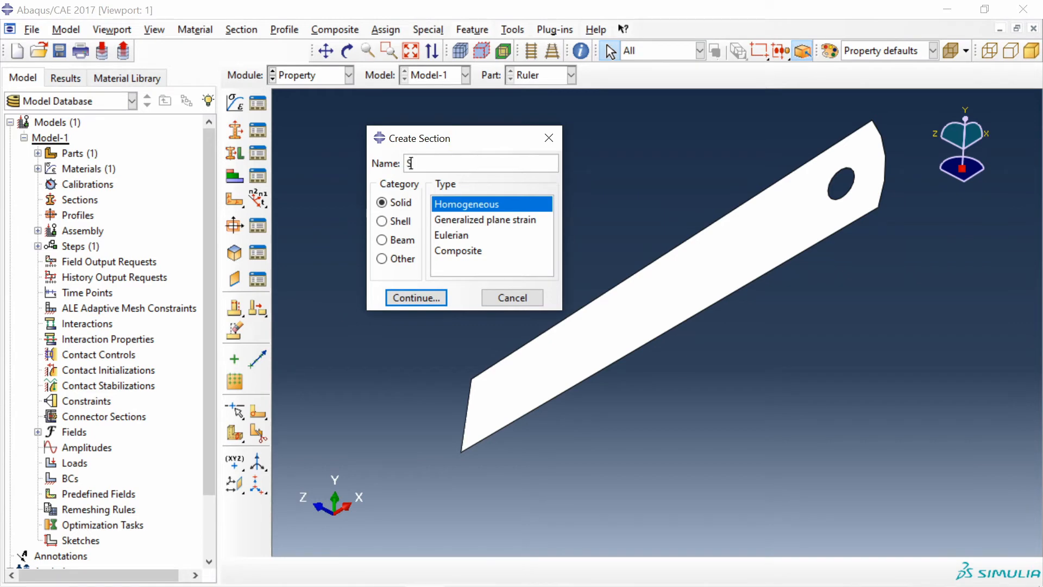
# Step: Create homogeneous shell section 'Steel' with thickness 1 and material Steel
pyautogui.write('Steel')
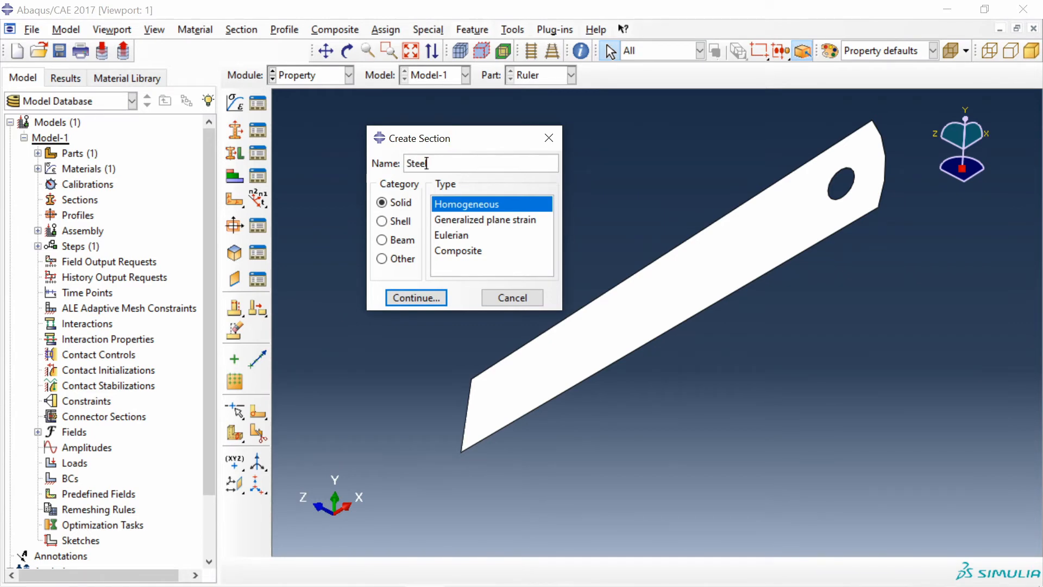
pyautogui.click(382, 222)
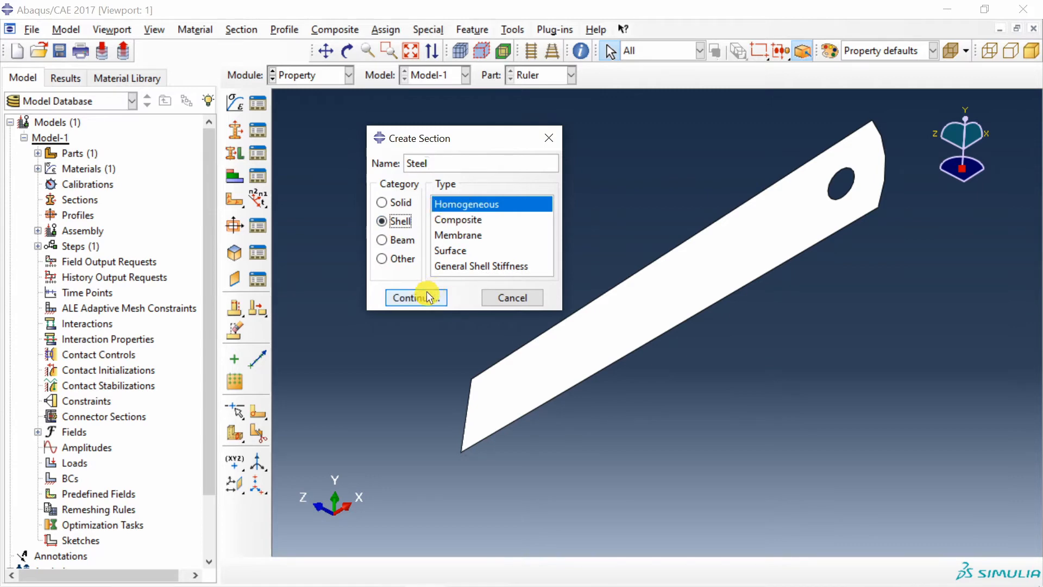
pyautogui.click(415, 297)
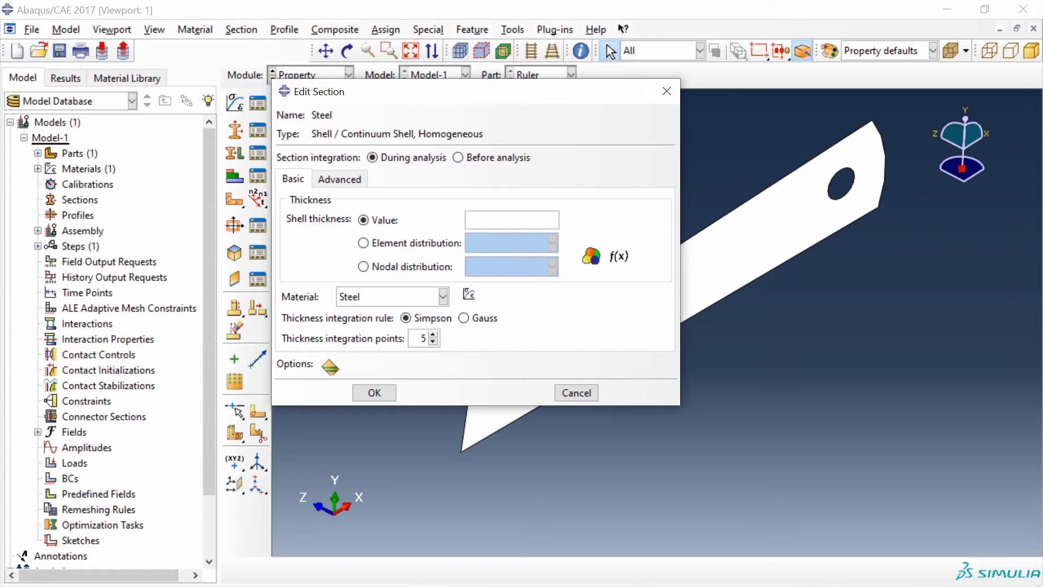
pyautogui.write('1')
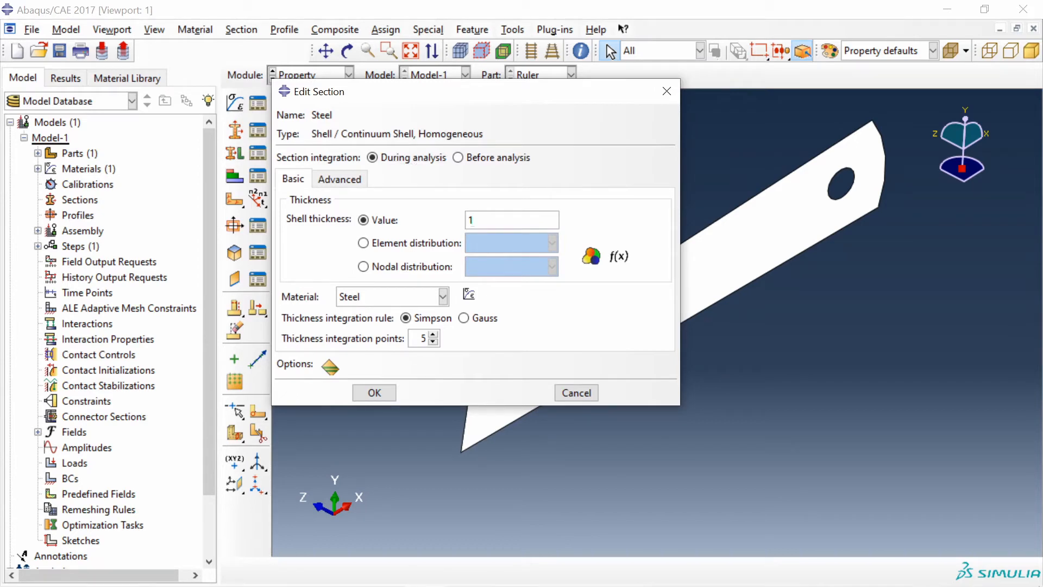
pyautogui.moveTo(389, 317)
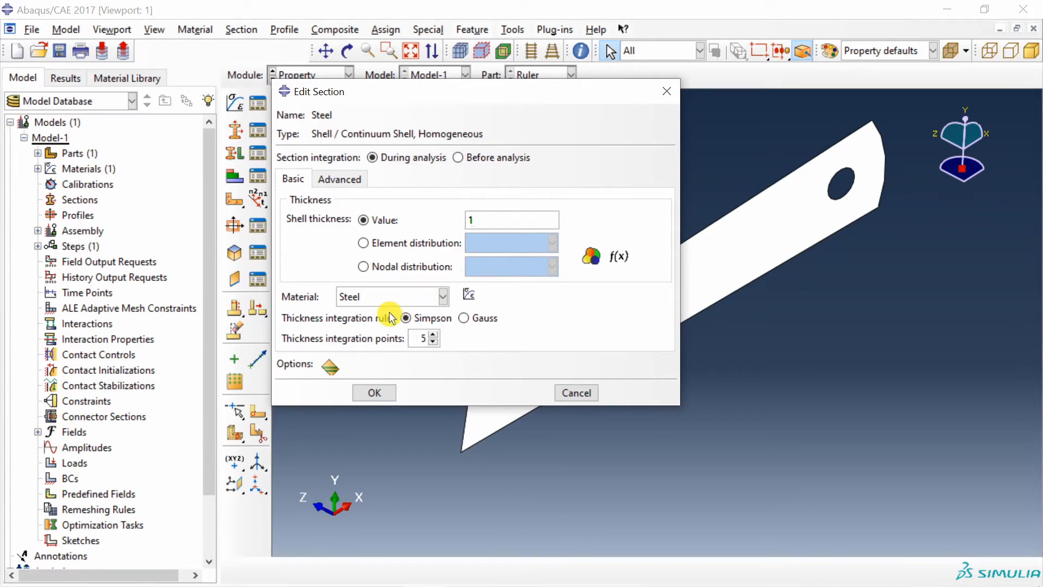
pyautogui.click(443, 296)
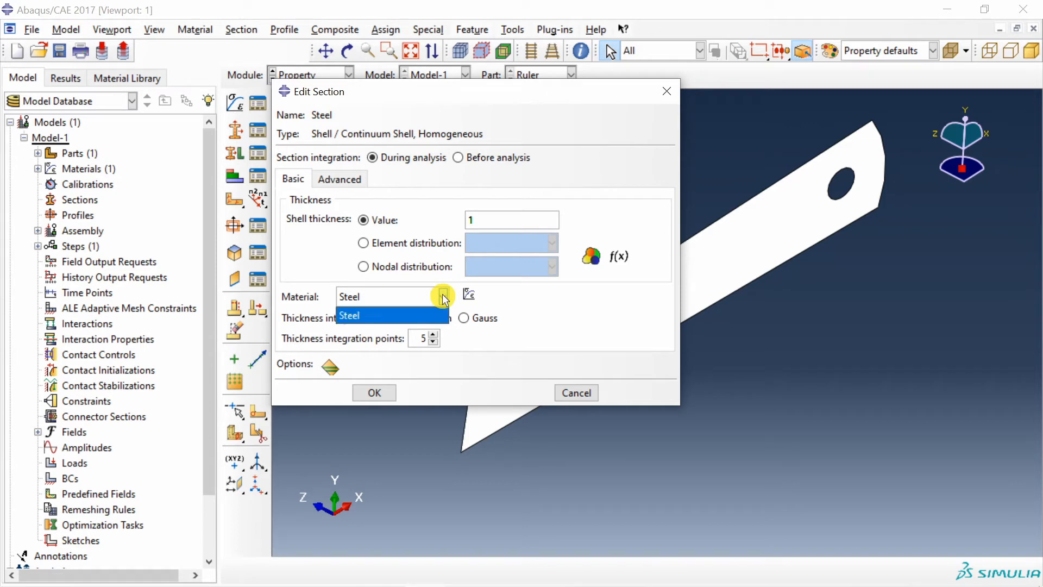
pyautogui.click(349, 314)
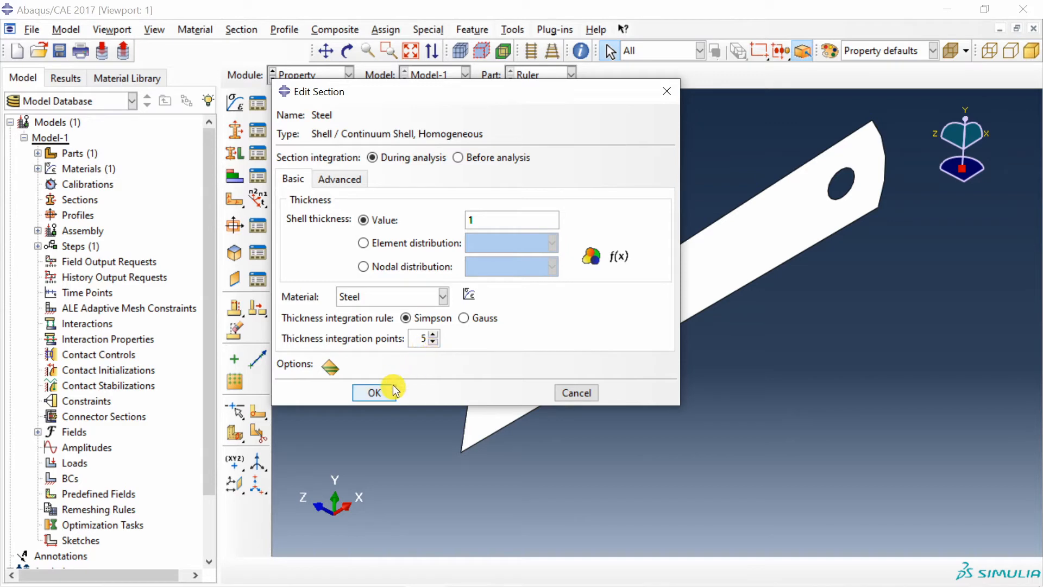
pyautogui.click(374, 392)
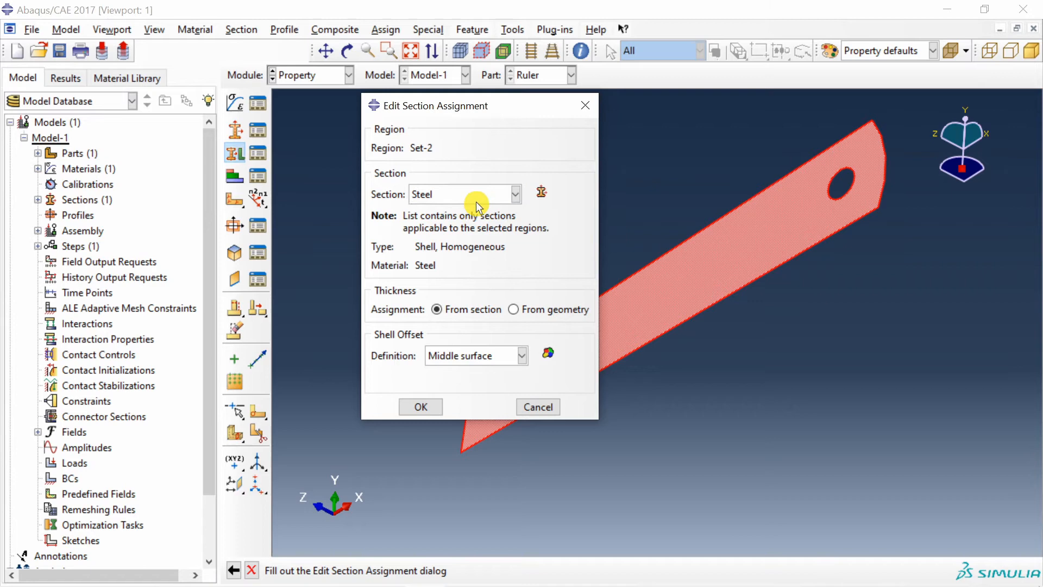
pyautogui.moveTo(399, 348)
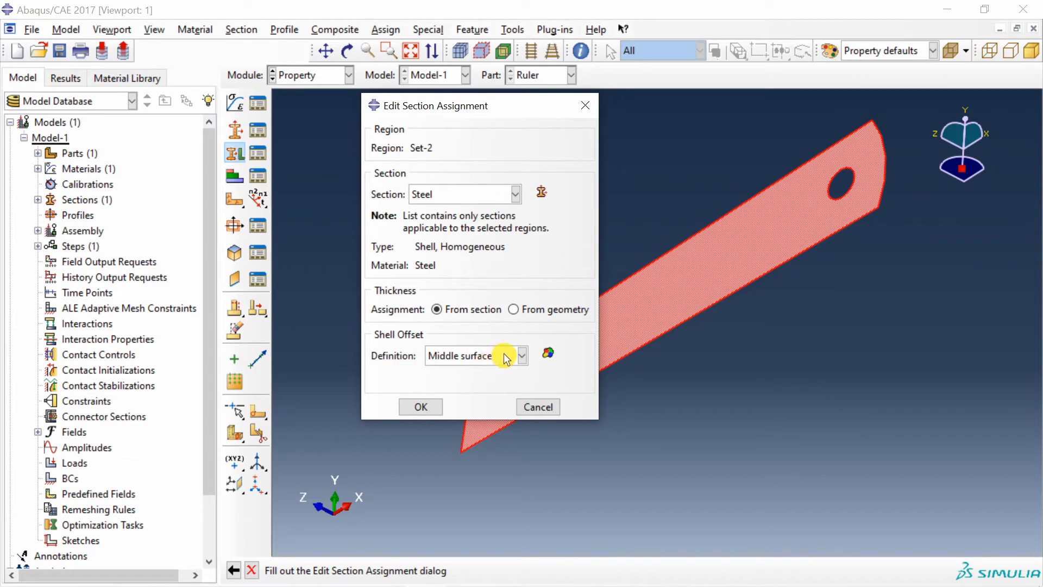
pyautogui.moveTo(746, 255)
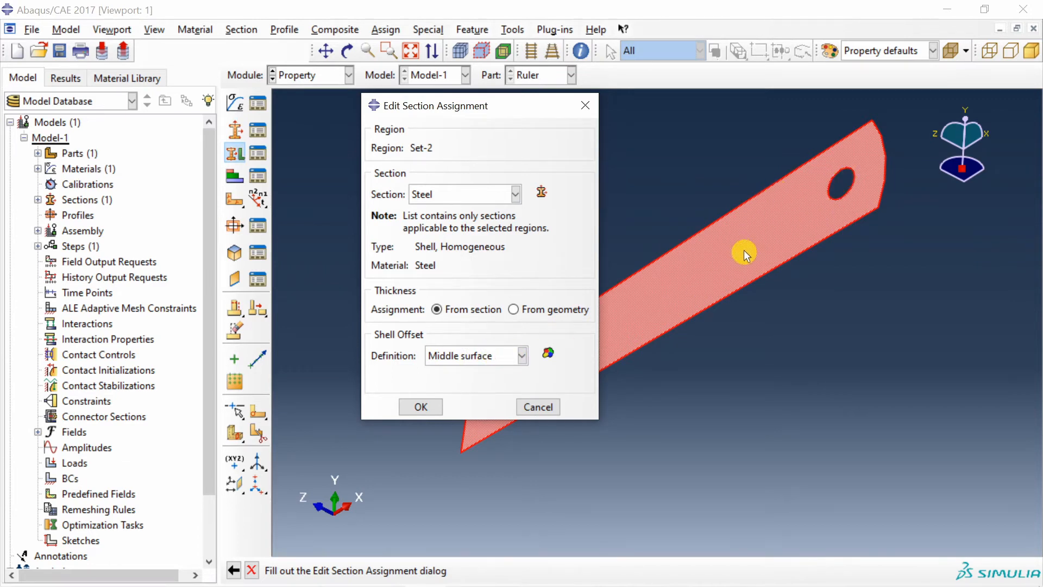
pyautogui.moveTo(717, 272)
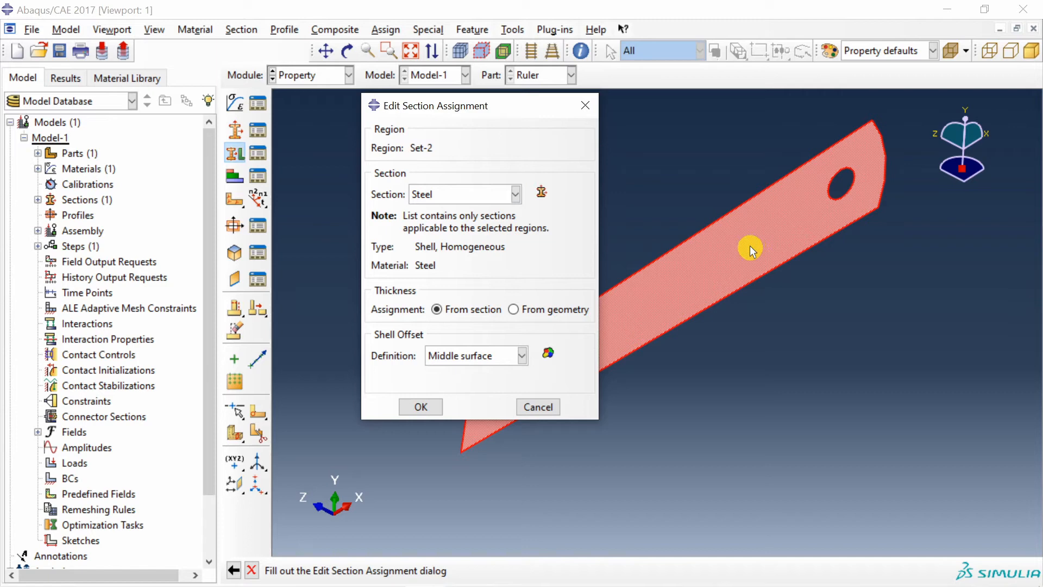
pyautogui.moveTo(767, 262)
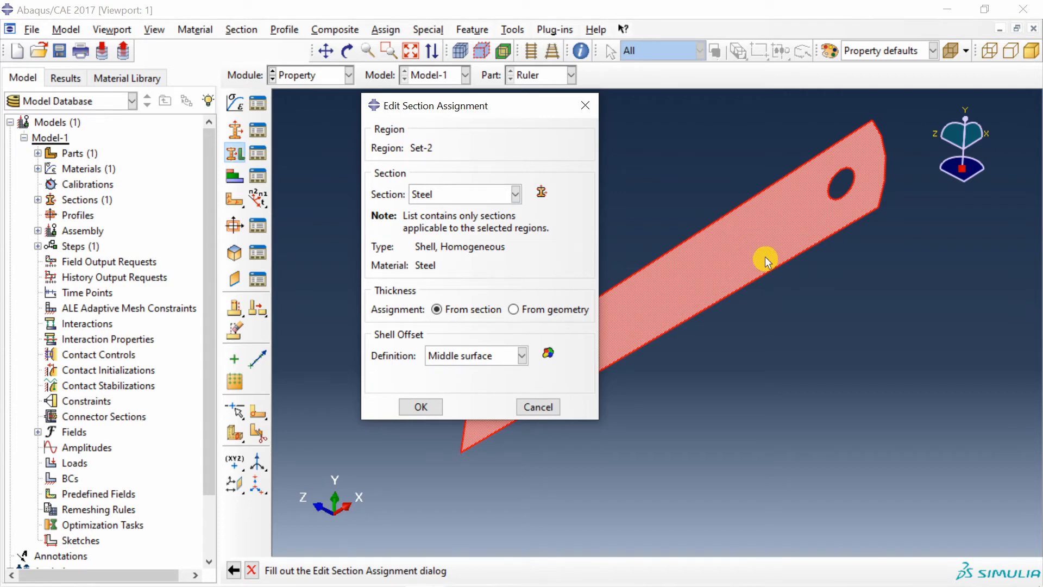
pyautogui.moveTo(788, 270)
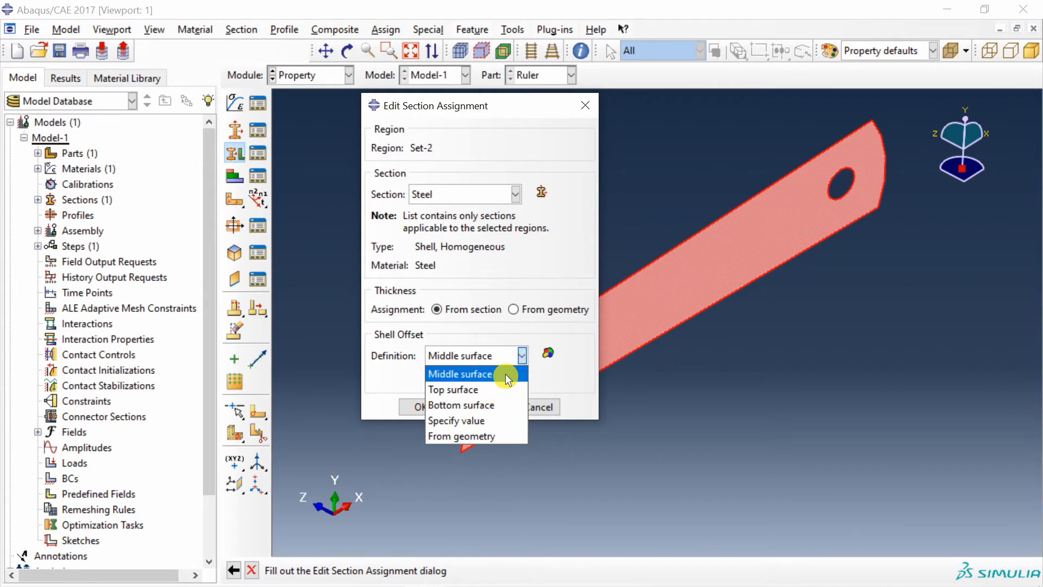
# Step: Confirm the Steel section assignment with a middle-surface shell offset
pyautogui.click(459, 373)
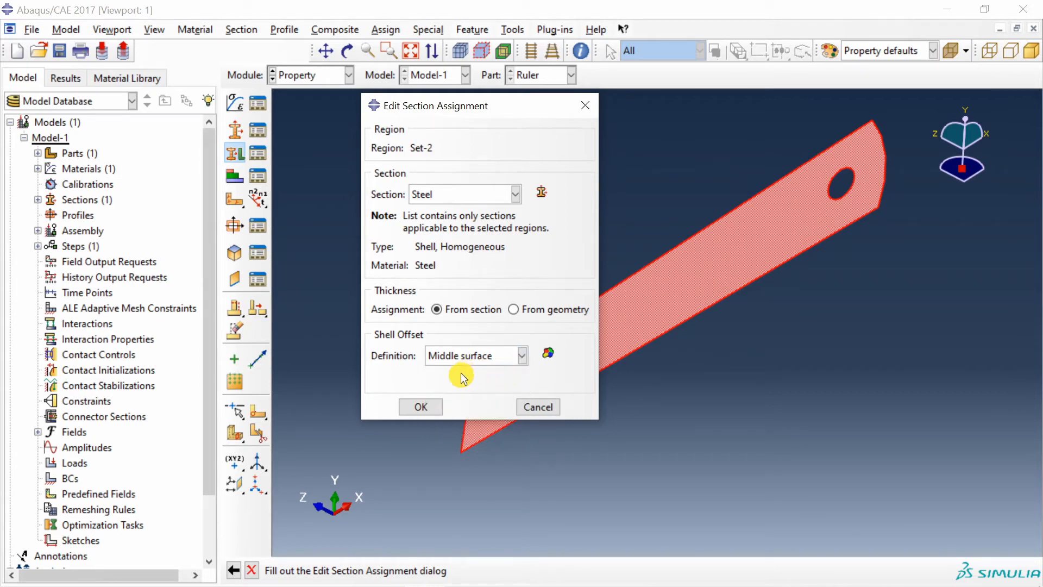
pyautogui.click(420, 406)
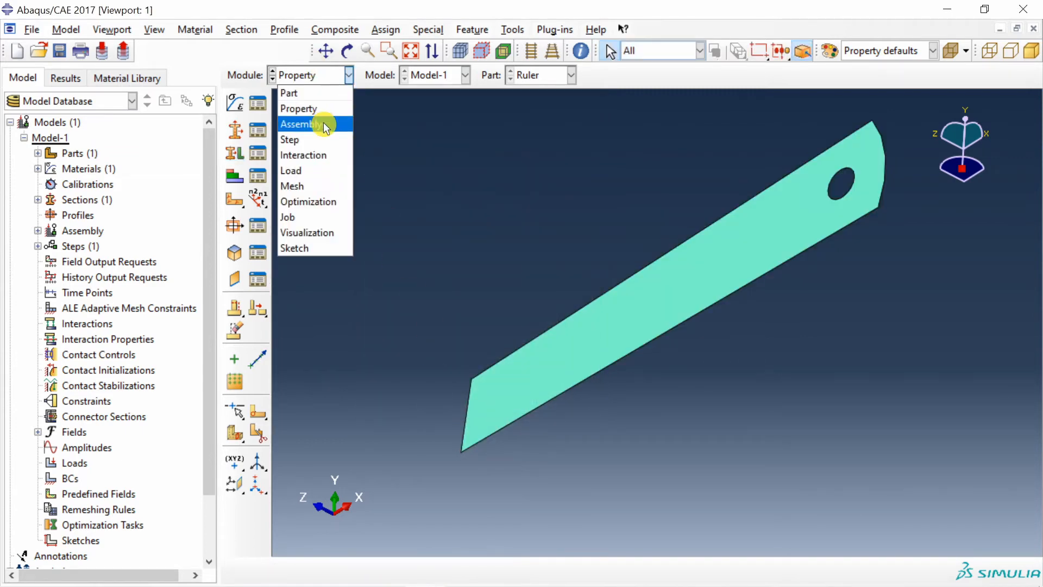
# Step: Add a dependent Ruler instance to the assembly
pyautogui.click(300, 124)
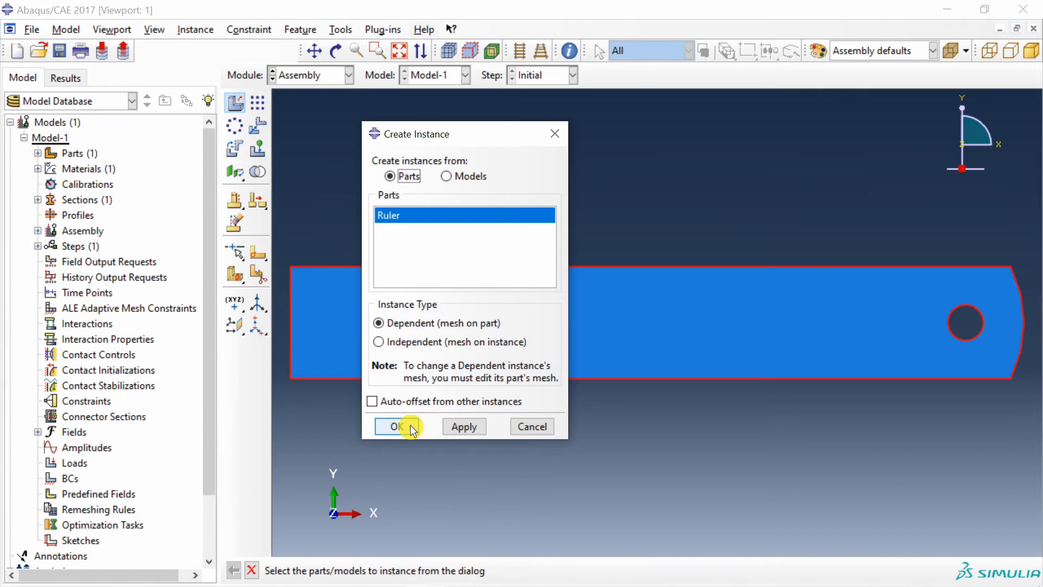
pyautogui.click(398, 426)
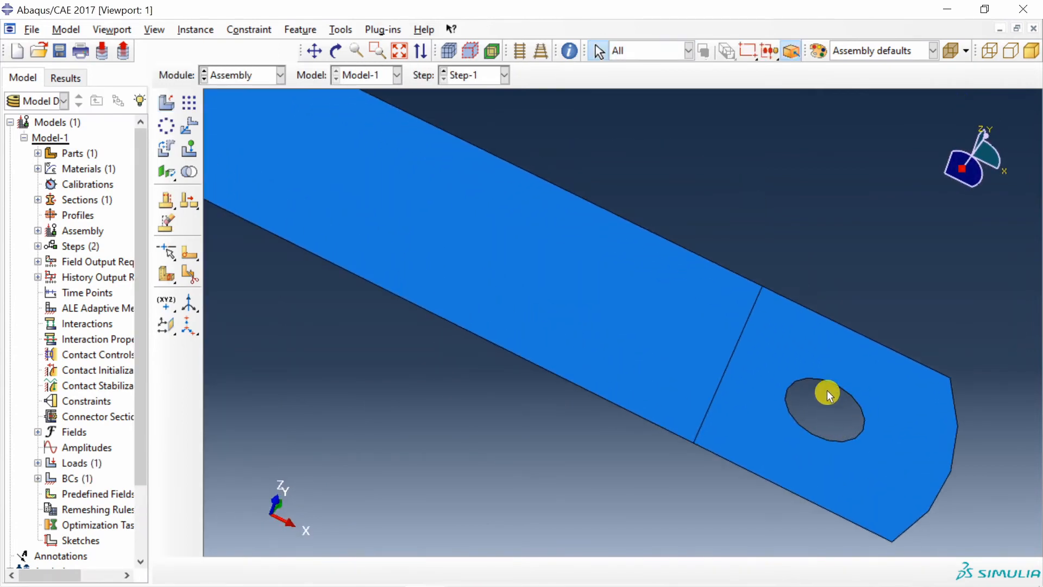
pyautogui.click(154, 30)
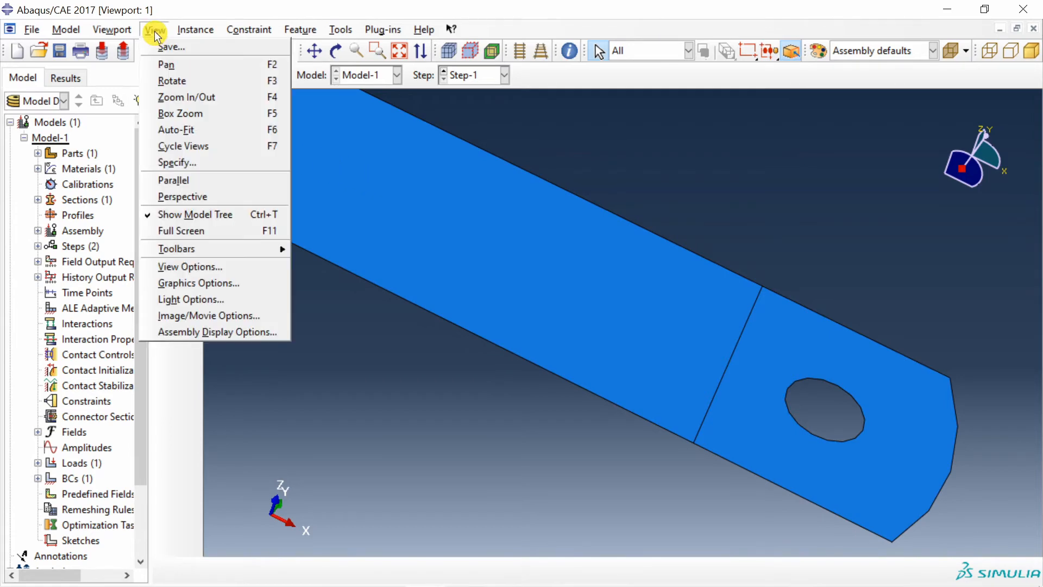
pyautogui.moveTo(214, 332)
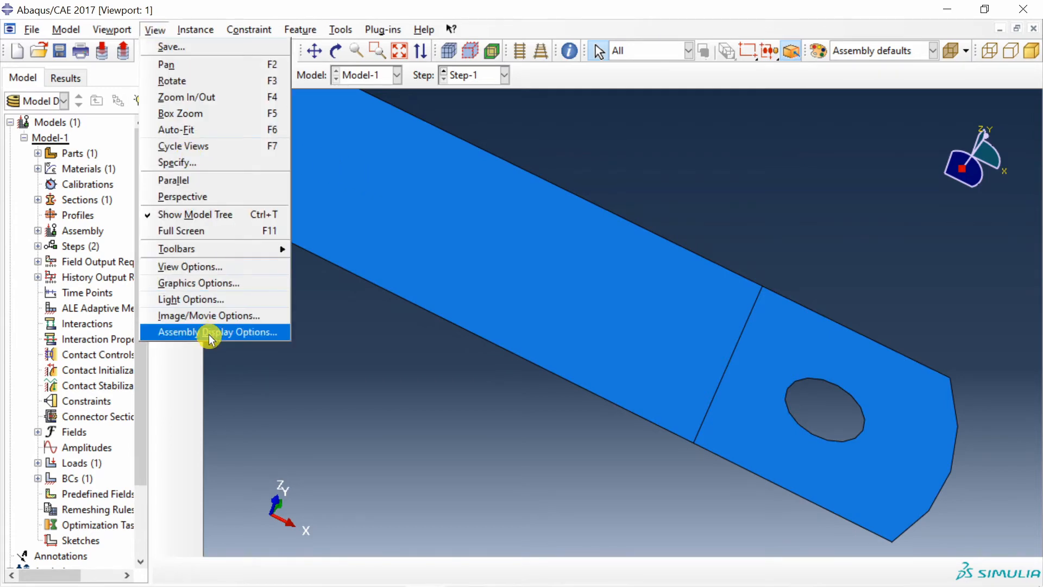
# Step: Turn on Render shell thickness in the assembly display options and adjust its scale factor
pyautogui.click(213, 331)
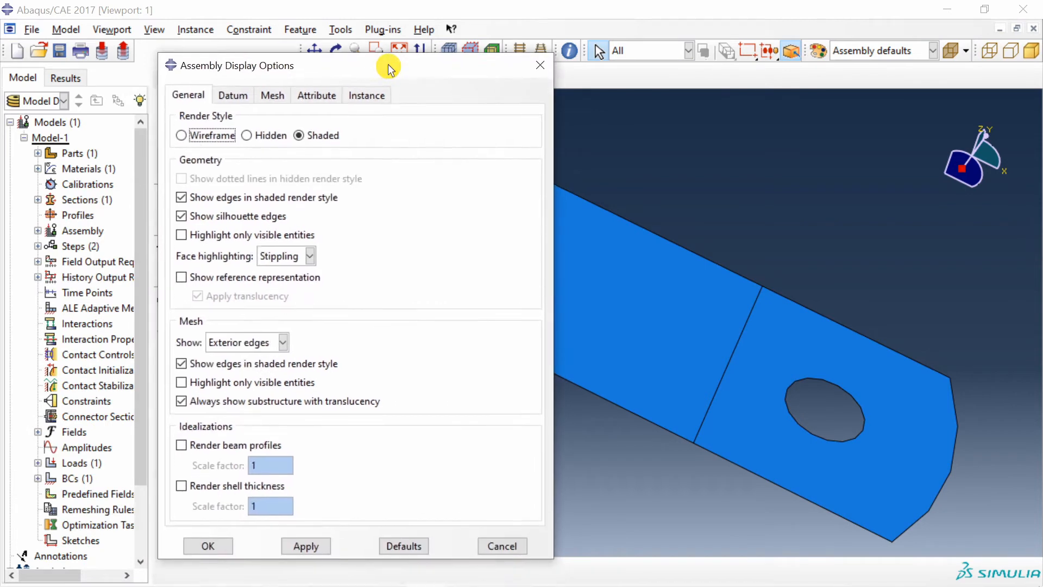
pyautogui.click(181, 486)
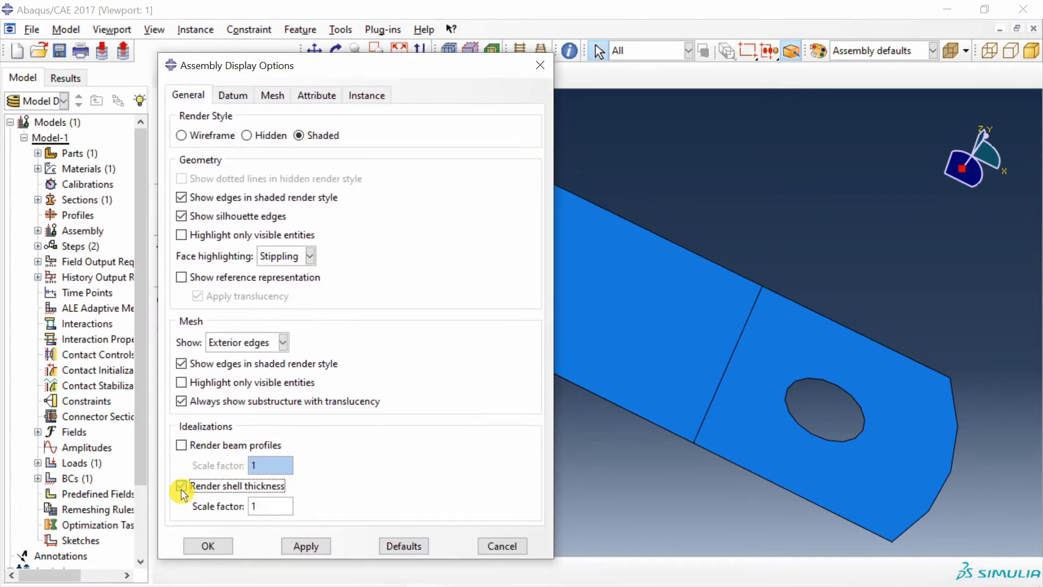
pyautogui.click(306, 546)
pyautogui.write('5')
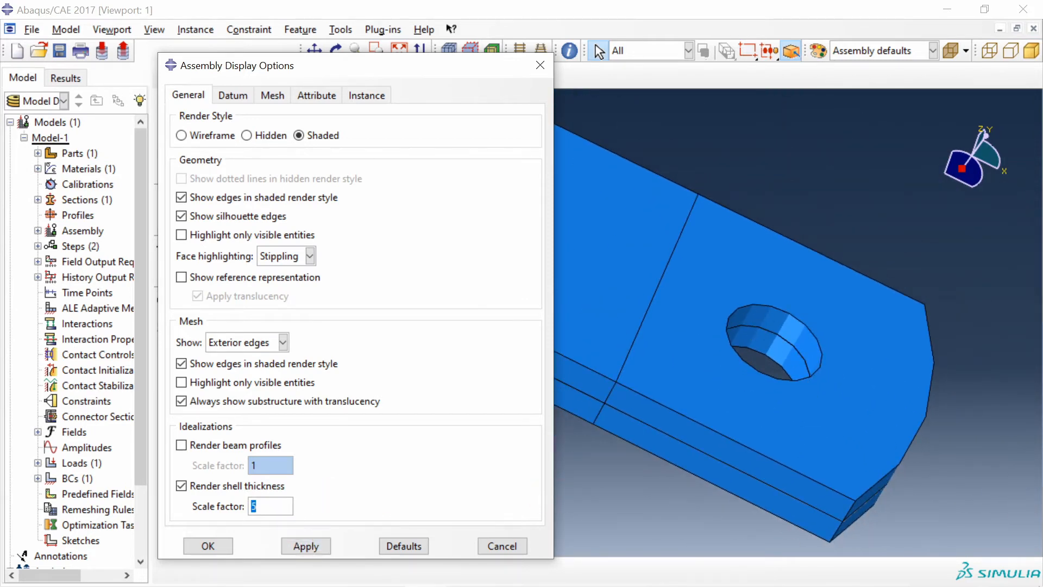
pyautogui.click(306, 546)
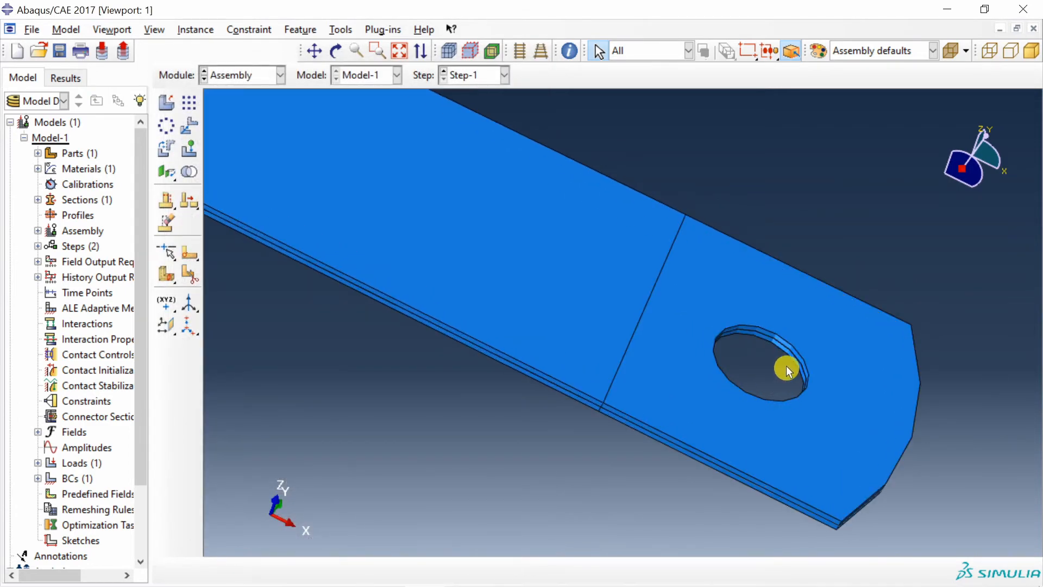
pyautogui.click(154, 29)
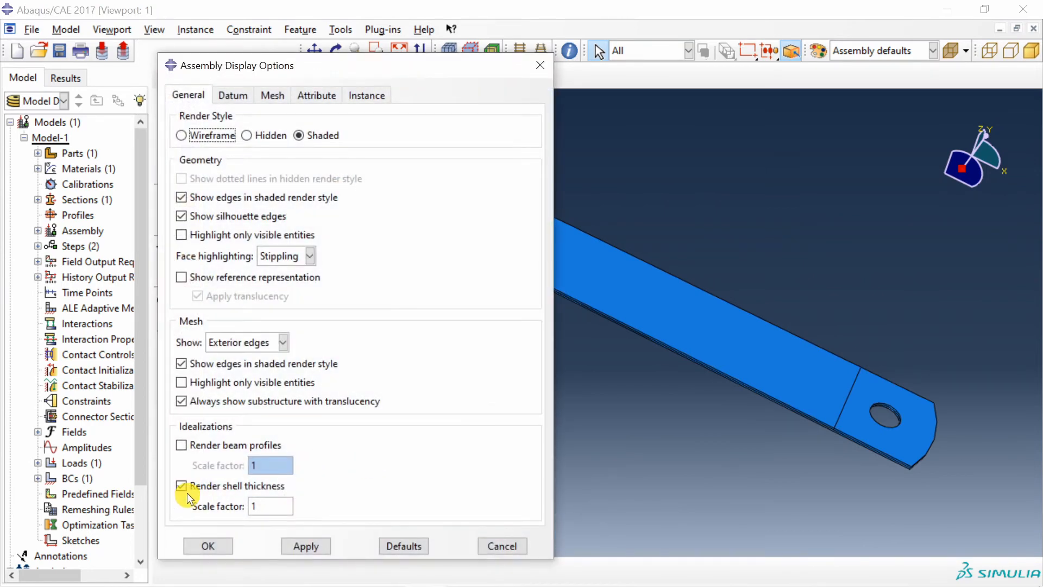
pyautogui.click(181, 486)
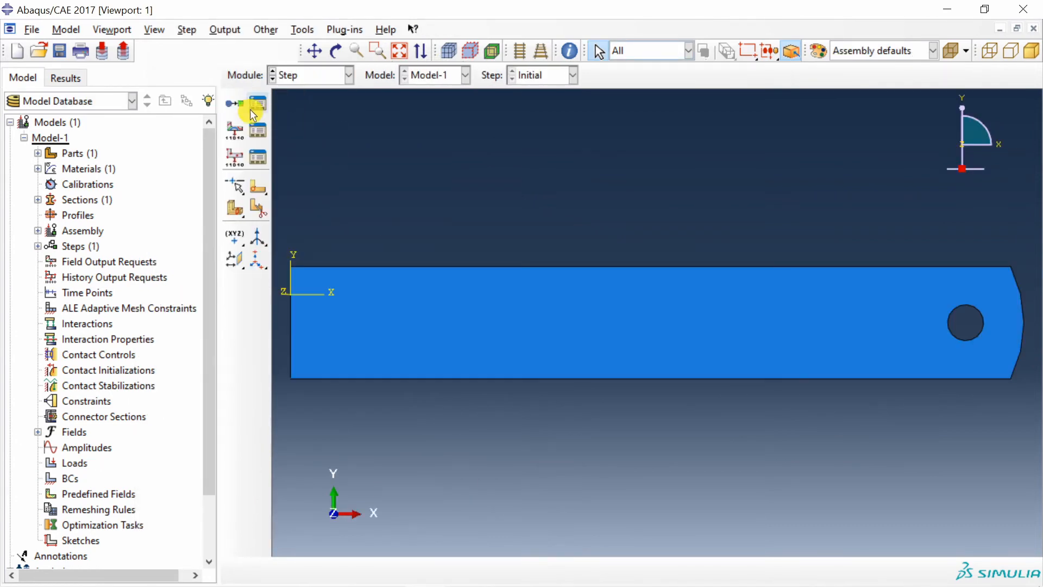
# Step: Create a Static, General step with nonlinear geometry enabled
pyautogui.click(257, 103)
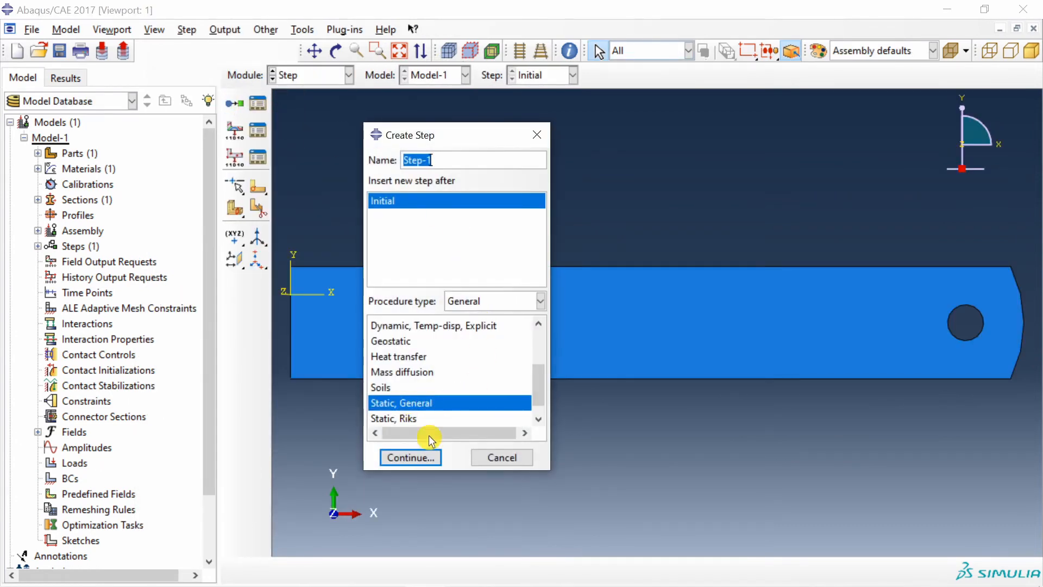
pyautogui.click(409, 457)
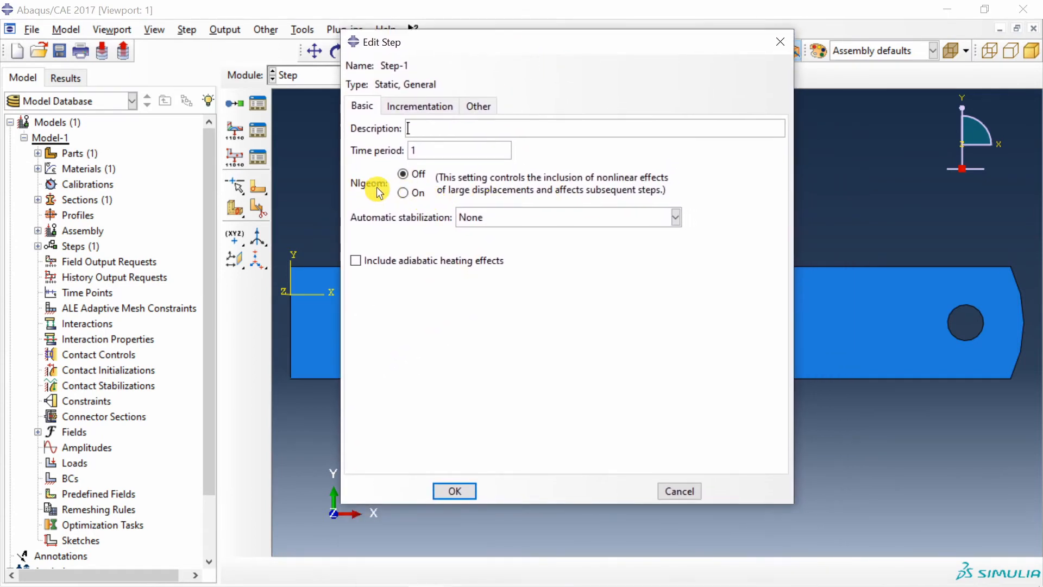
pyautogui.click(403, 192)
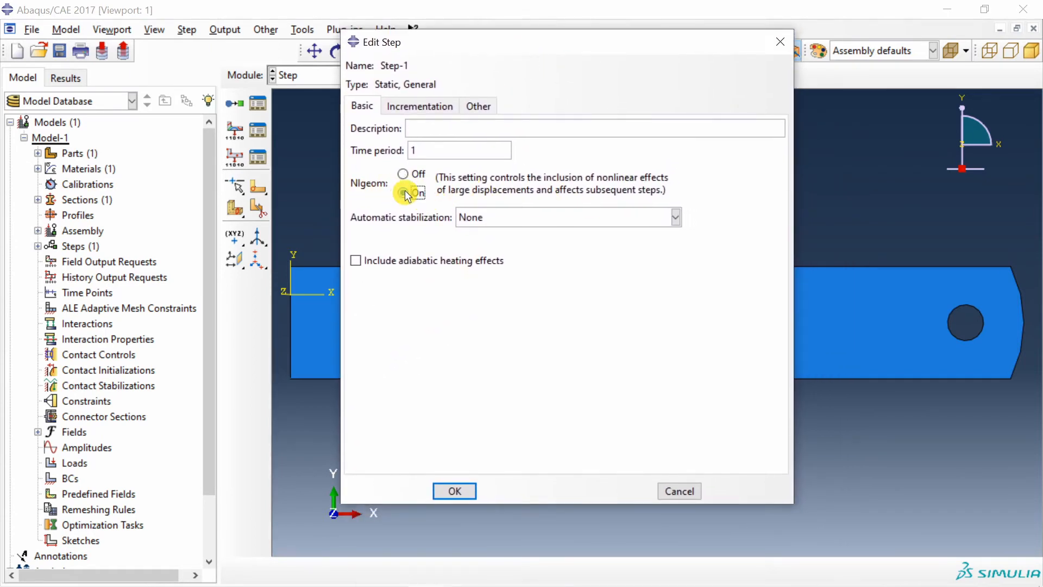
pyautogui.click(403, 192)
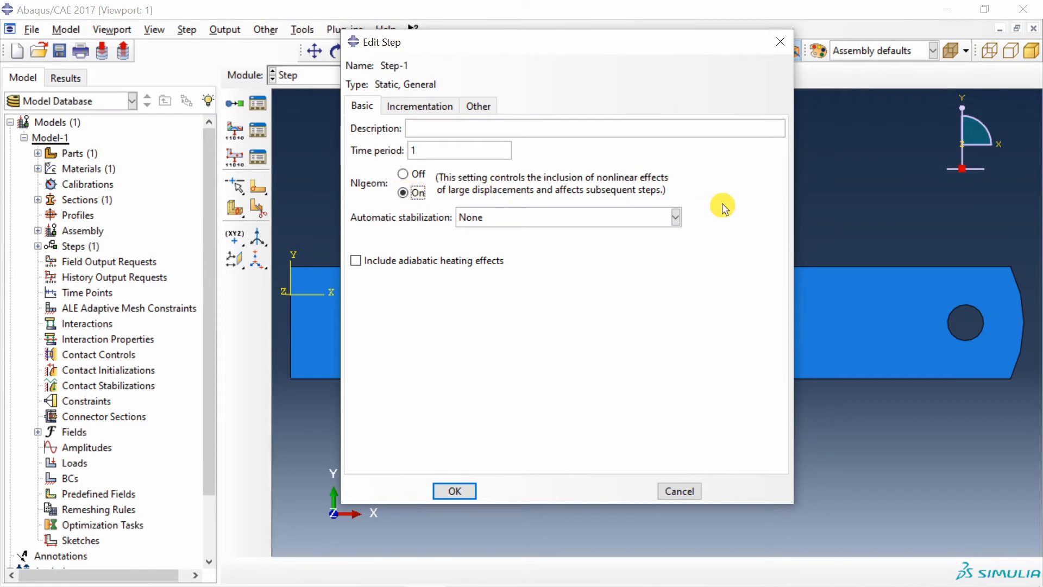
# Step: Set initial and maximum increments to 0.1 with up to 1000 increments
pyautogui.click(418, 105)
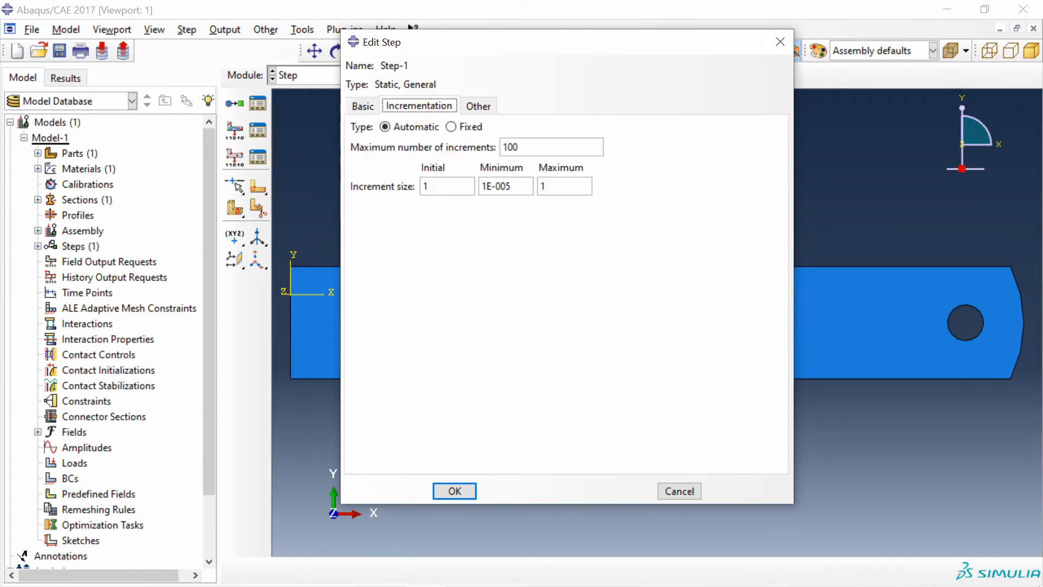
pyautogui.click(445, 185)
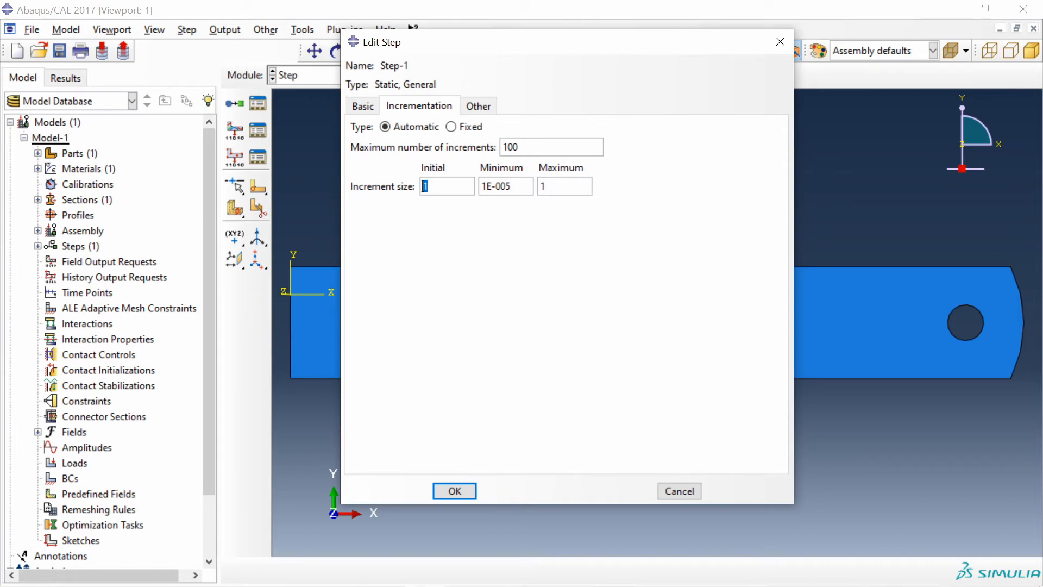
pyautogui.write('0.1')
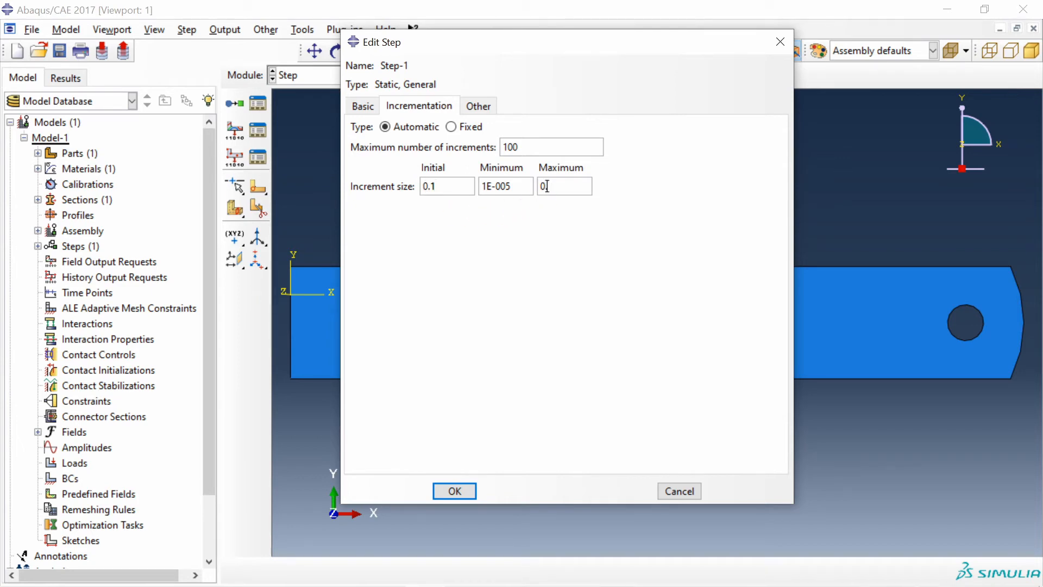
pyautogui.write('.1')
pyautogui.click(551, 146)
pyautogui.write('0')
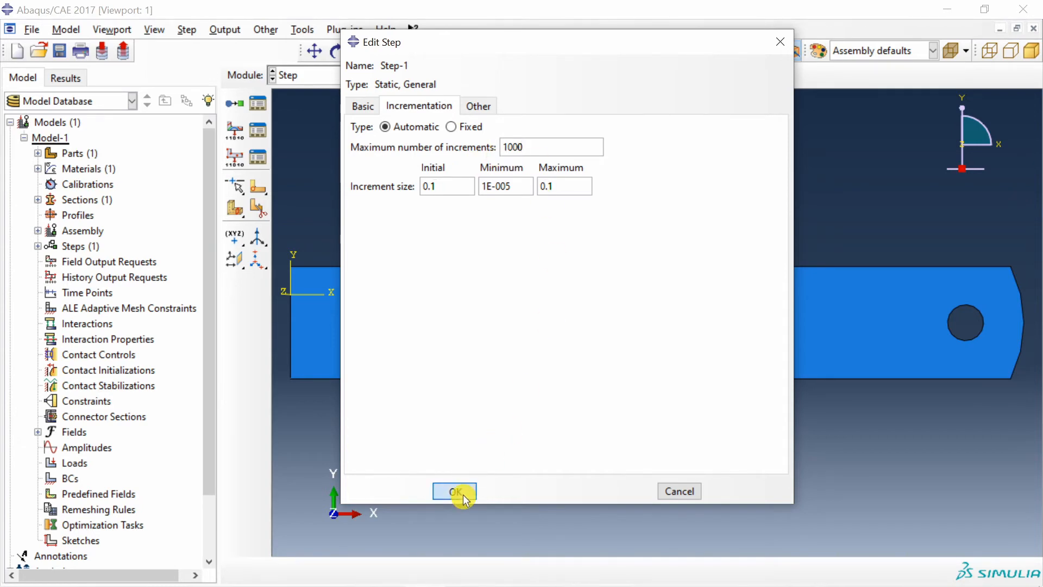
pyautogui.click(454, 491)
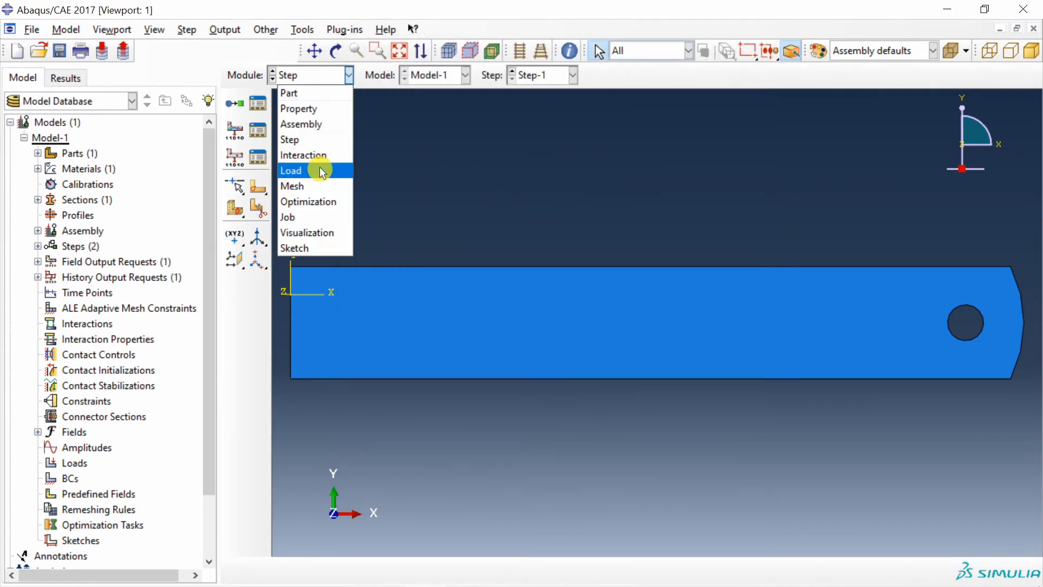
# Step: Clamp the ruler's end edge opposite the hole with an encastre boundary condition in Step-1
pyautogui.click(291, 170)
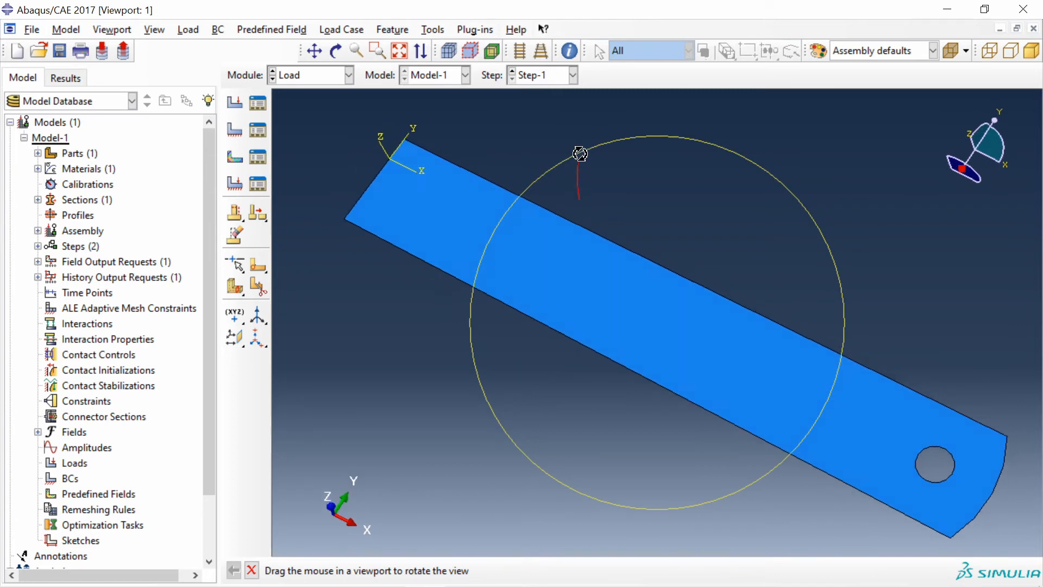
pyautogui.click(258, 130)
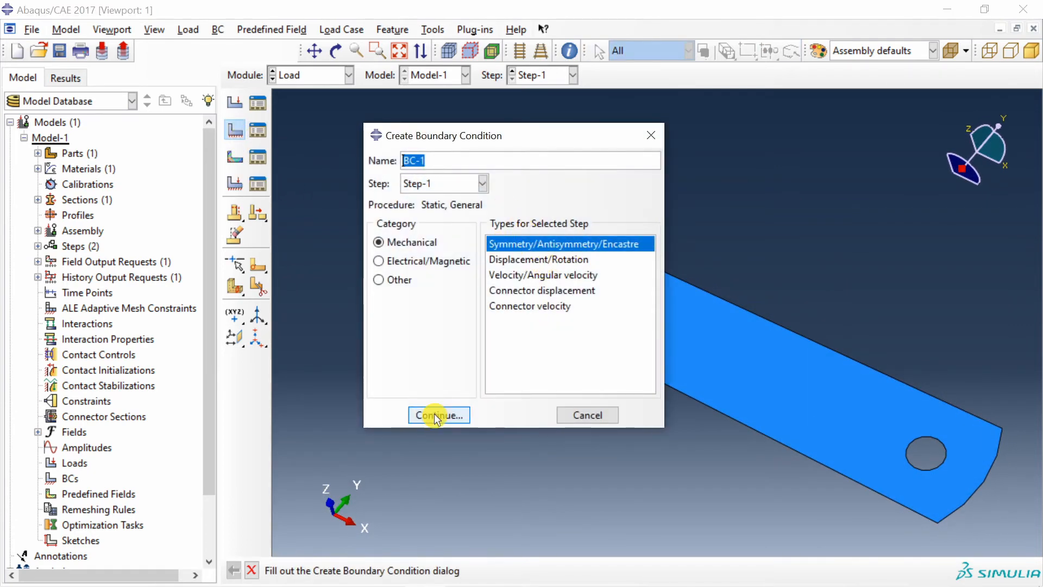
pyautogui.click(438, 414)
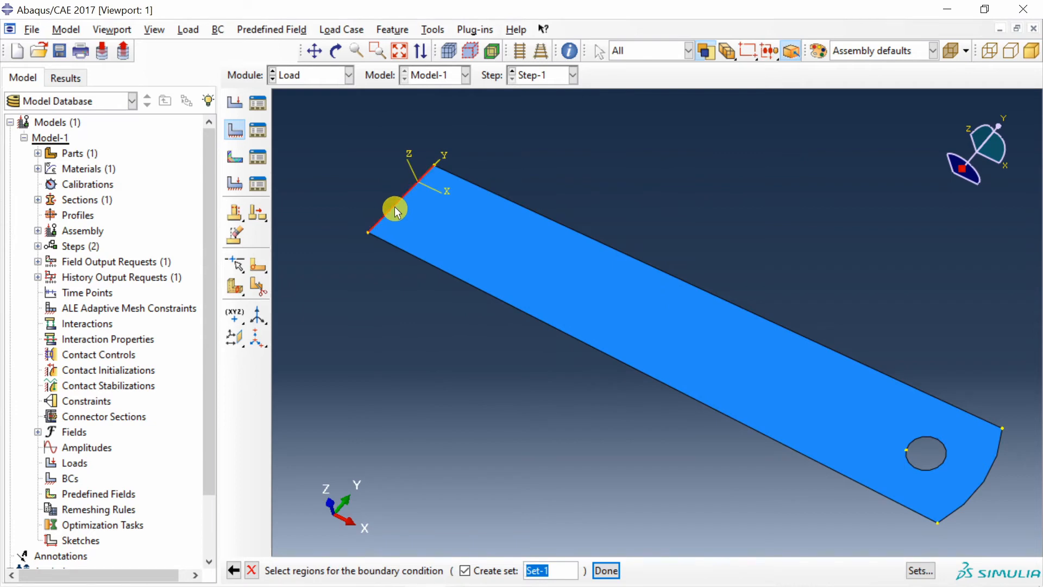
pyautogui.click(605, 570)
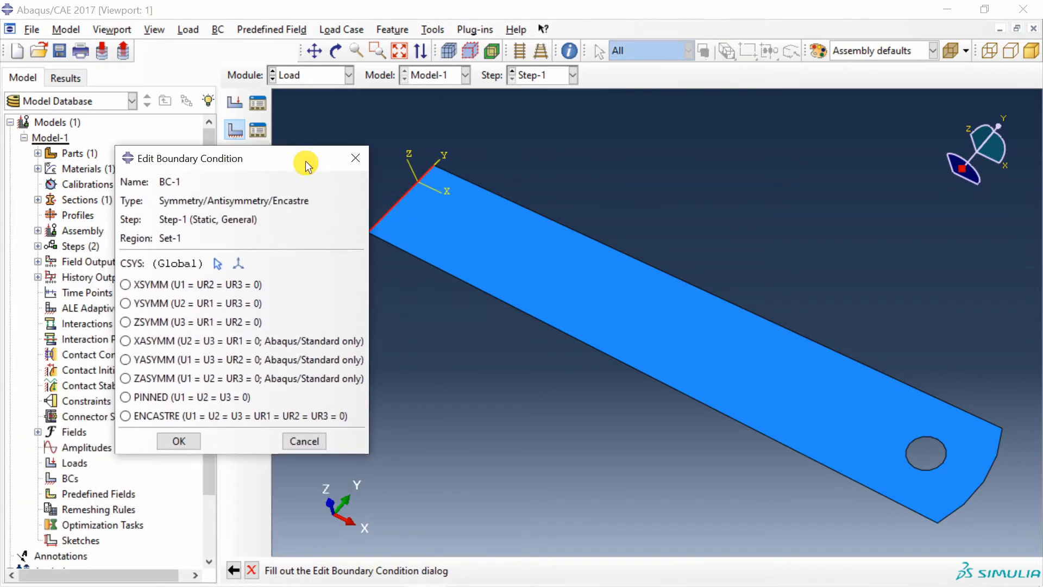
pyautogui.click(124, 415)
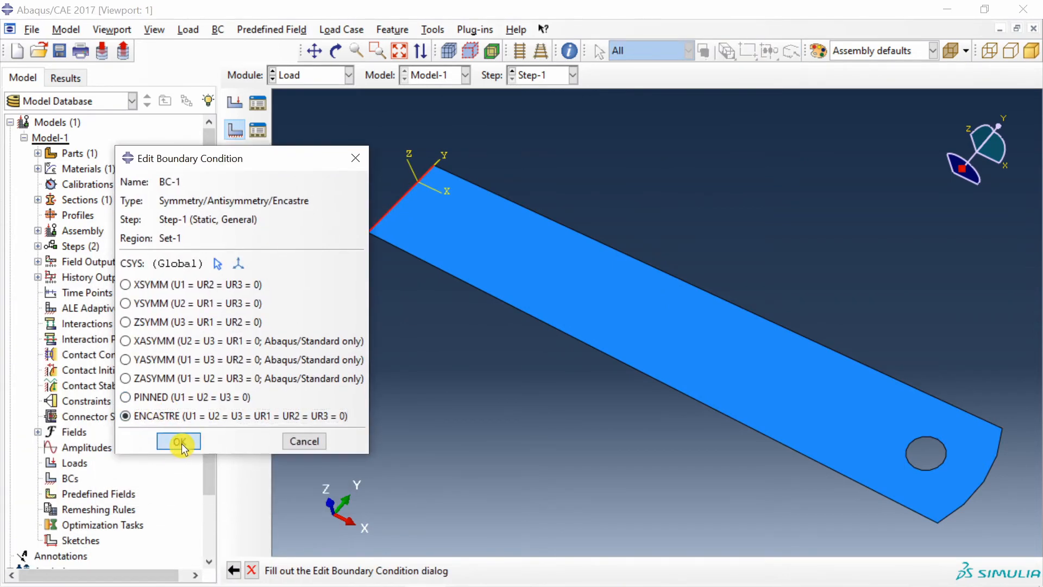
pyautogui.click(177, 441)
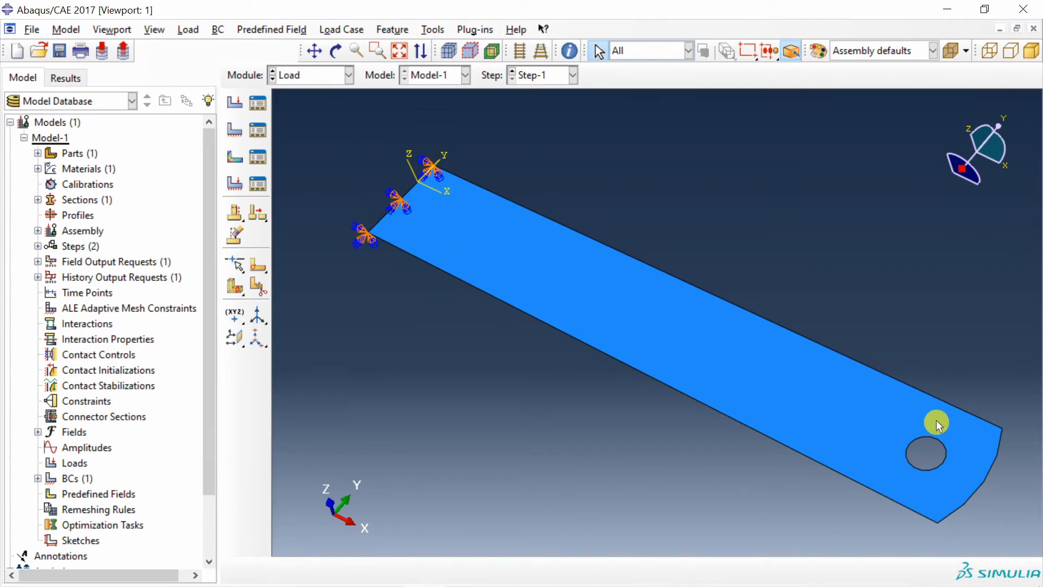
pyautogui.moveTo(904, 495)
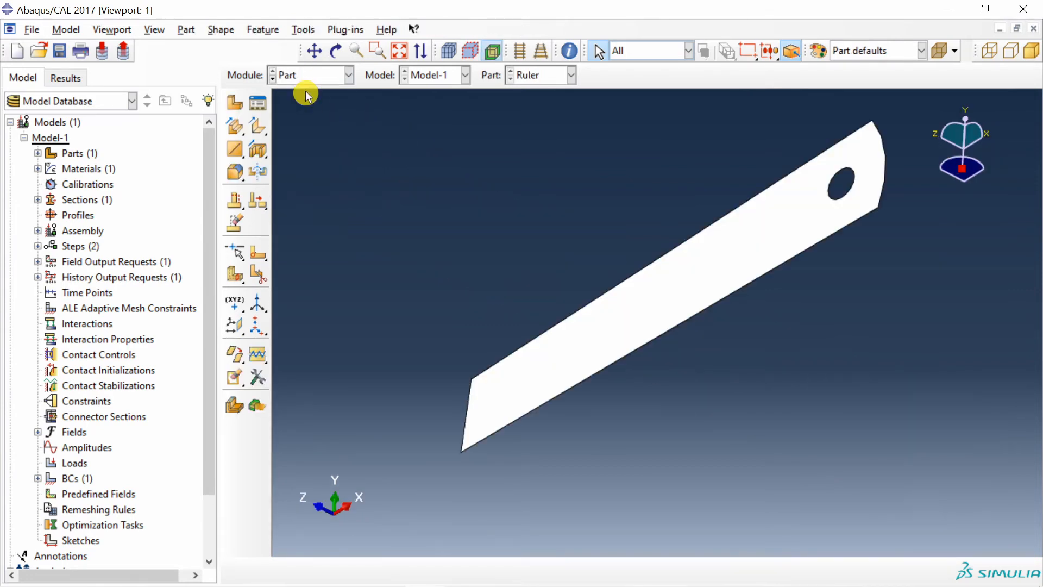
pyautogui.moveTo(252, 256)
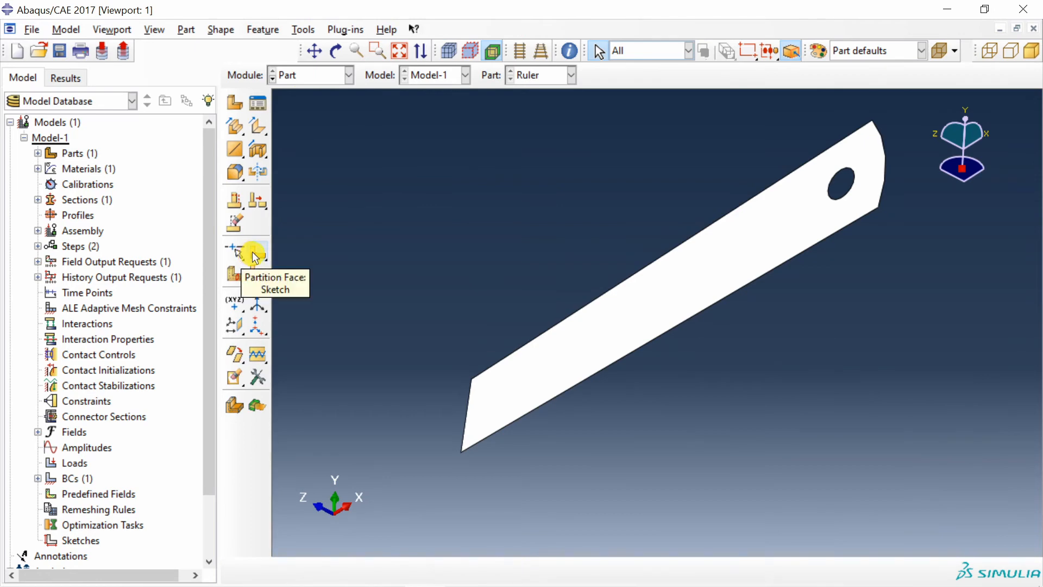
# Step: Start a partition sketch on the Ruler part's face
pyautogui.click(234, 251)
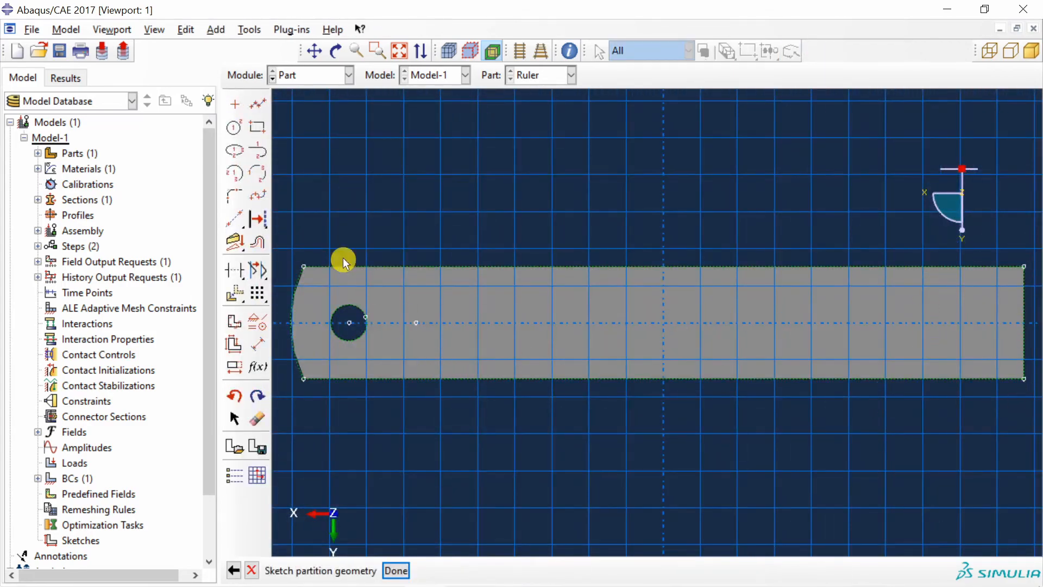
# Step: Begin a connected line above the ruler for the vertical partition near the hole
pyautogui.click(257, 104)
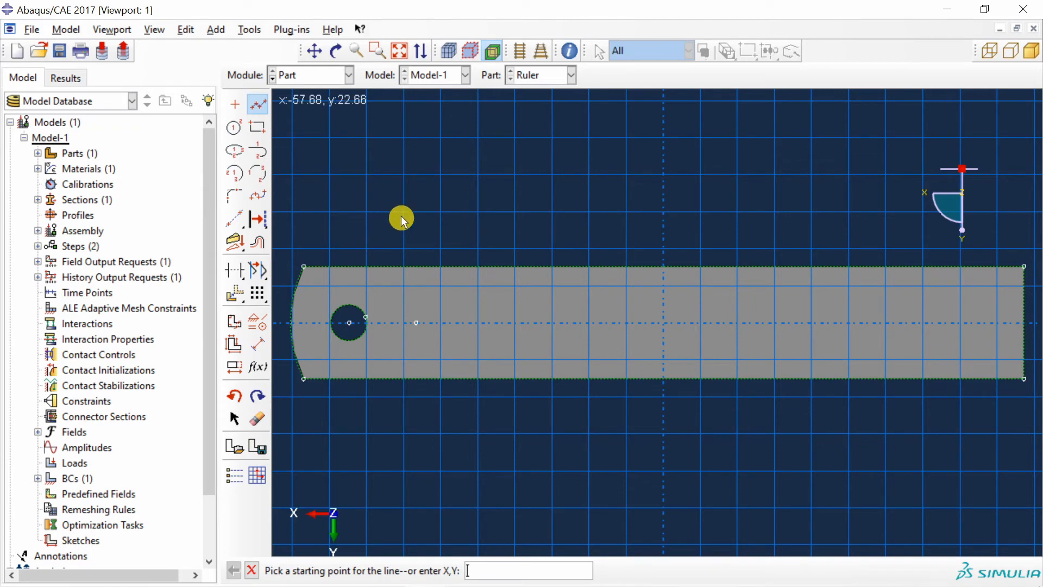
pyautogui.click(401, 217)
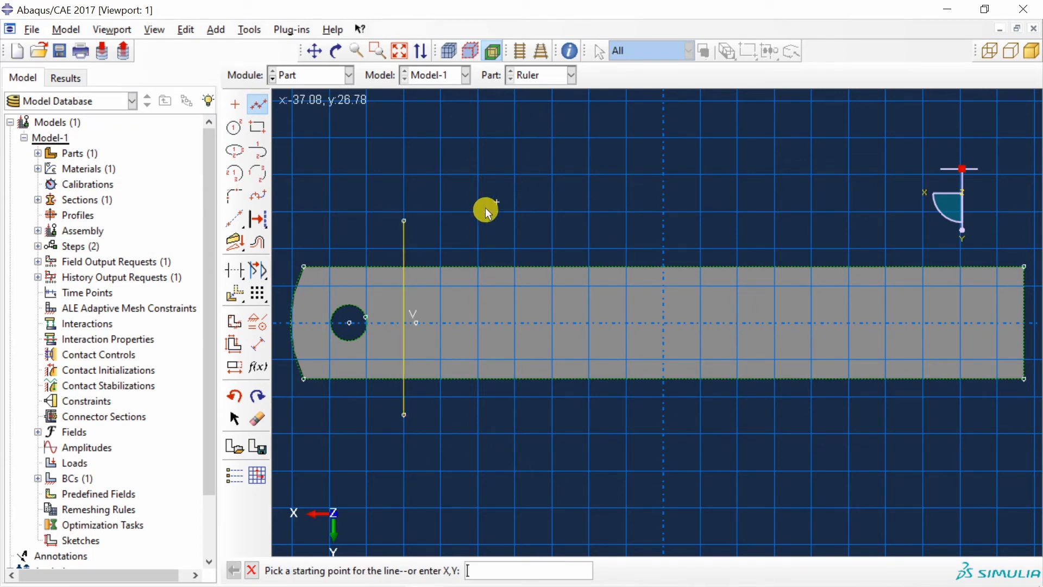
pyautogui.moveTo(291, 239)
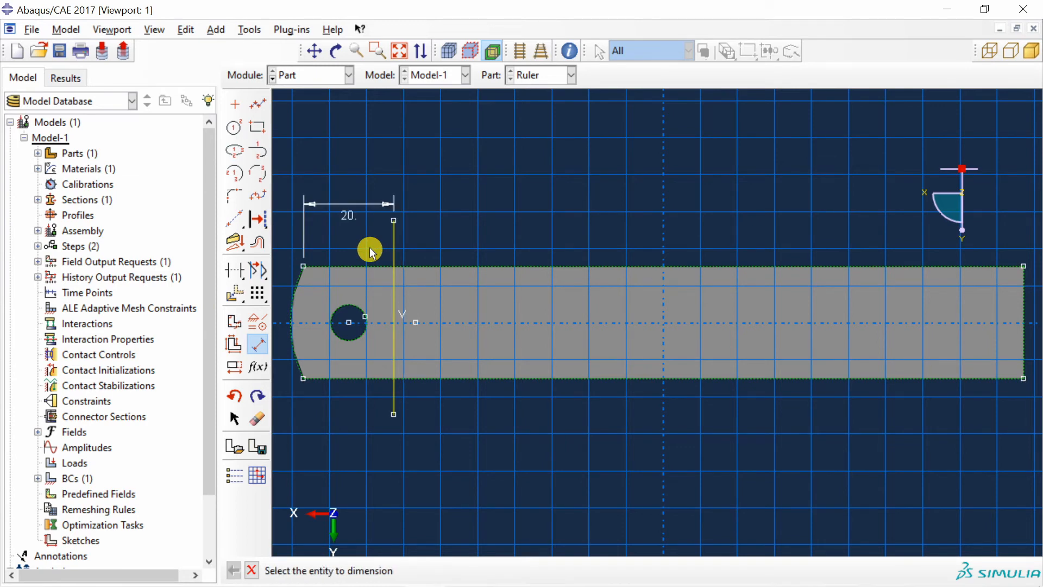
pyautogui.moveTo(554, 216)
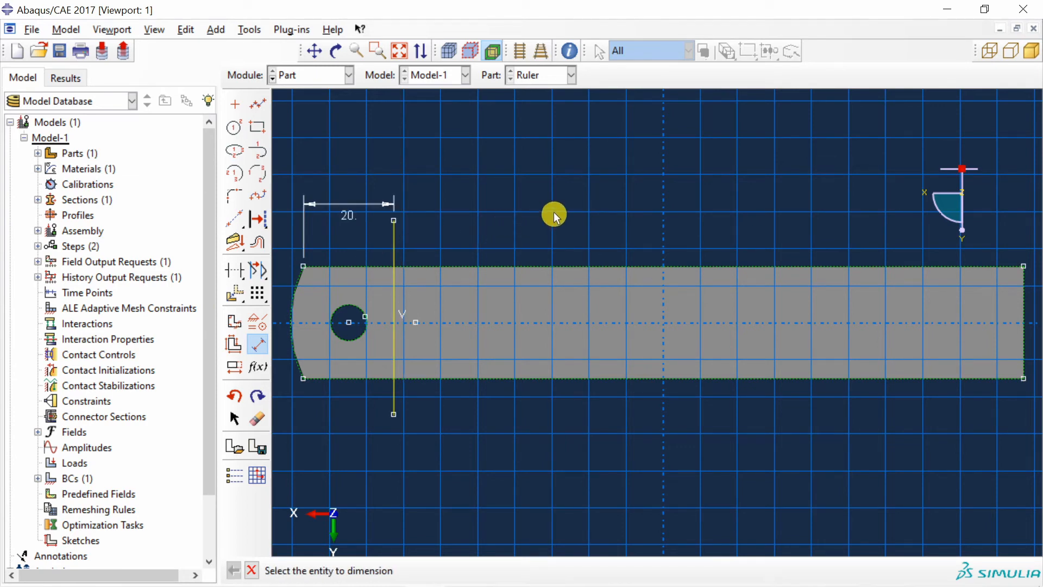
pyautogui.moveTo(396, 299)
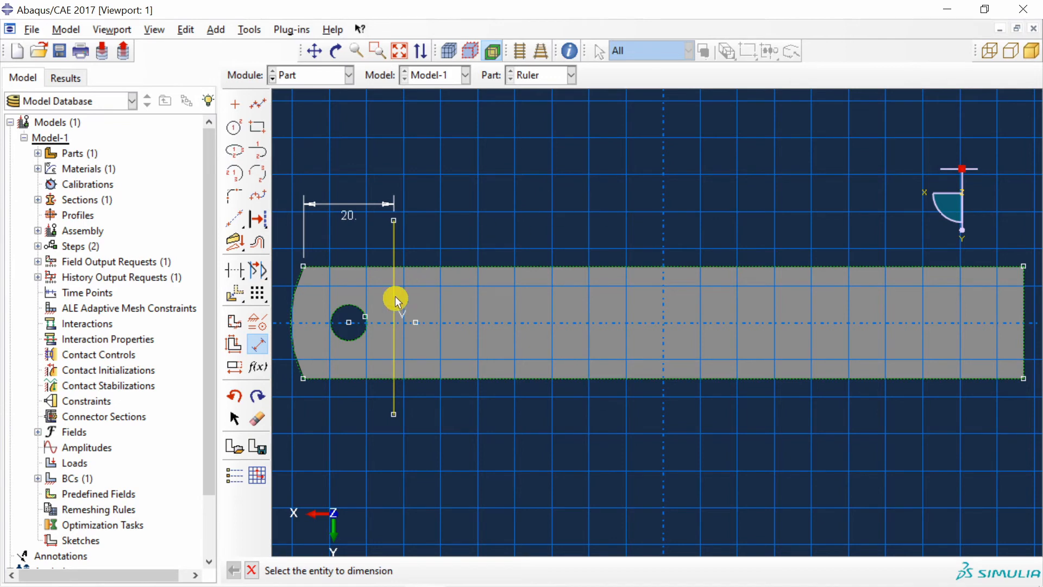
pyautogui.moveTo(511, 214)
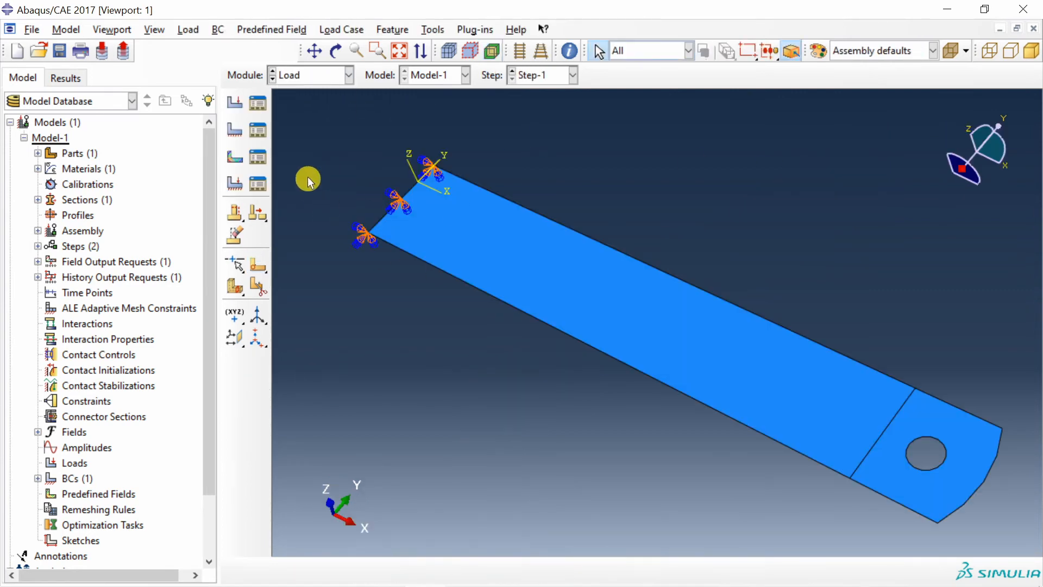
# Step: Apply a uniform pressure of 0.1 to the brown side of the hole-end face
pyautogui.click(234, 103)
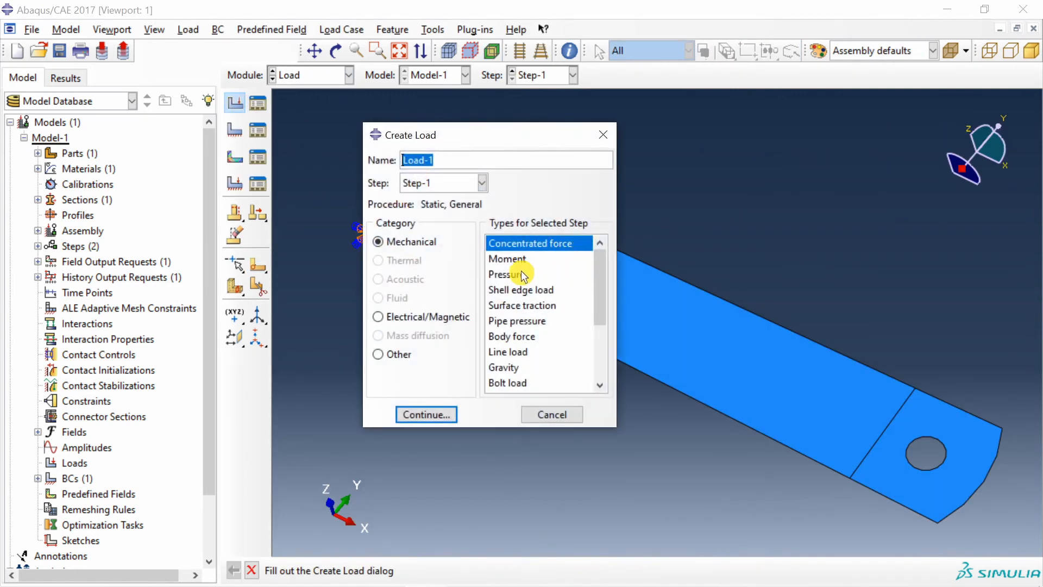
pyautogui.click(425, 414)
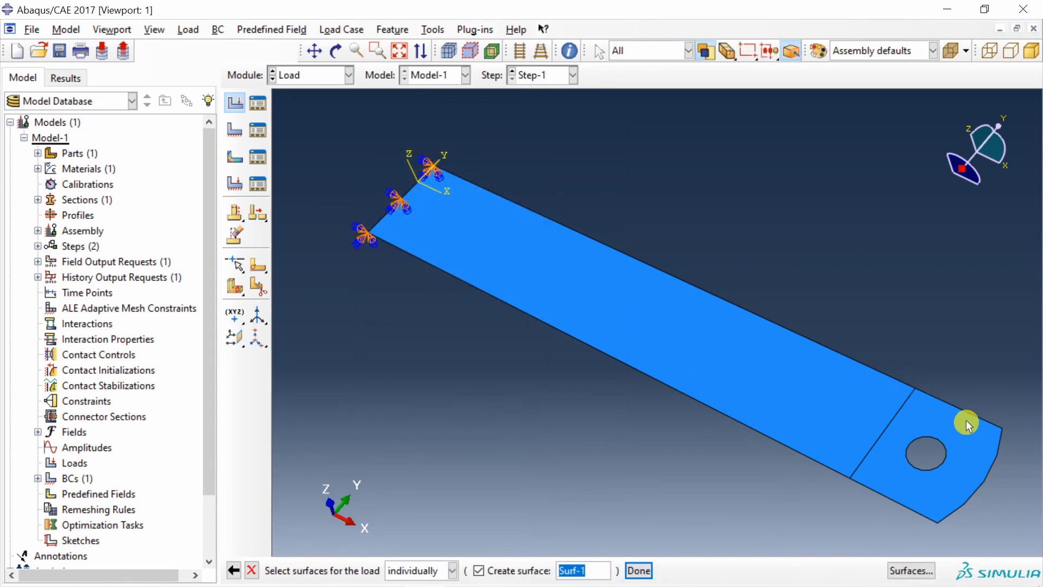
pyautogui.click(966, 425)
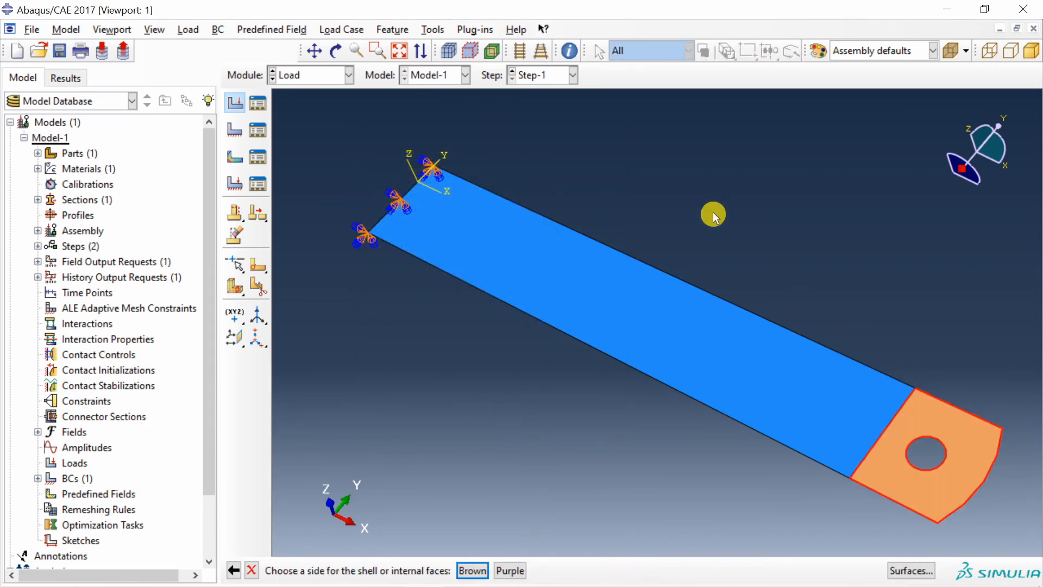
pyautogui.moveTo(972, 480)
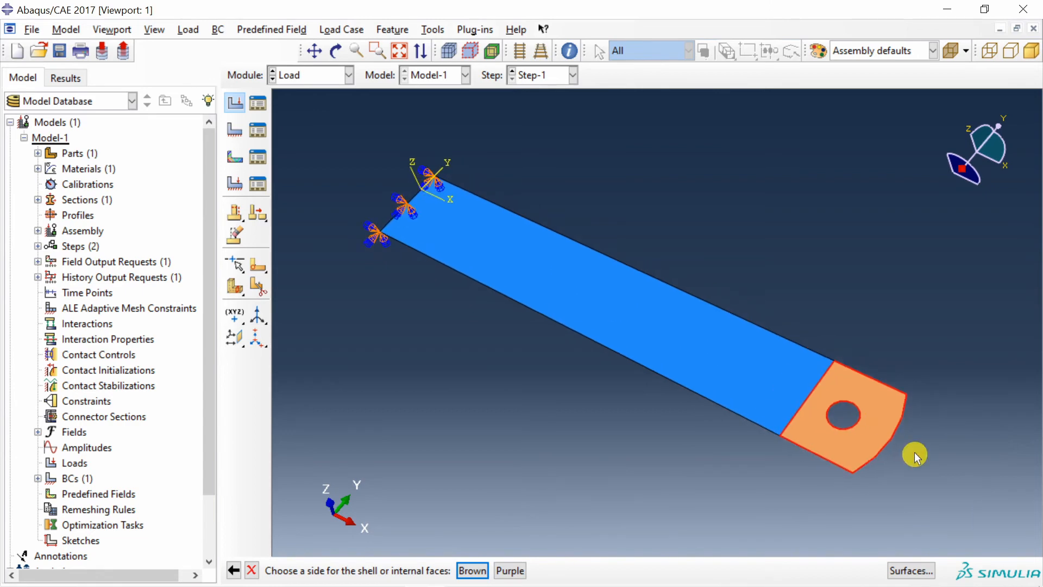
pyautogui.moveTo(914, 456); pyautogui.dragTo(623, 243)
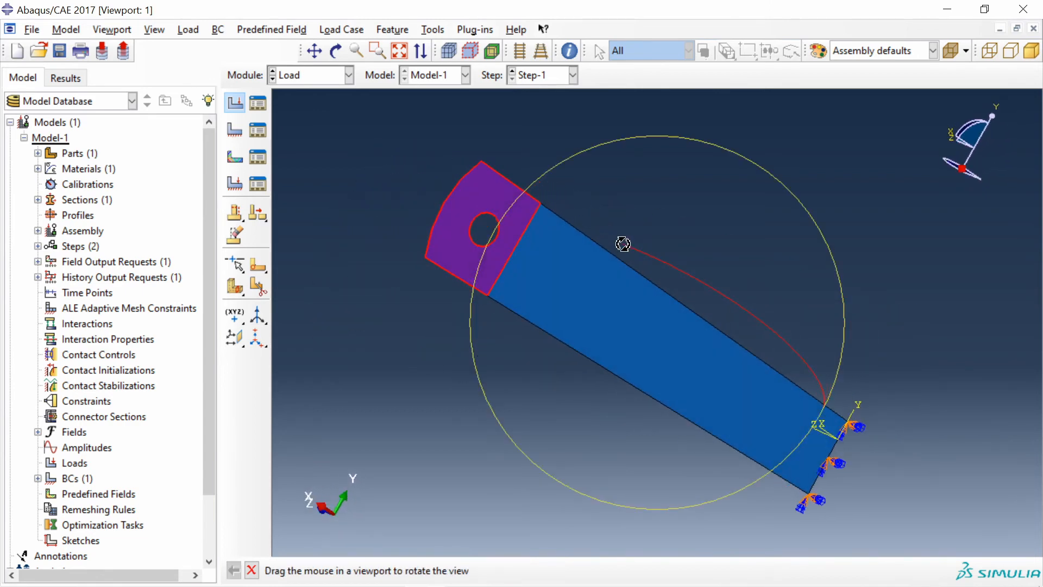
pyautogui.moveTo(623, 243); pyautogui.dragTo(599, 385)
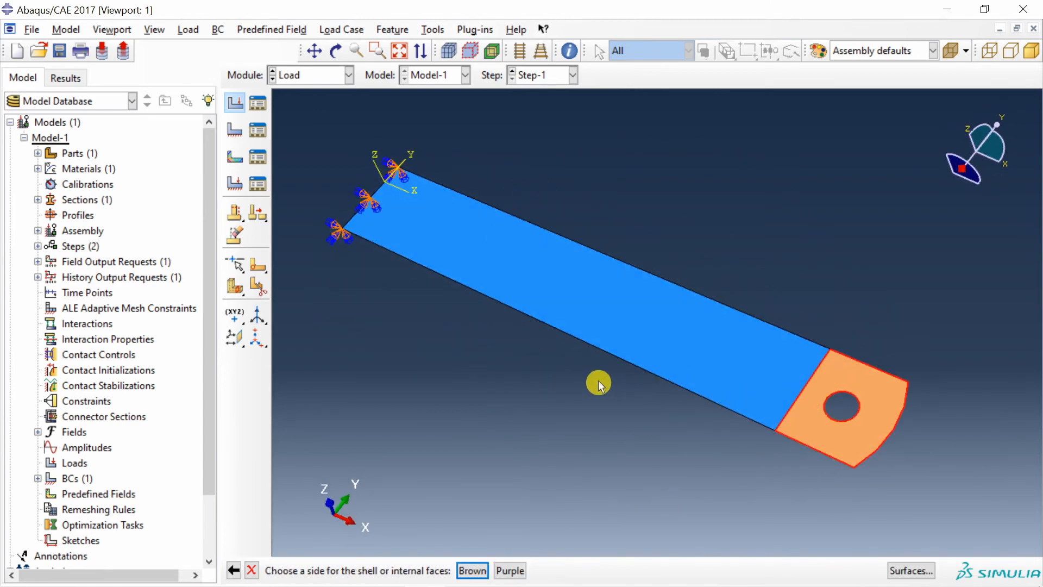
pyautogui.click(472, 569)
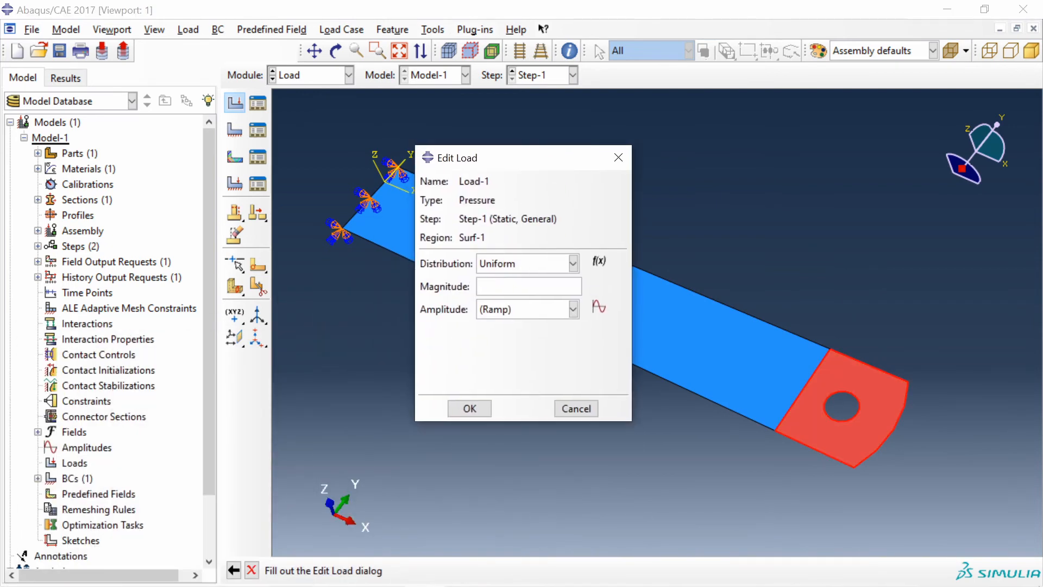
pyautogui.write('0.1')
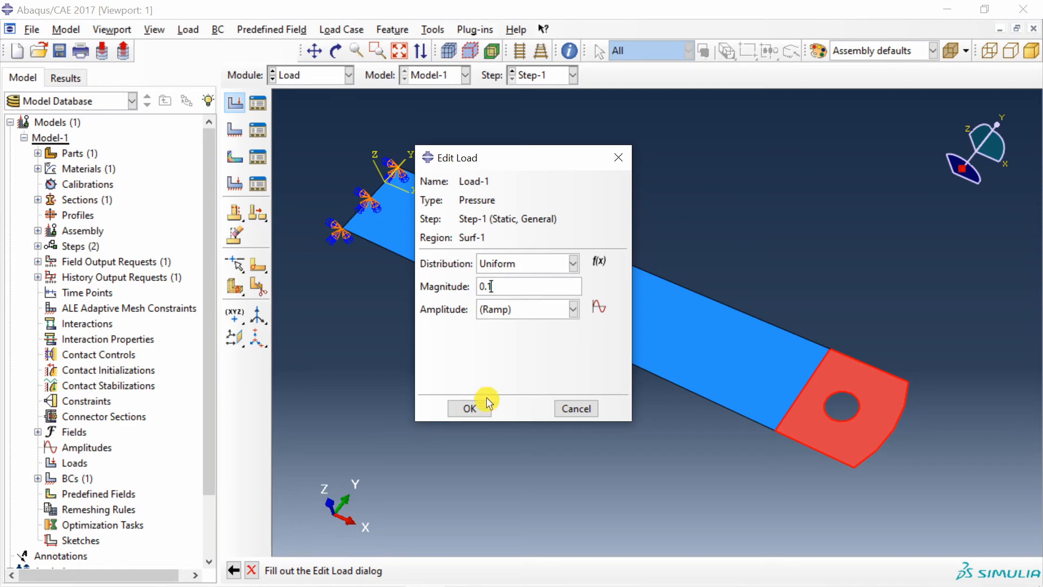
pyautogui.click(469, 408)
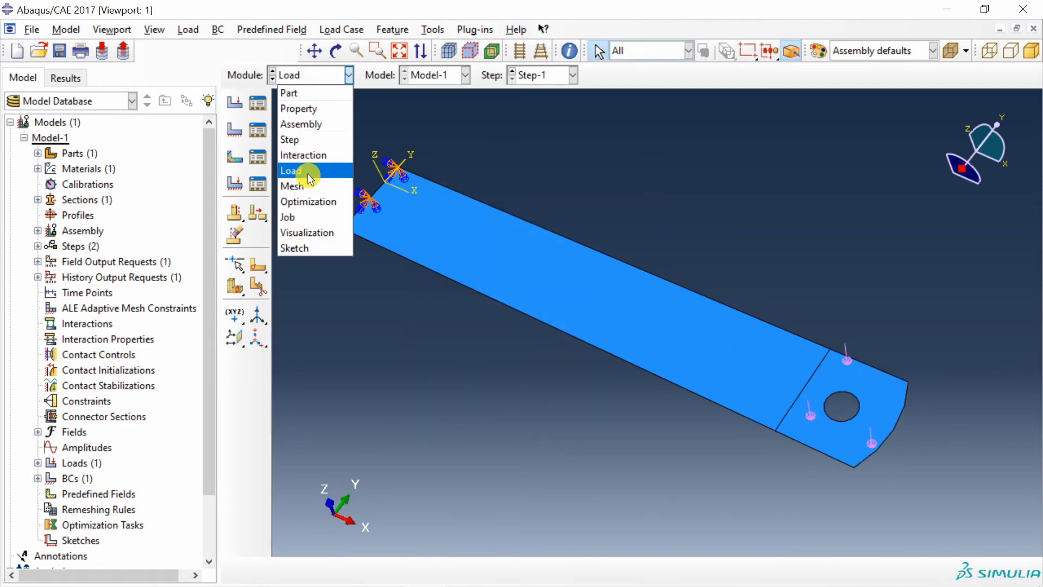
# Step: Set the ruler's element type to Shell S4R with reduced integration
pyautogui.click(291, 186)
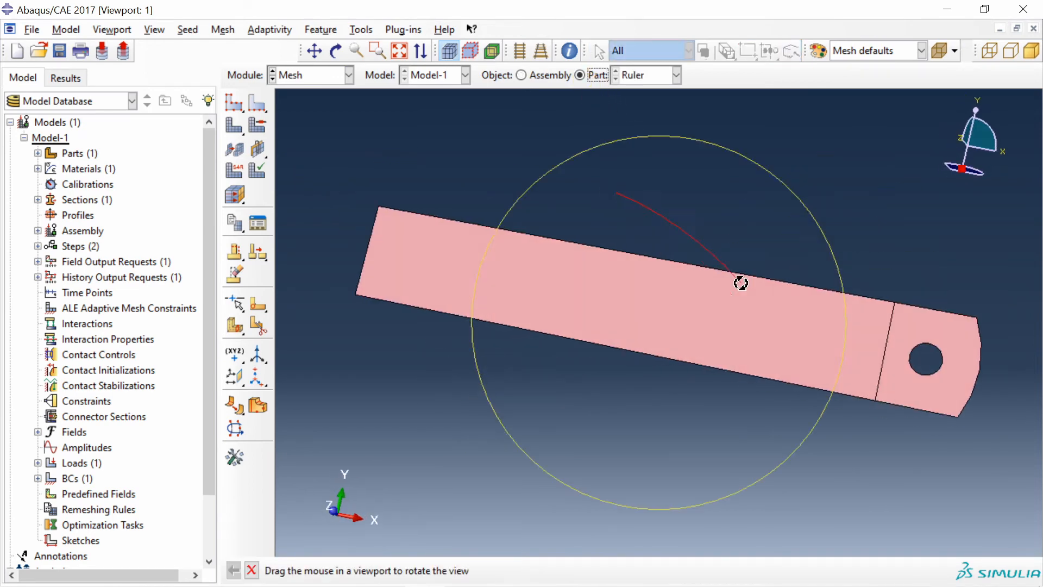
pyautogui.click(222, 29)
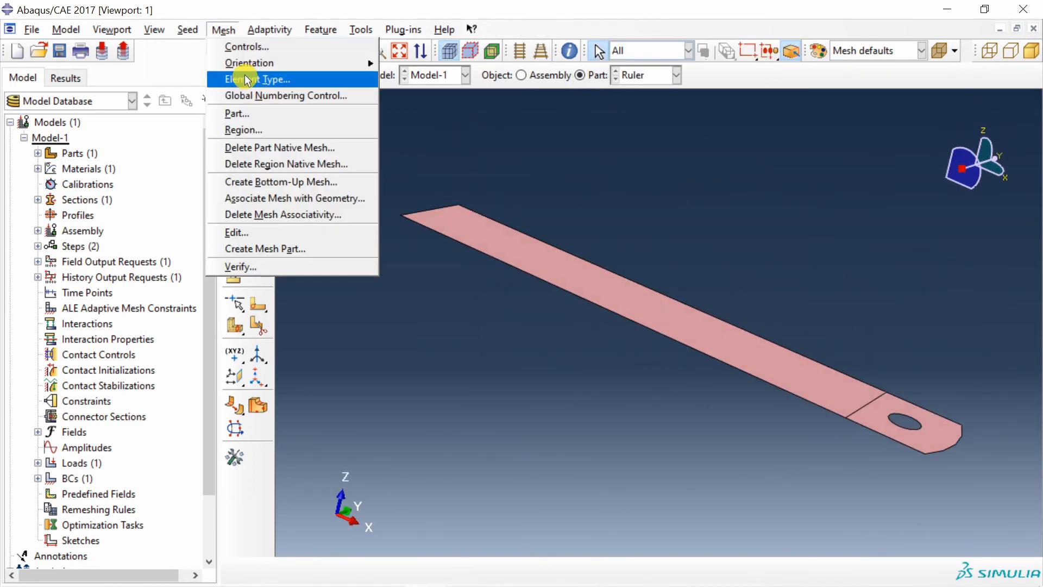
pyautogui.click(258, 79)
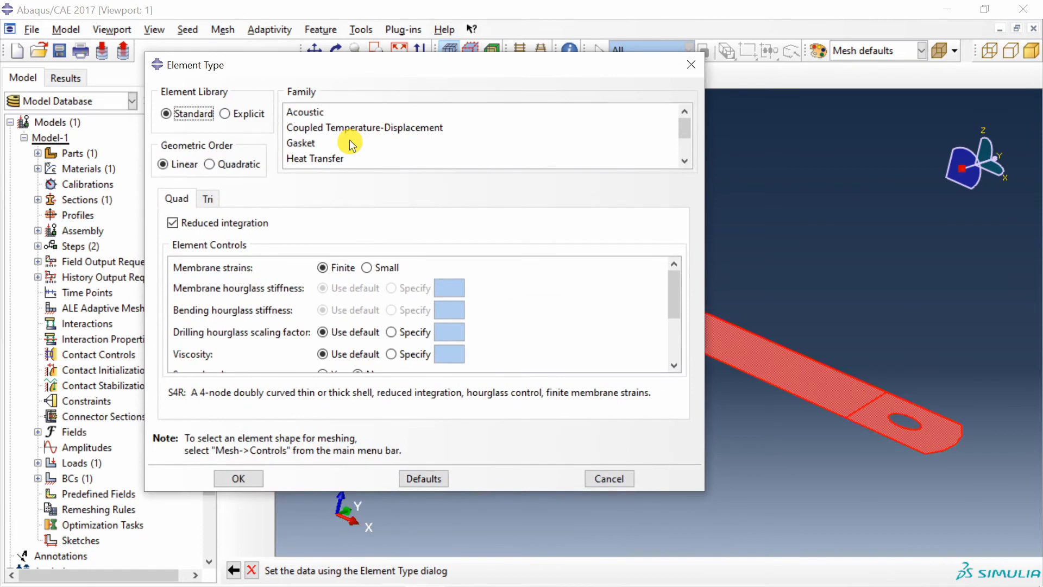
pyautogui.click(306, 161)
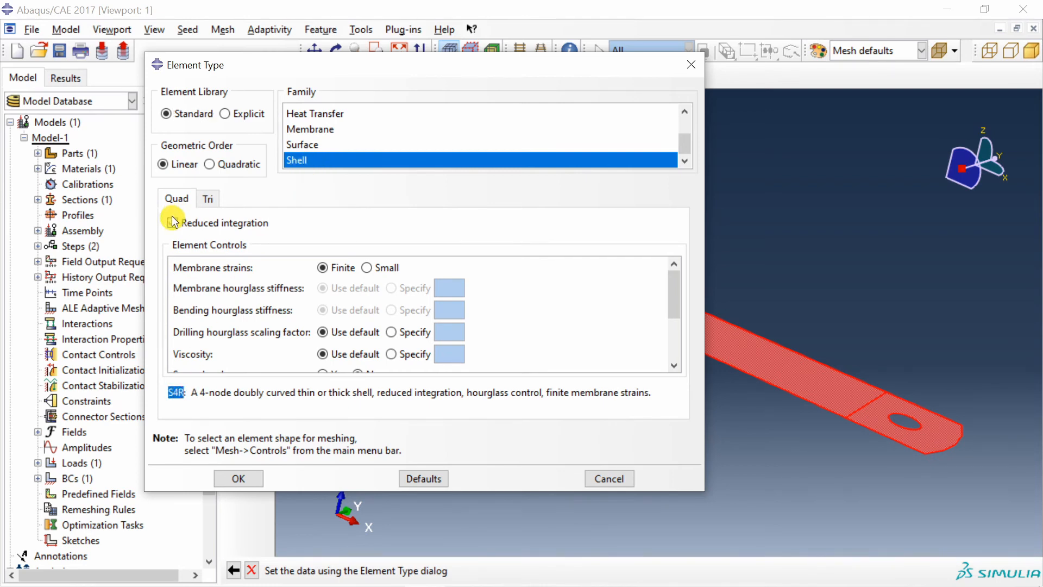
pyautogui.click(179, 223)
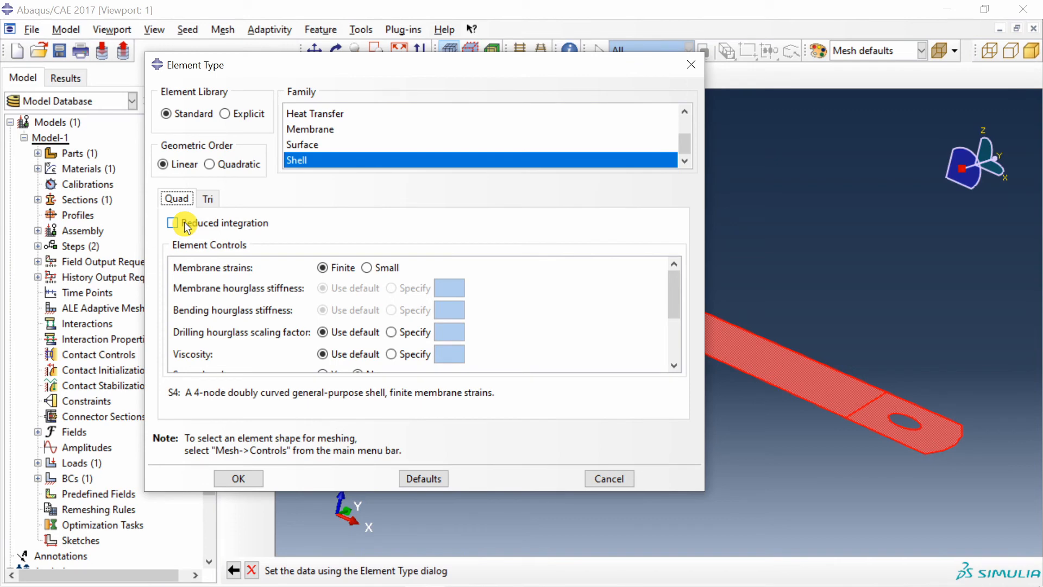
pyautogui.click(173, 222)
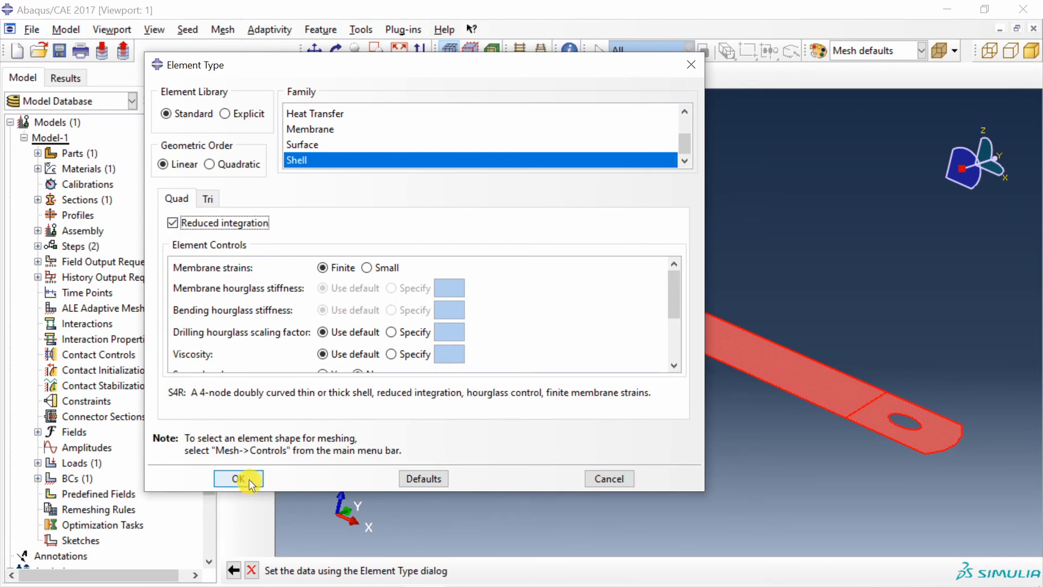
pyautogui.click(238, 479)
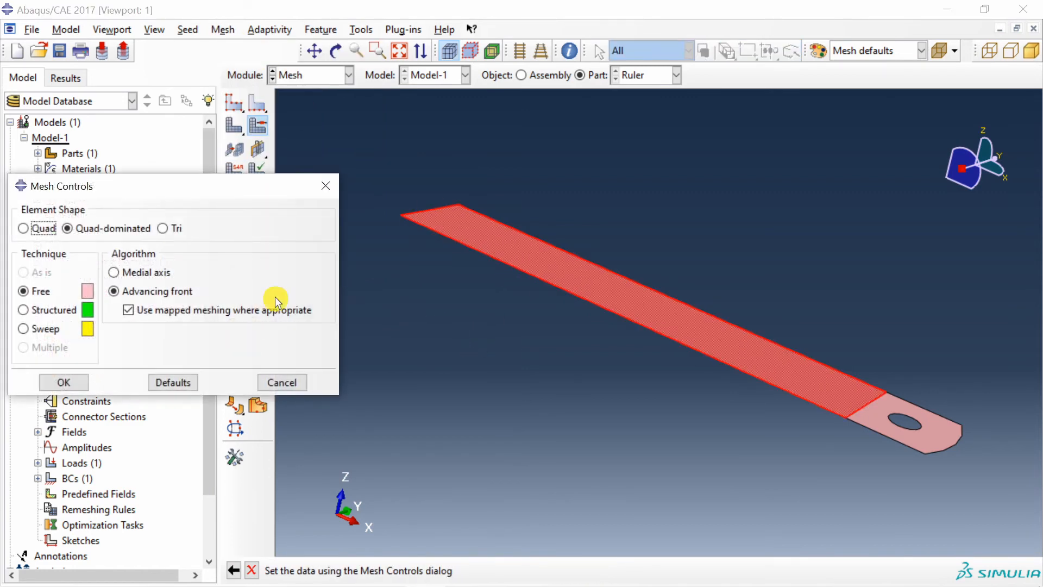
# Step: Accept quad-dominated mesh controls, seed the part at global size 4, and mesh it
pyautogui.click(63, 382)
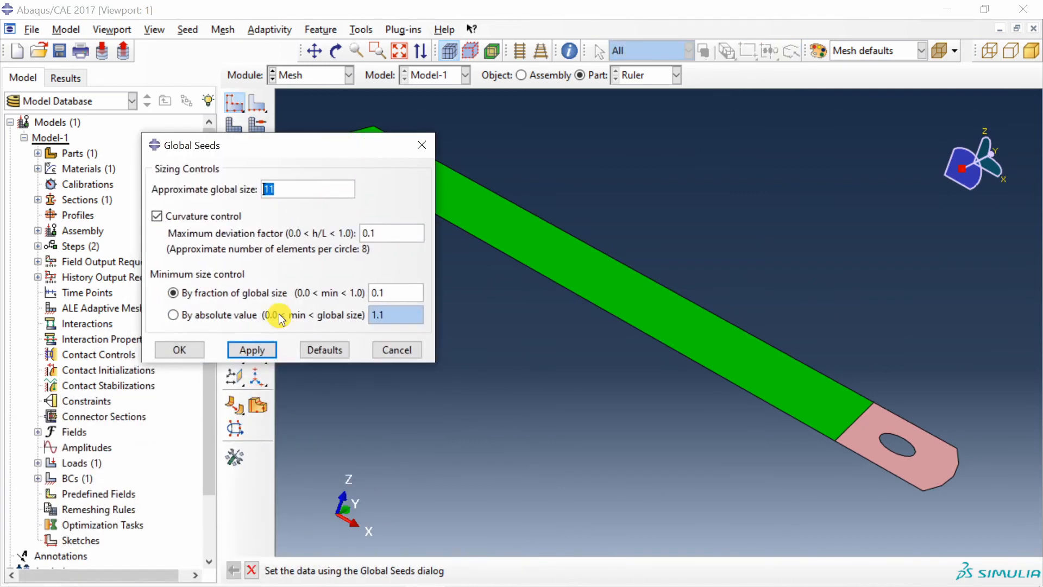
pyautogui.click(252, 349)
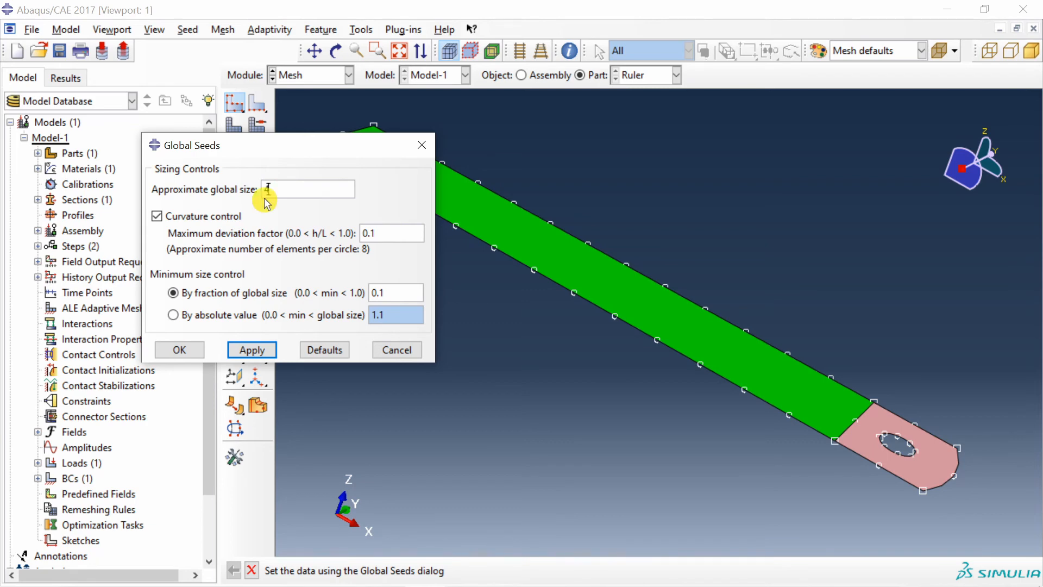
pyautogui.click(252, 349)
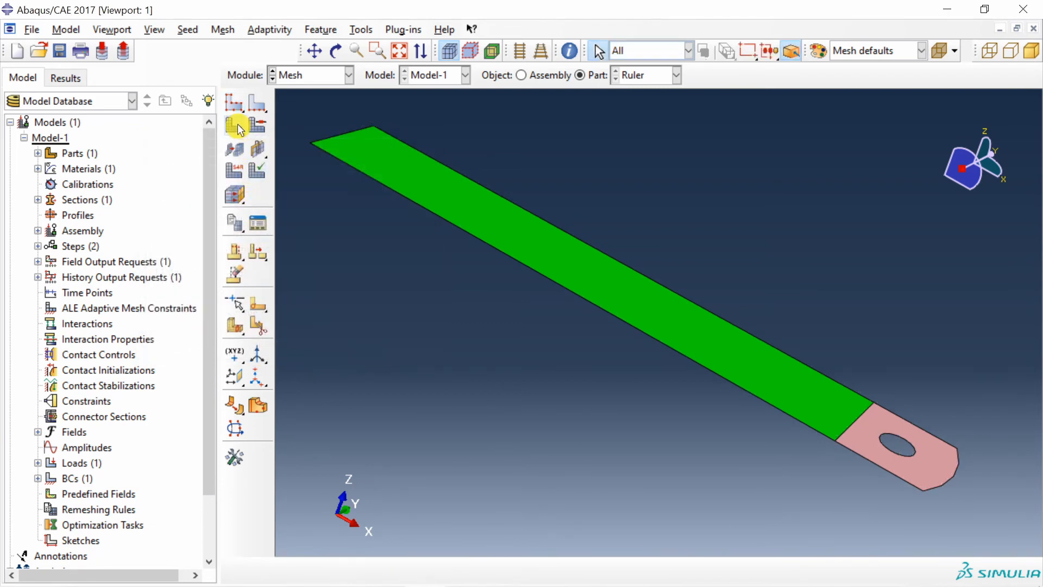
pyautogui.click(233, 124)
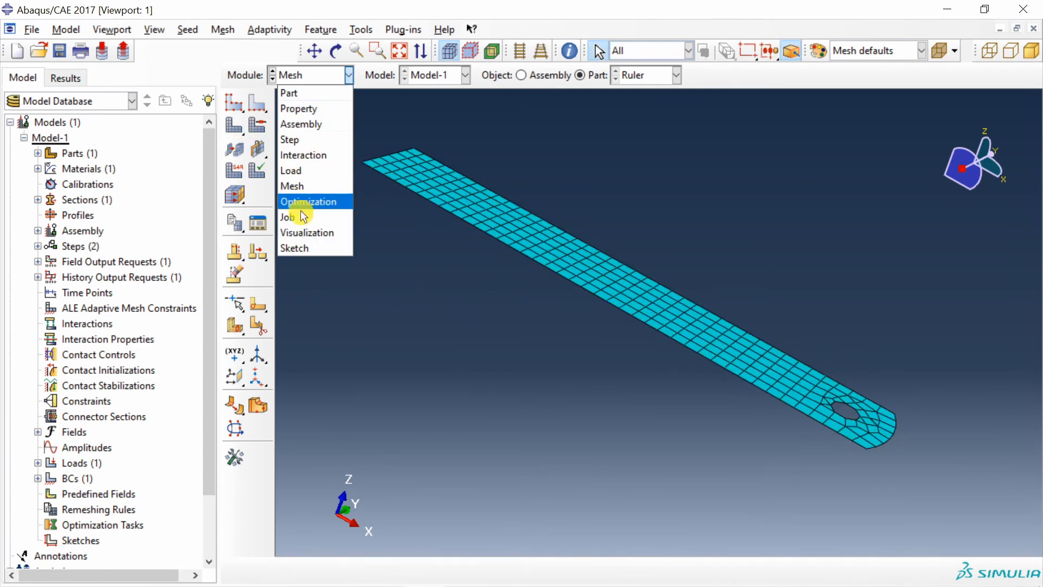
# Step: Create the job 'Ruler' and submit it from the model tree
pyautogui.click(288, 217)
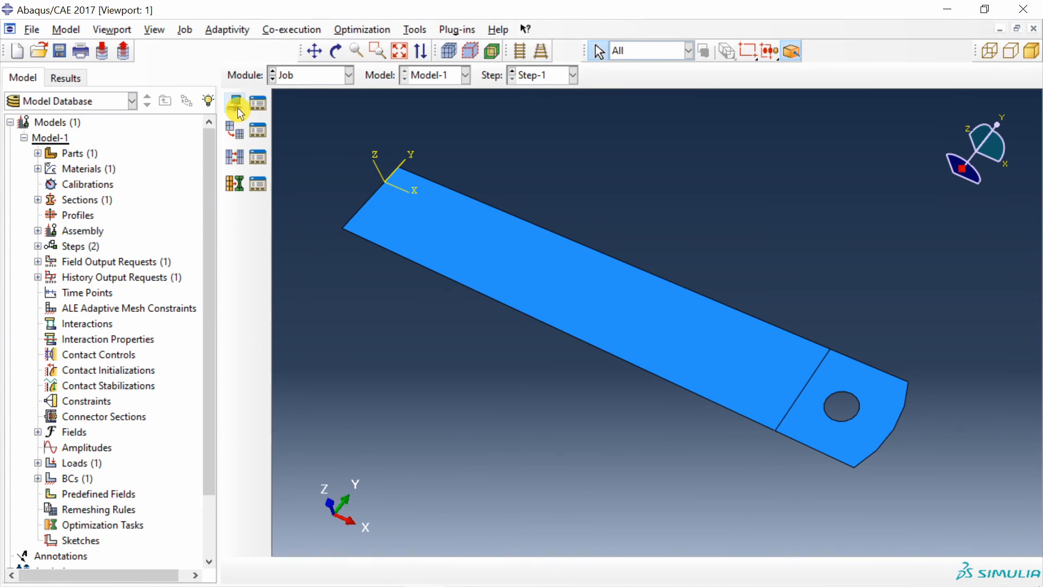
pyautogui.click(234, 103)
pyautogui.write('Ruler')
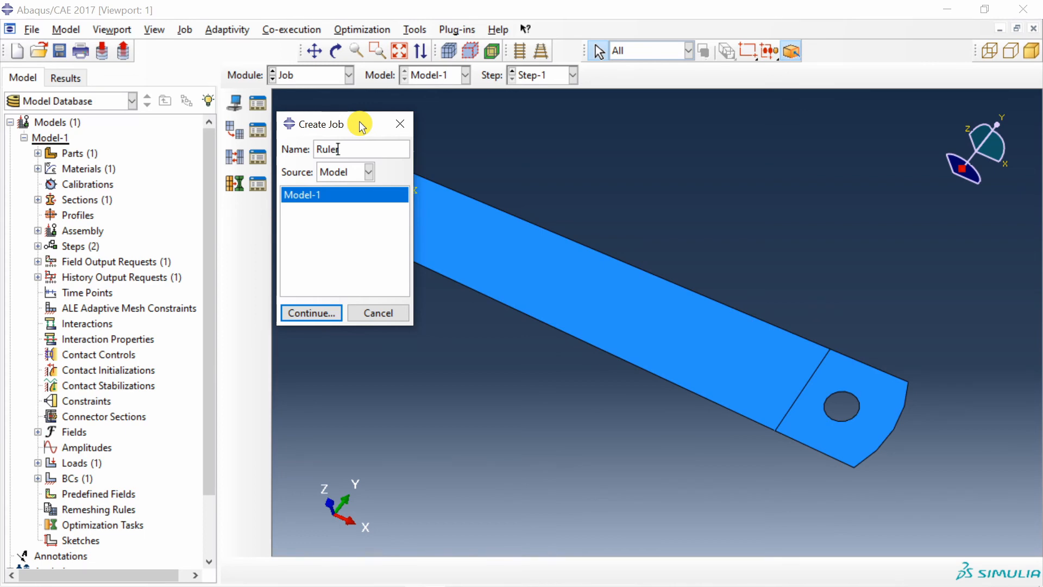
pyautogui.click(310, 313)
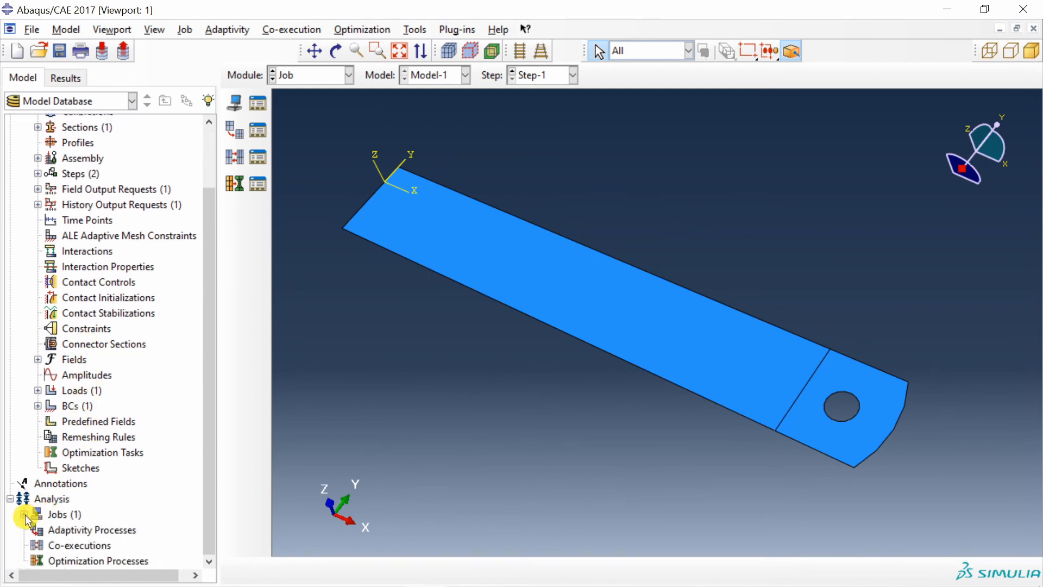
pyautogui.rightClick(58, 513)
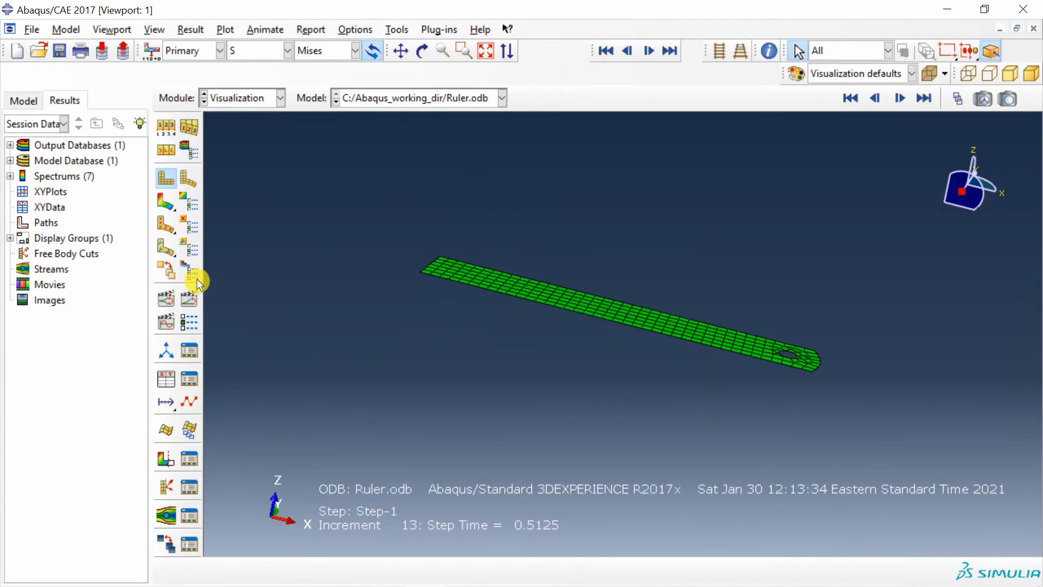
# Step: Plot Mises stress contours on the deformed ruler, then switch the field output to displacement U
pyautogui.click(165, 202)
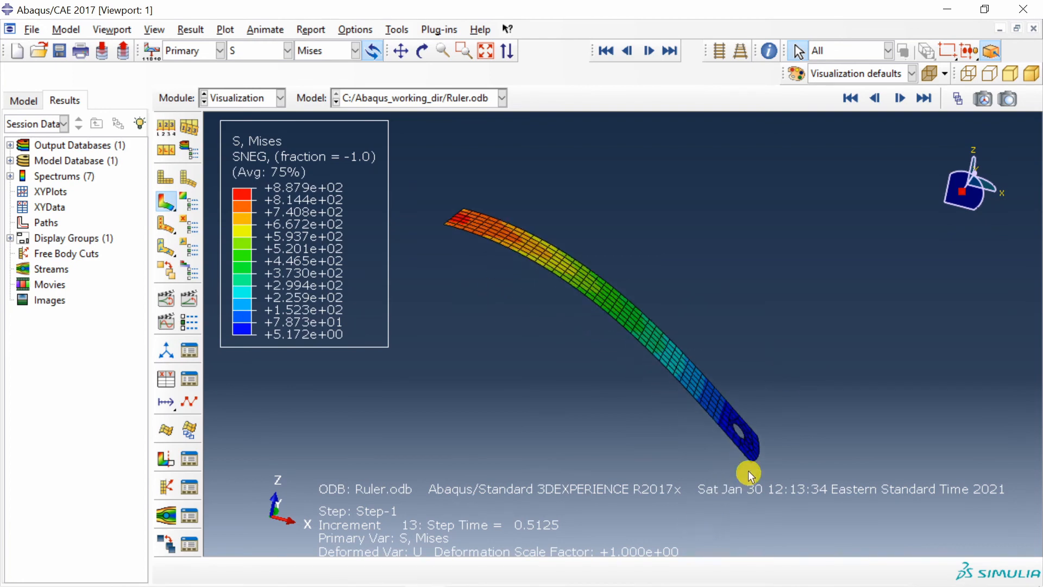
pyautogui.moveTo(954, 122)
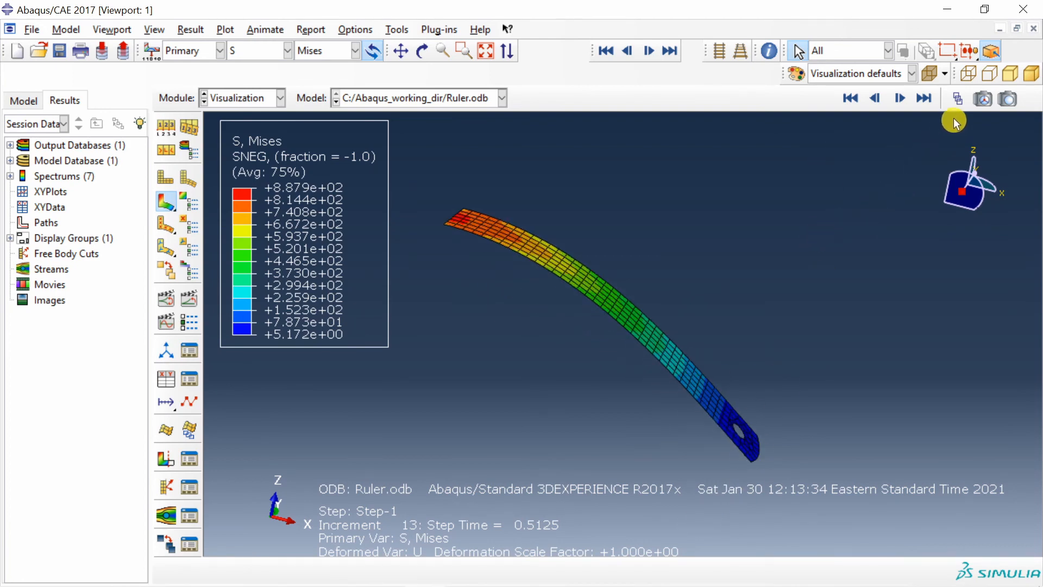
pyautogui.moveTo(954, 120)
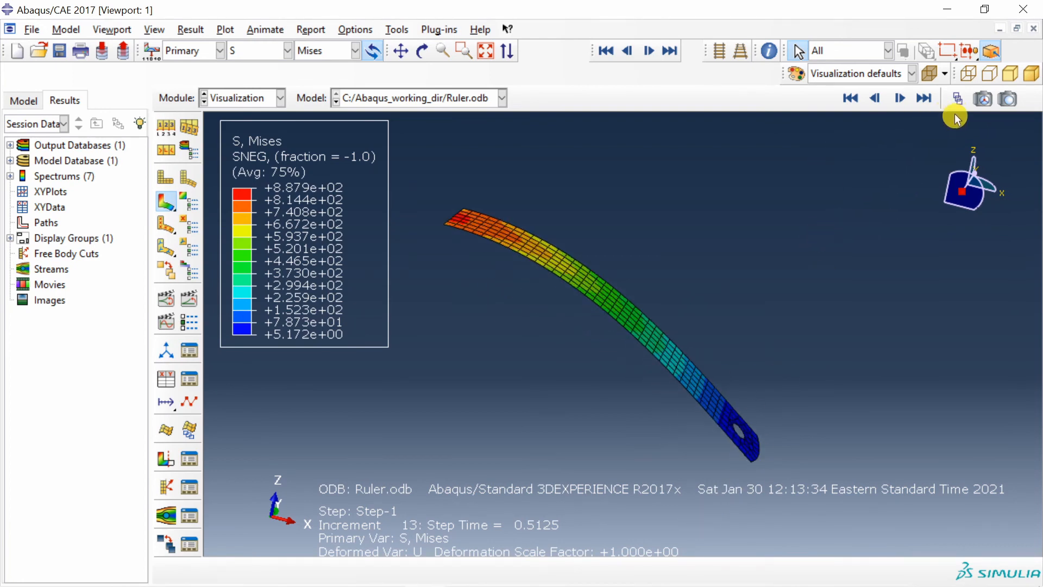
pyautogui.click(290, 51)
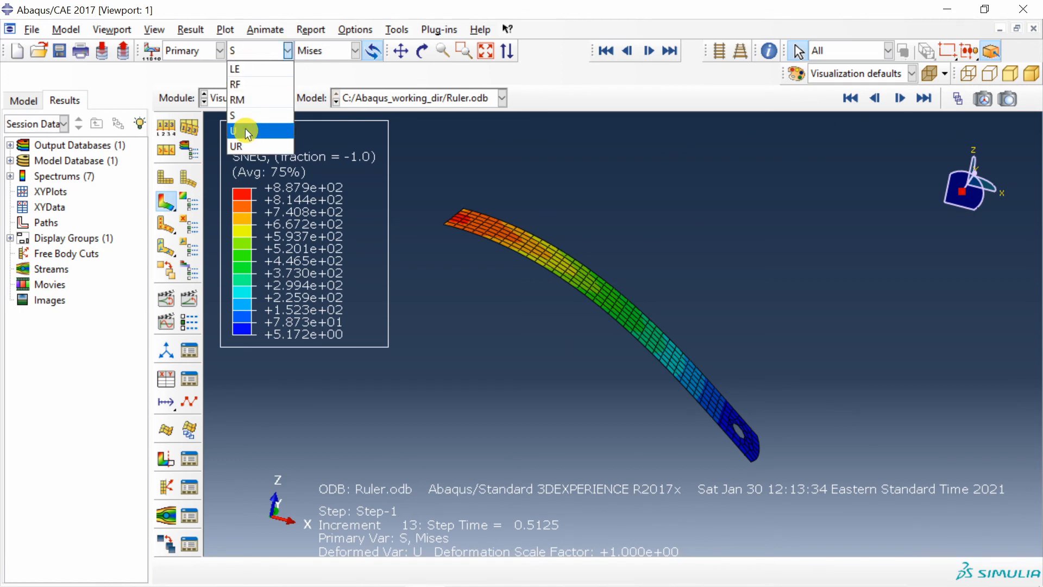
pyautogui.click(236, 131)
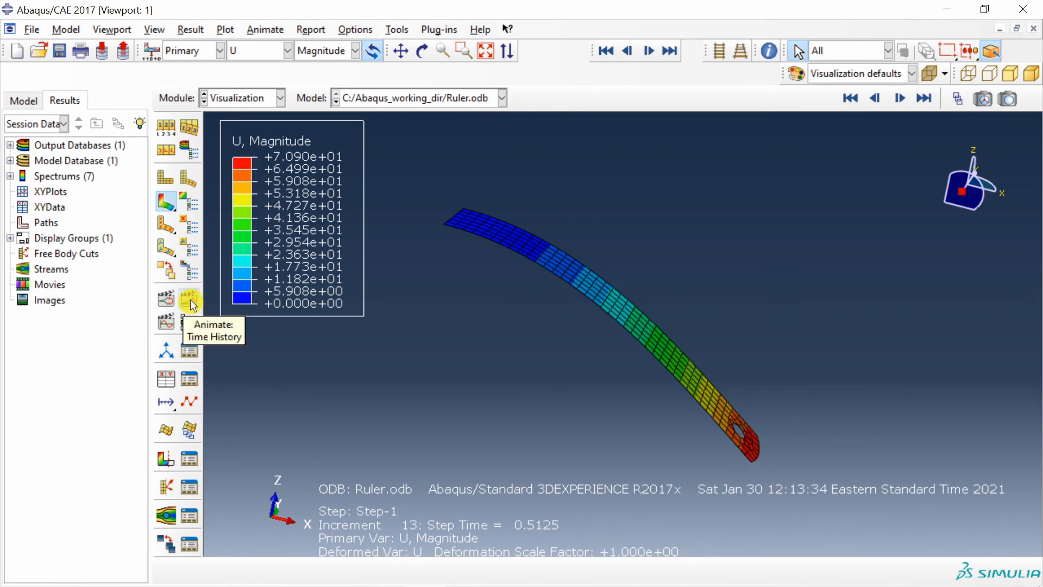
# Step: Play and then stop the time-history deformation animation
pyautogui.click(190, 300)
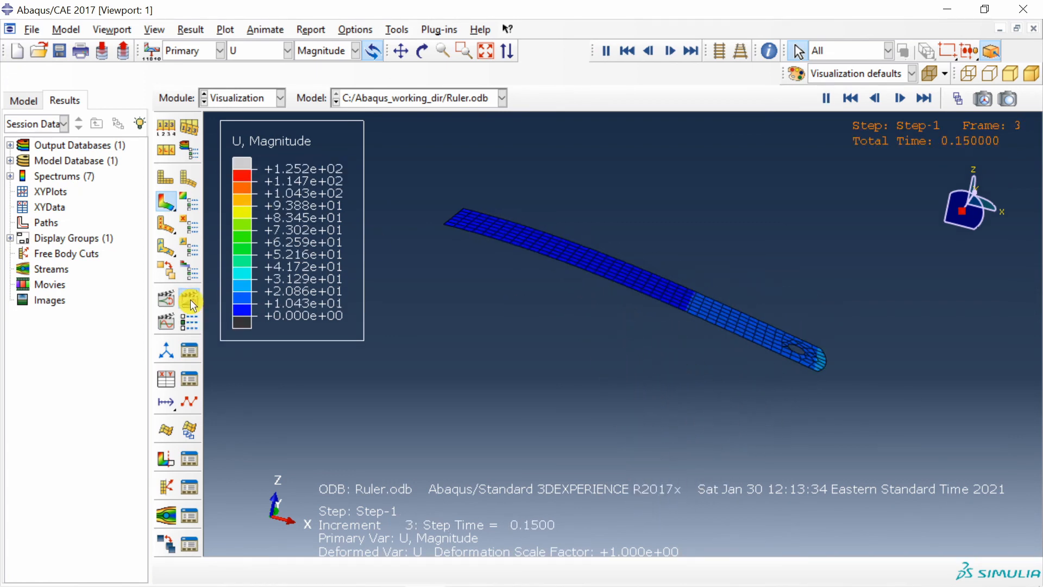
pyautogui.click(668, 51)
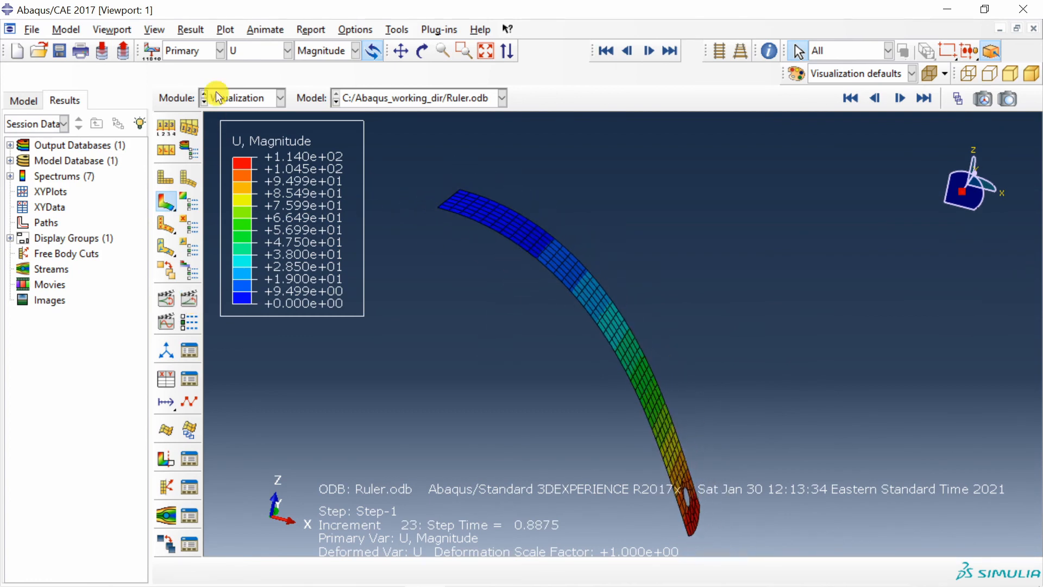
pyautogui.click(155, 29)
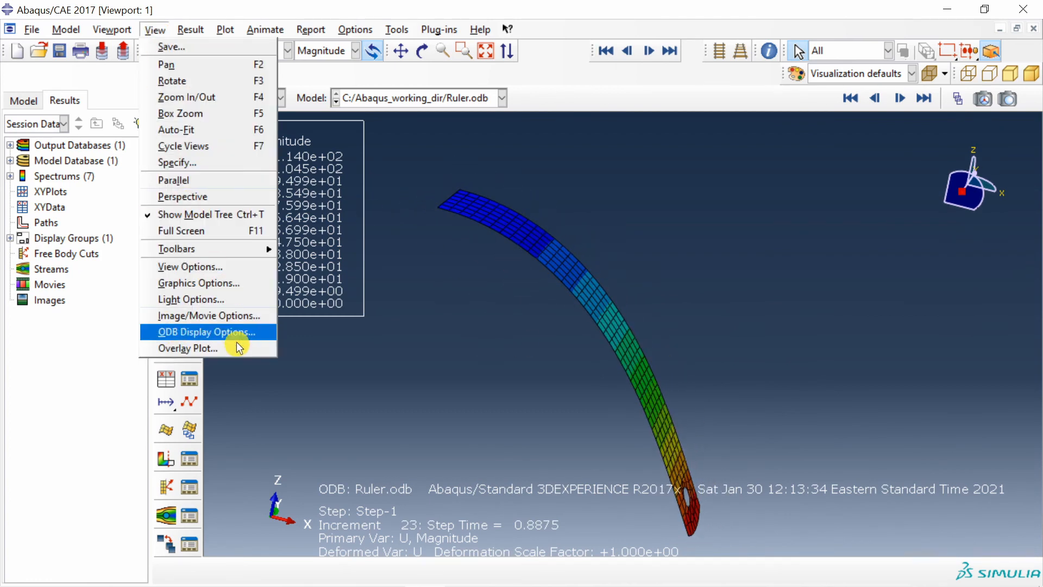
# Step: Keep shell thickness rendering on in the ODB display options for the displacement plot
pyautogui.click(204, 332)
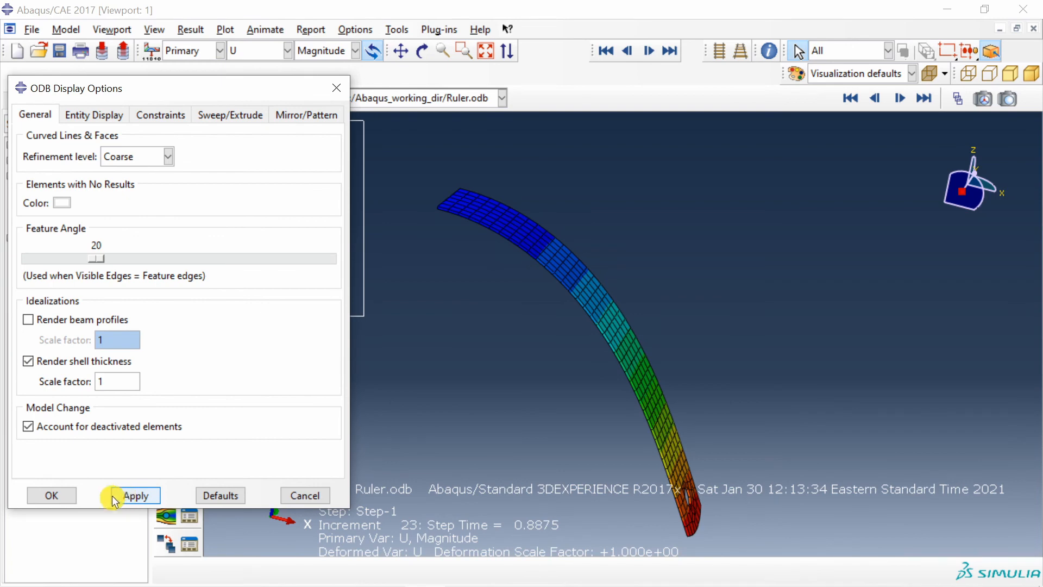
pyautogui.click(51, 495)
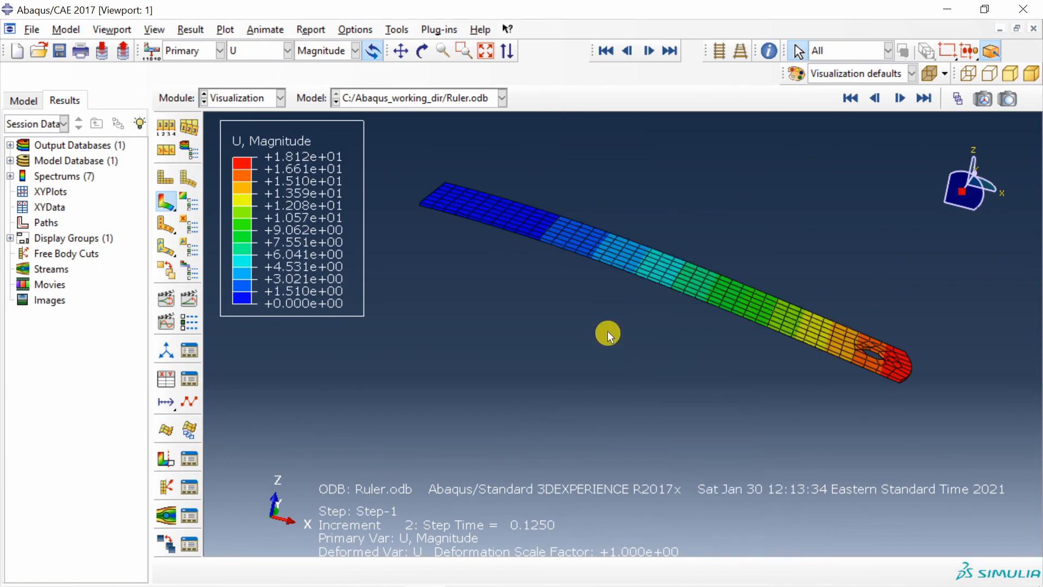
pyautogui.moveTo(895, 394)
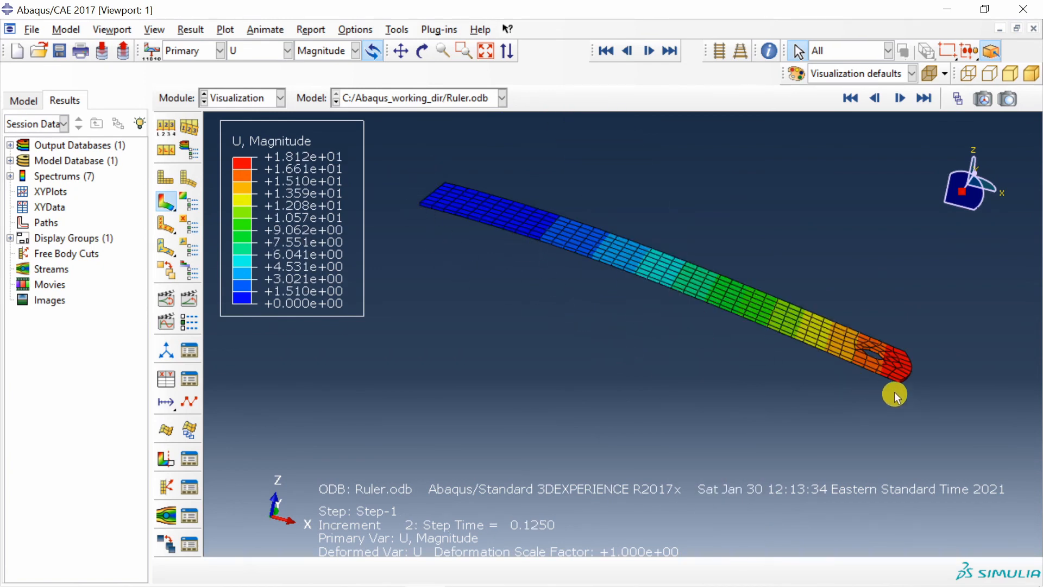
pyautogui.moveTo(632, 353)
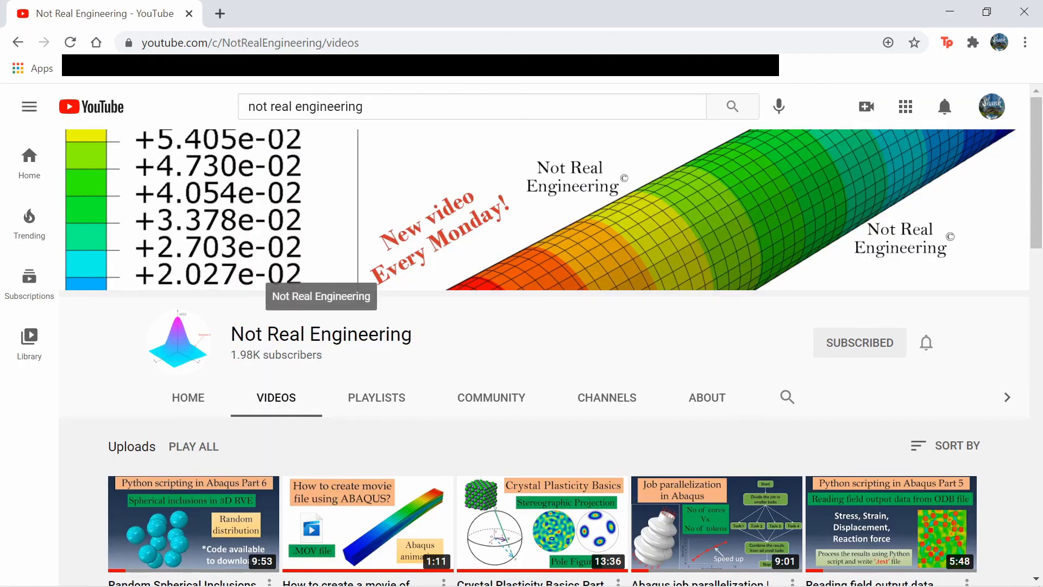
# Step: Scroll through the Not Real Engineering channel's Abaqus tutorial uploads
pyautogui.scroll(-3)
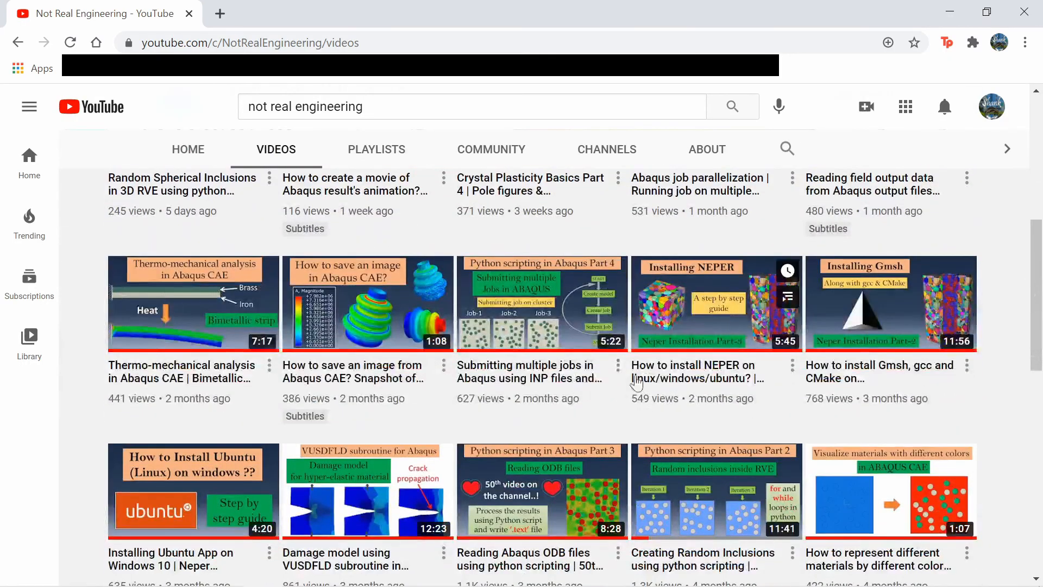
pyautogui.scroll(-3)
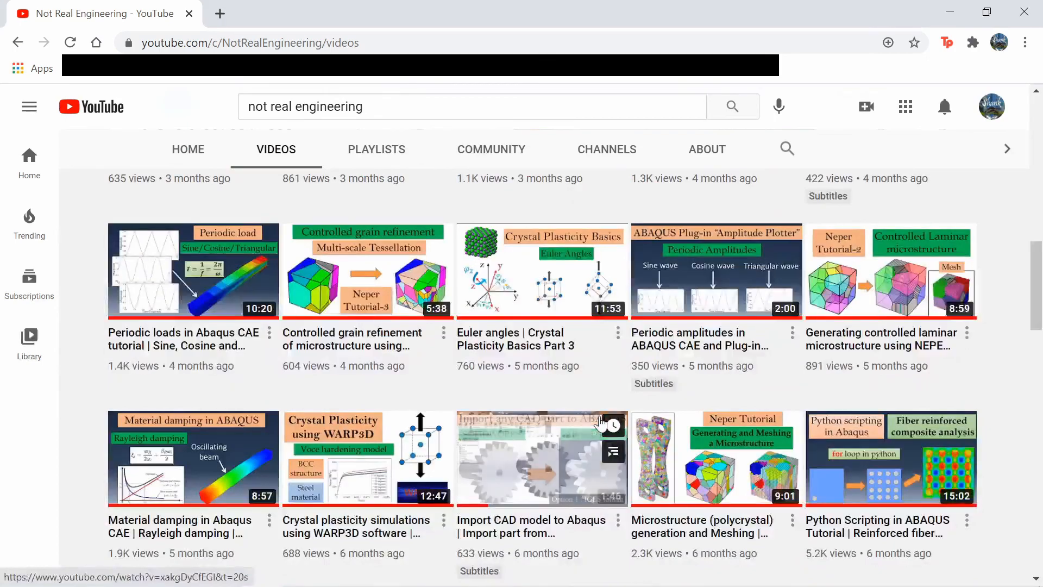